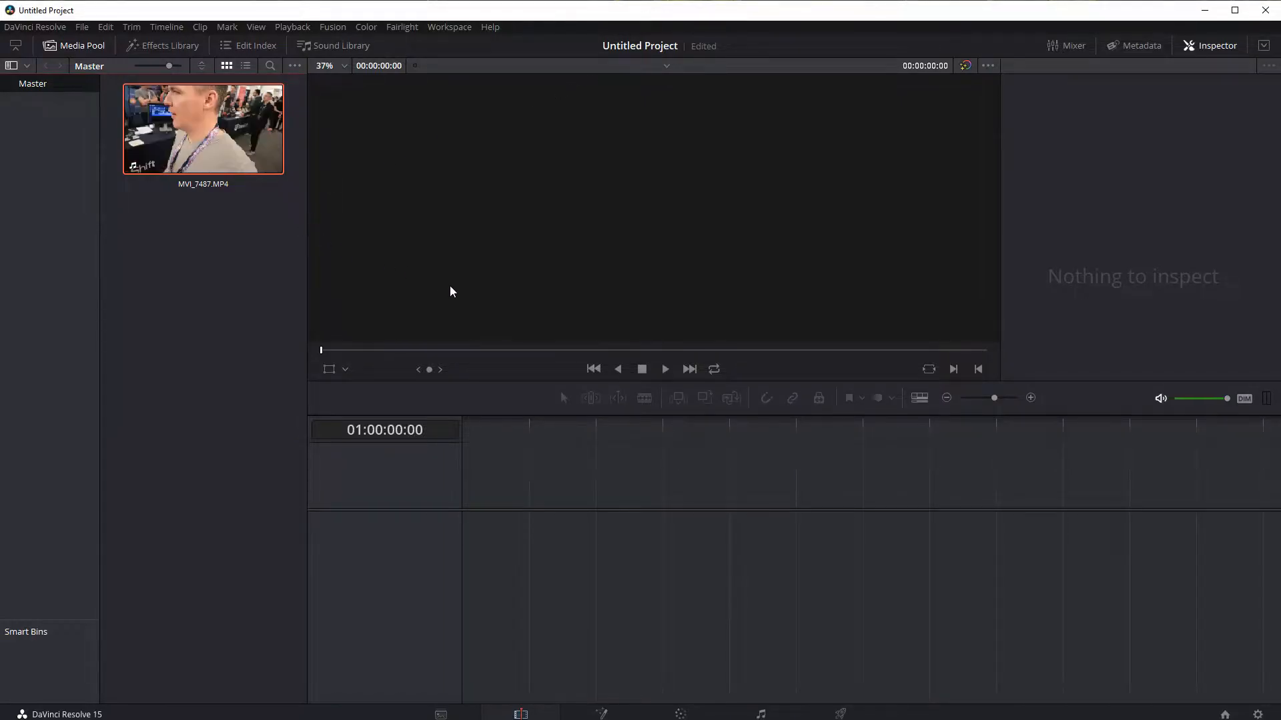
mouse_move(492, 277)
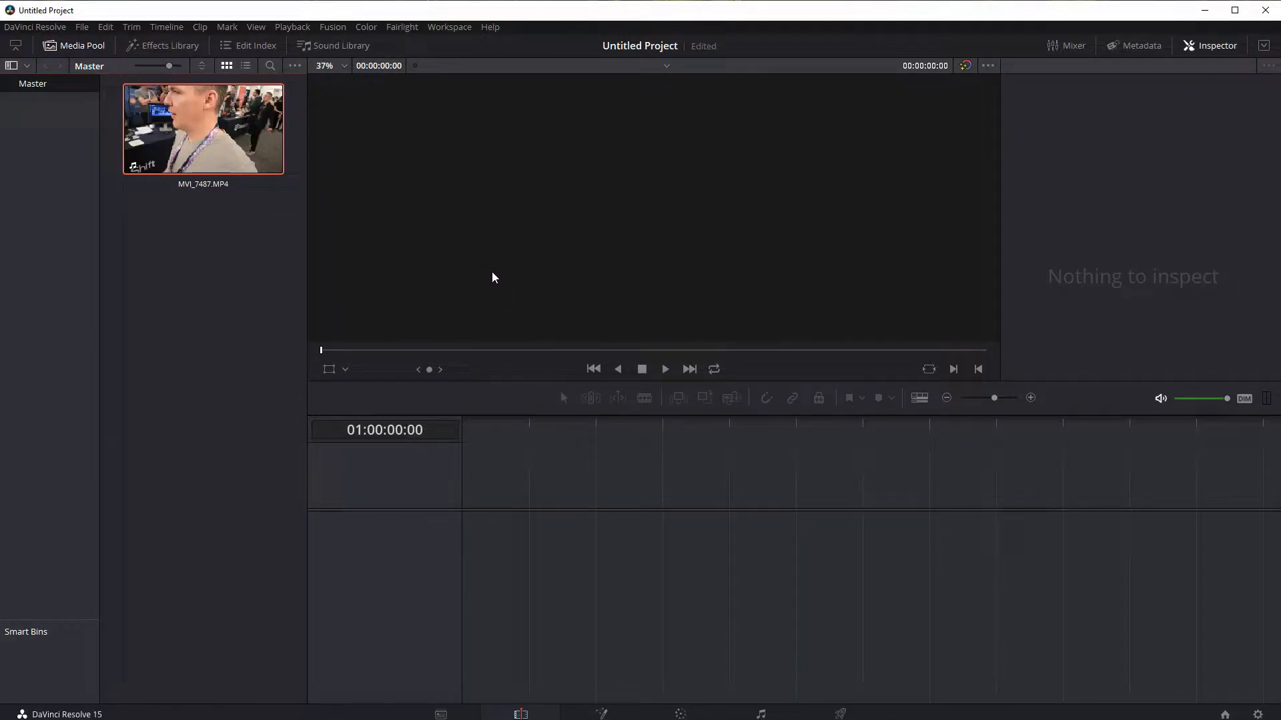
mouse_move(572, 261)
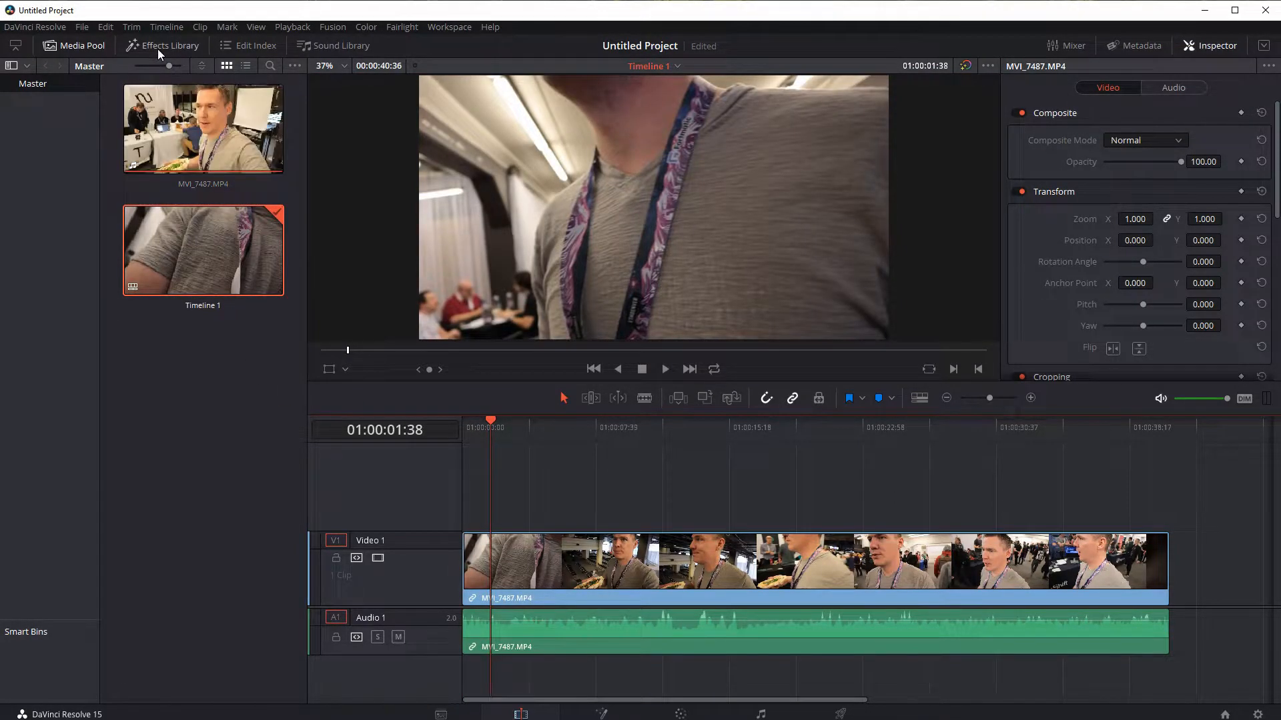
Browse Audio Transitions and OpenFX in the Effects Library, then show Toolbox > Titles
click(168, 45)
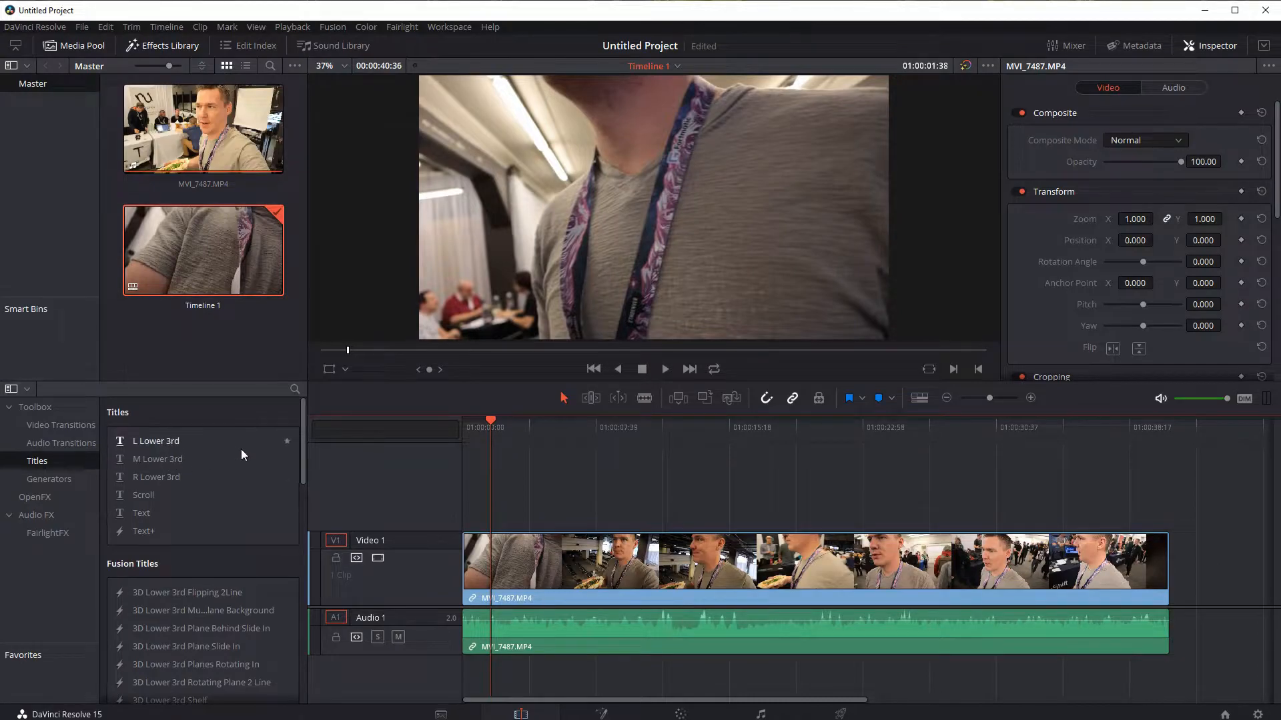
click(61, 443)
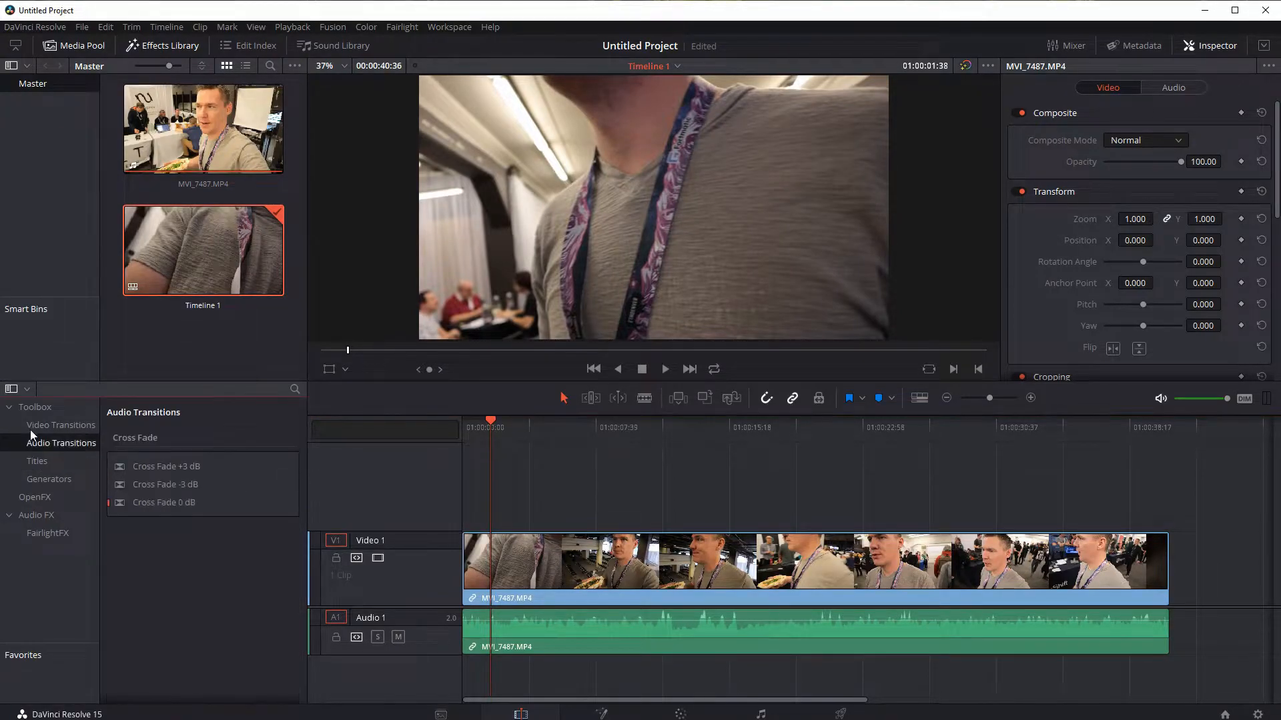
click(61, 425)
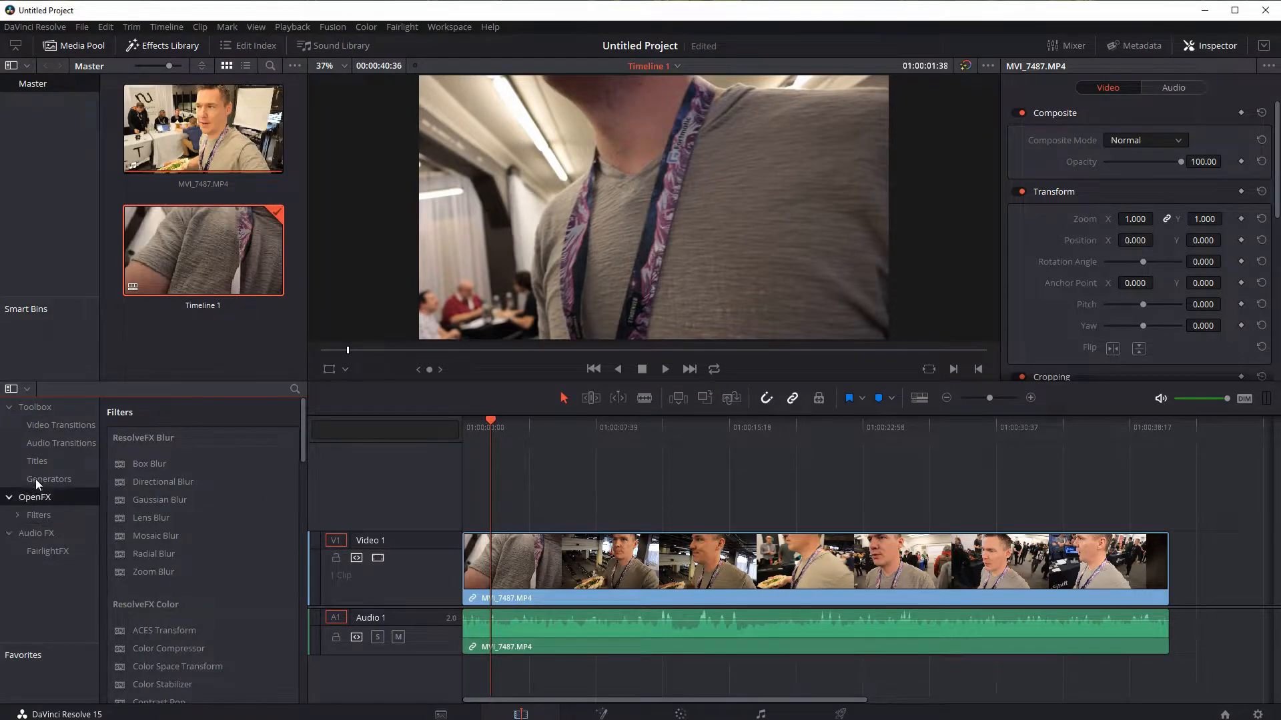
click(36, 461)
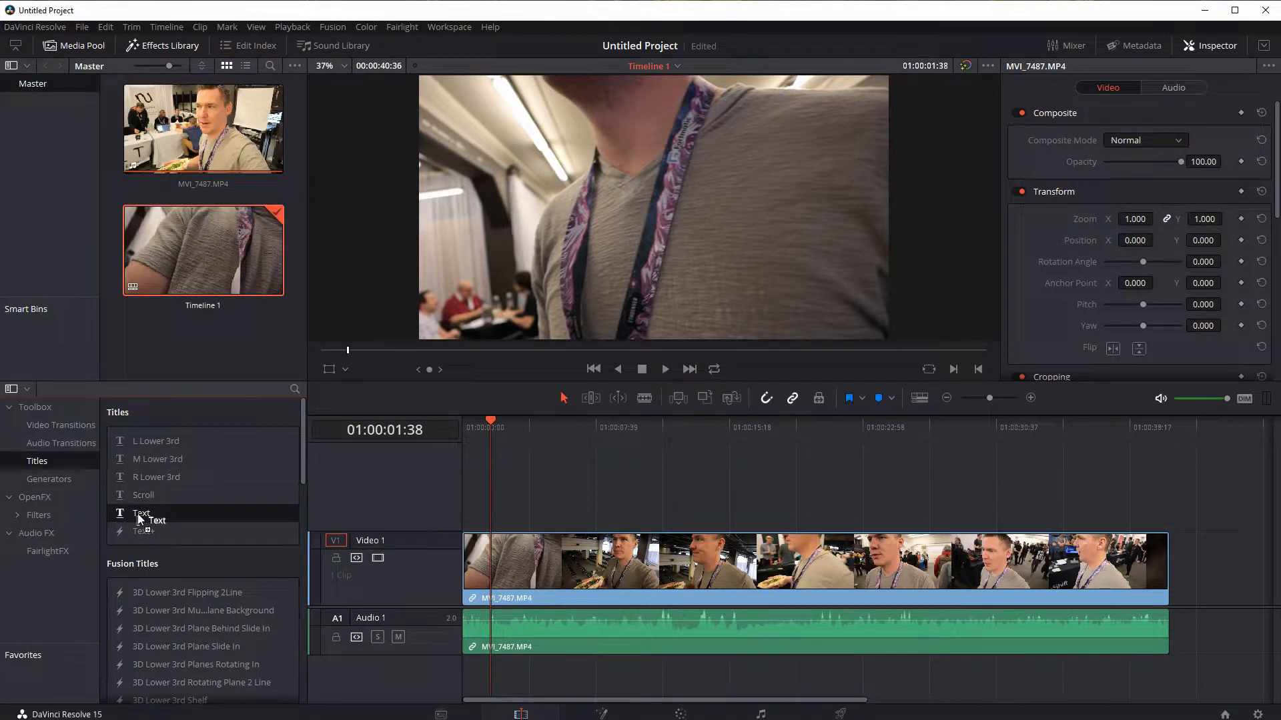
drag(140, 513, 825, 564)
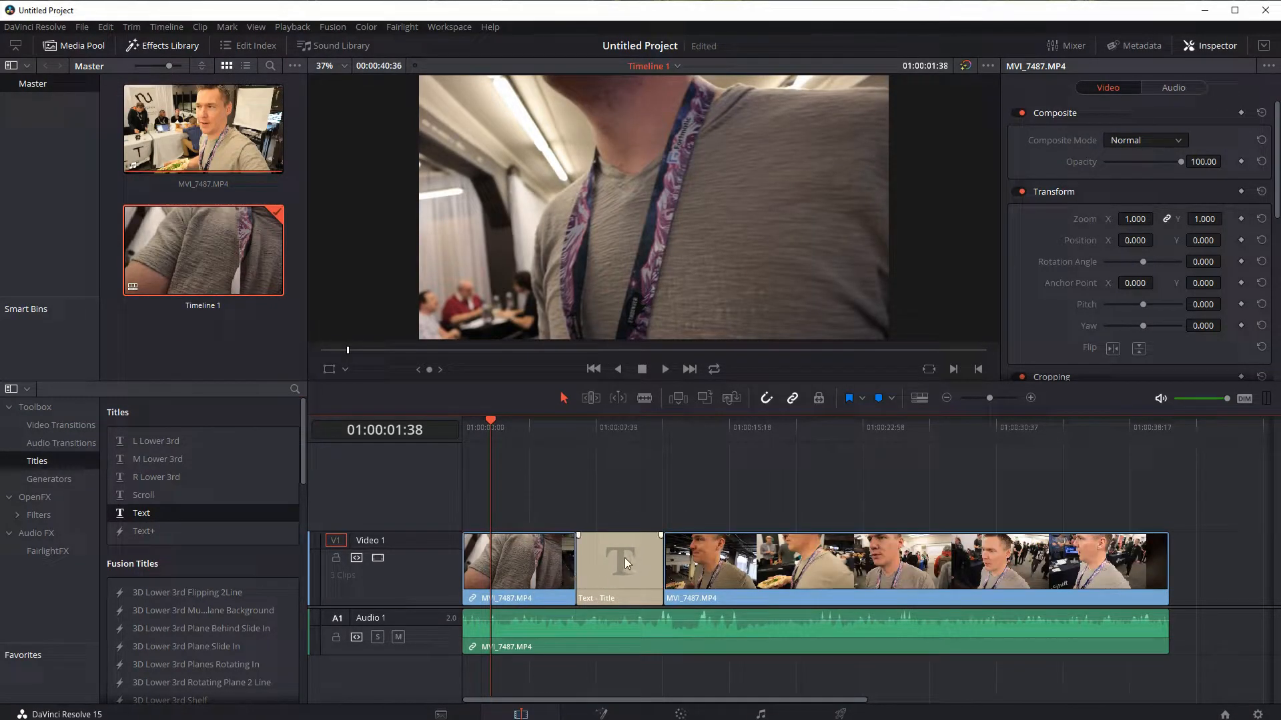
click(557, 424)
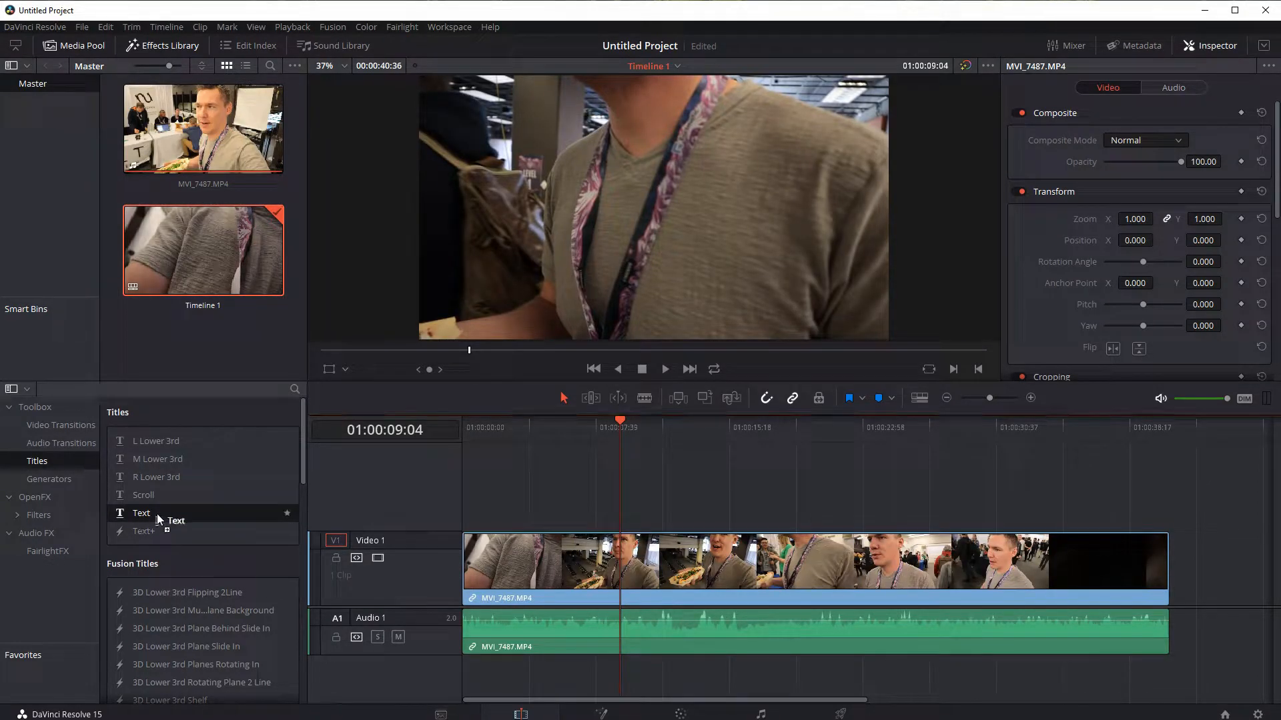
Drop a Text title onto Video 2 and change its wording to 'This is my Video'
drag(141, 513, 576, 490)
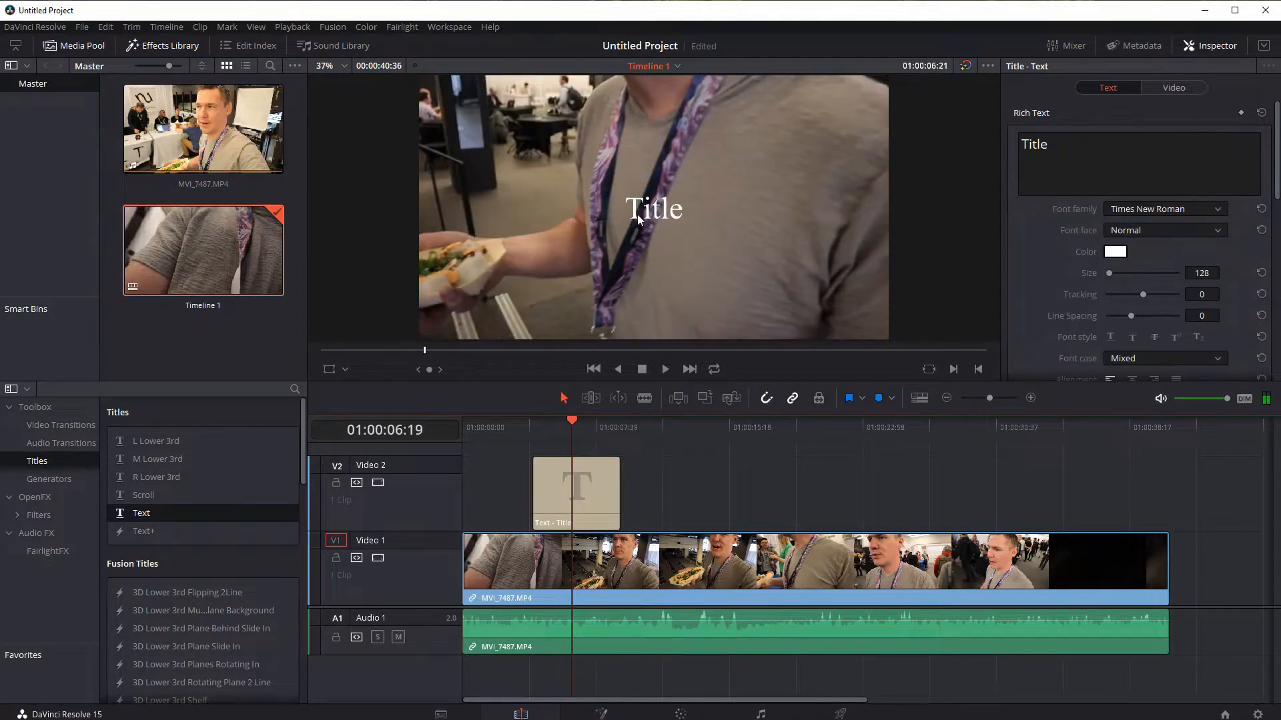
click(575, 491)
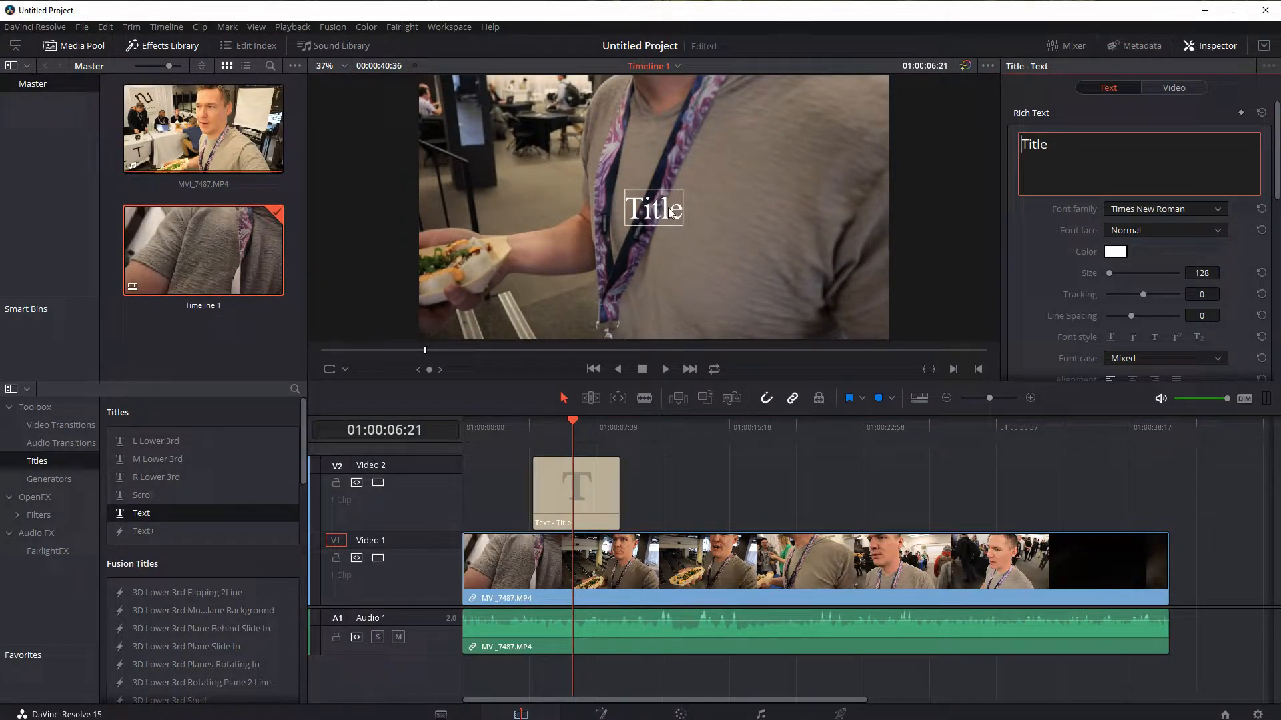
click(653, 208)
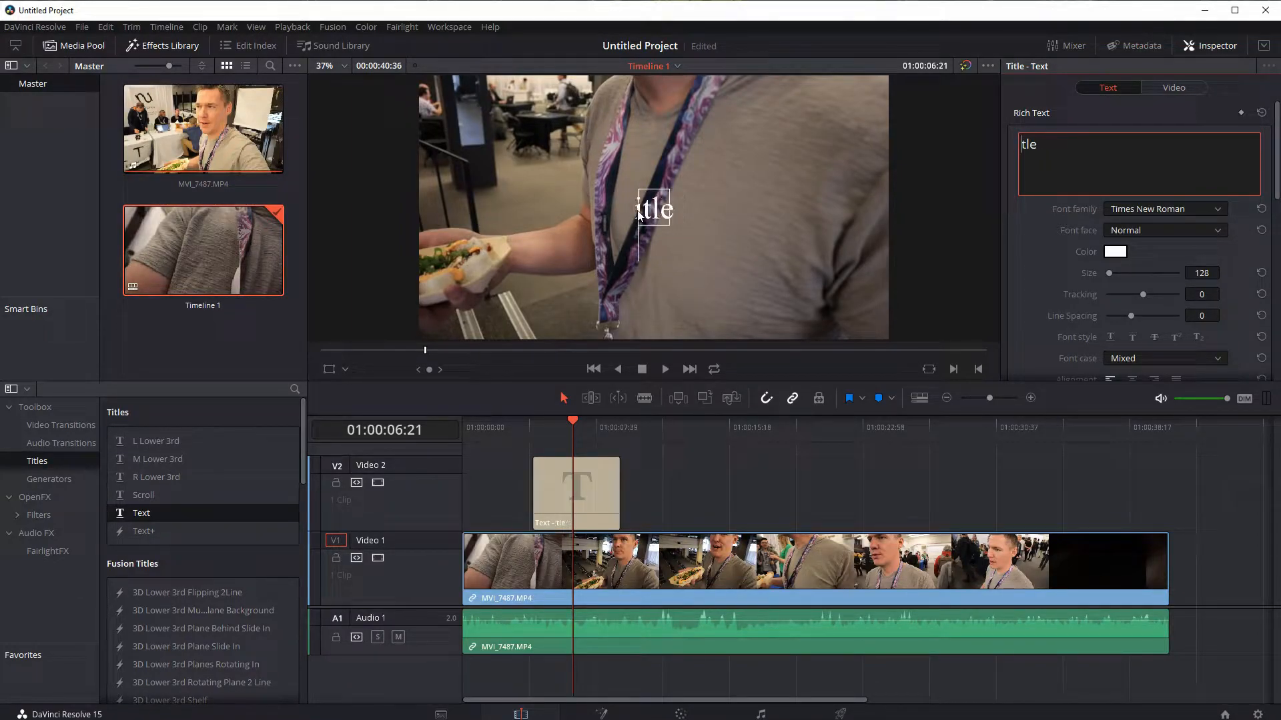
text(T)
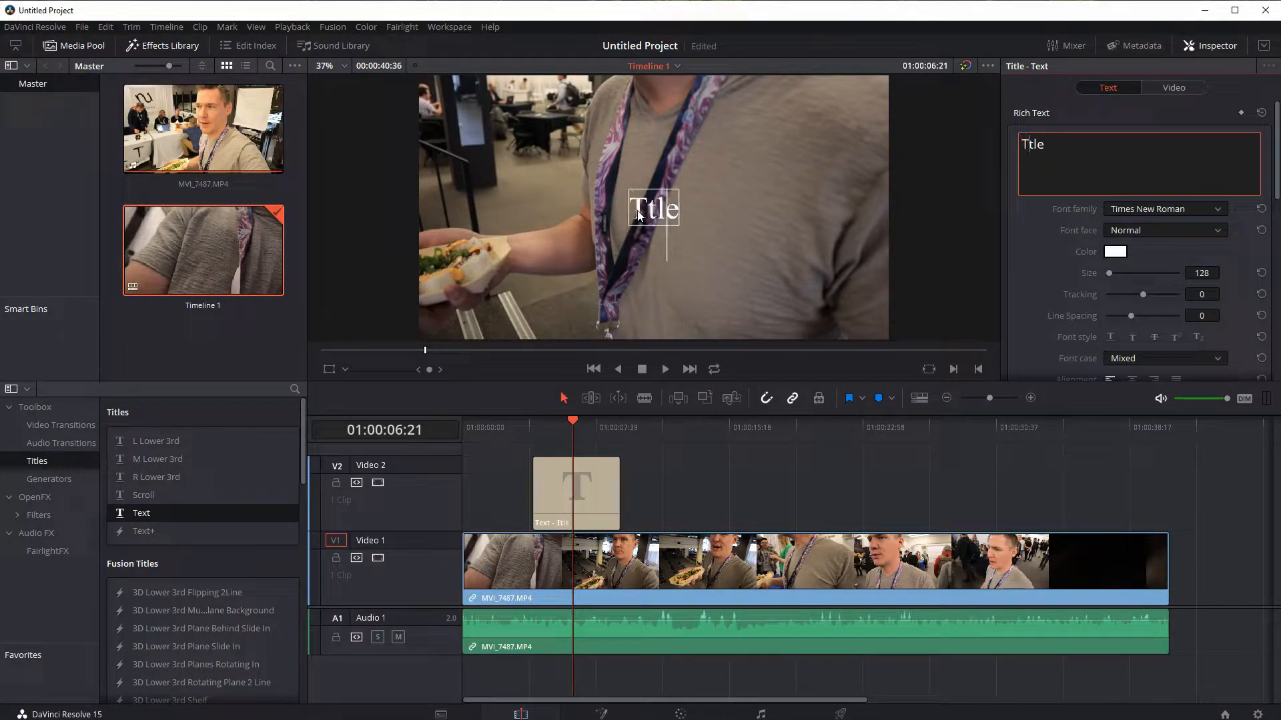
text(This is my Video)
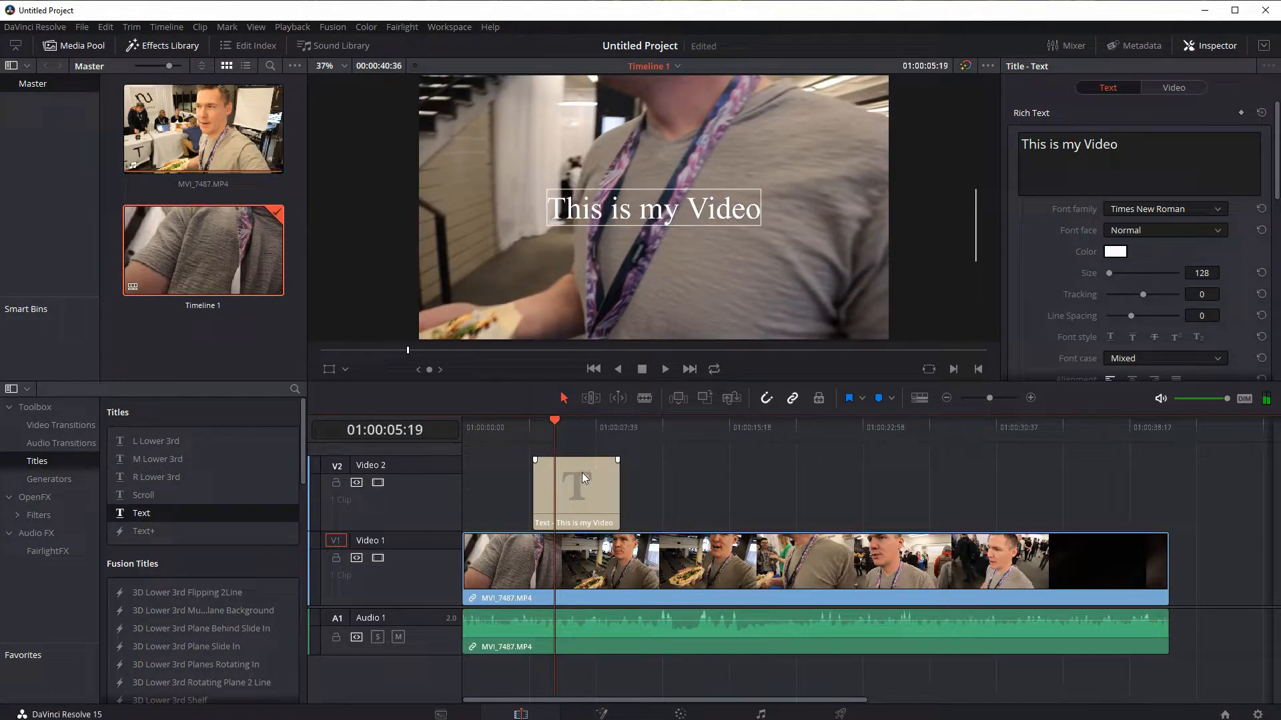
mouse_move(616, 478)
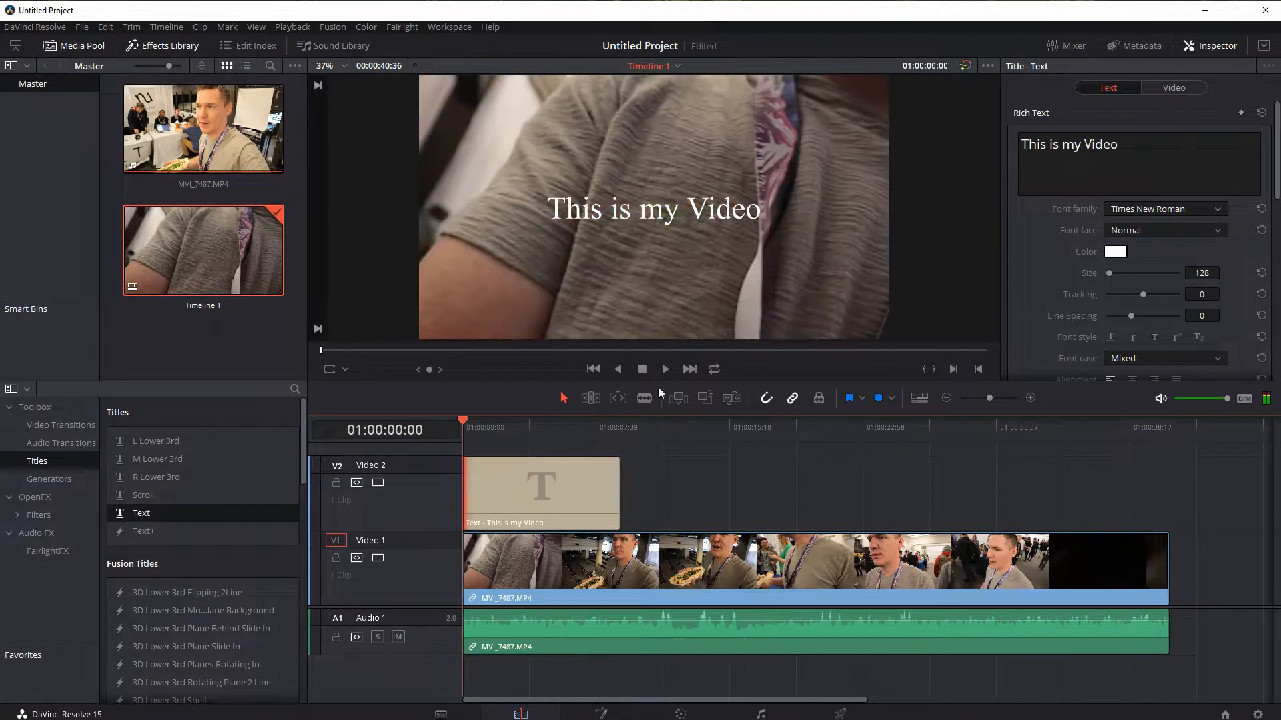
Trim the Text title to about four seconds, preview it, and toggle the Inspector off and on
click(664, 369)
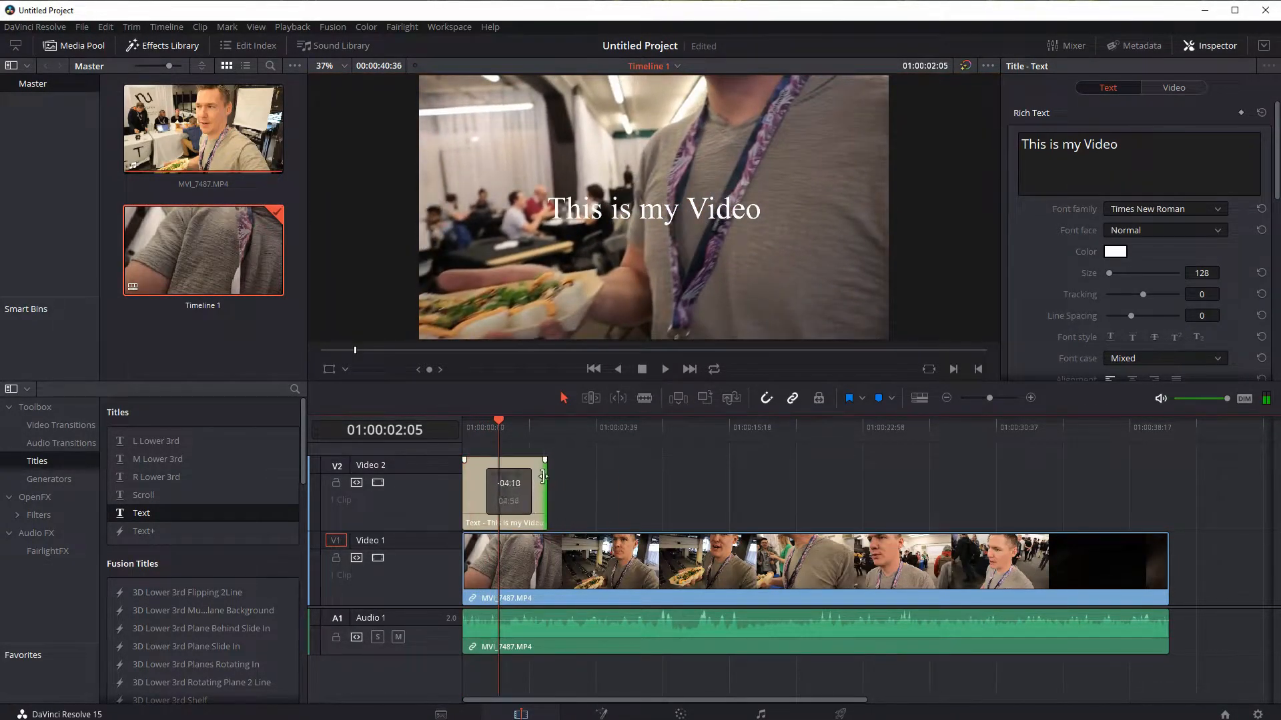
click(664, 368)
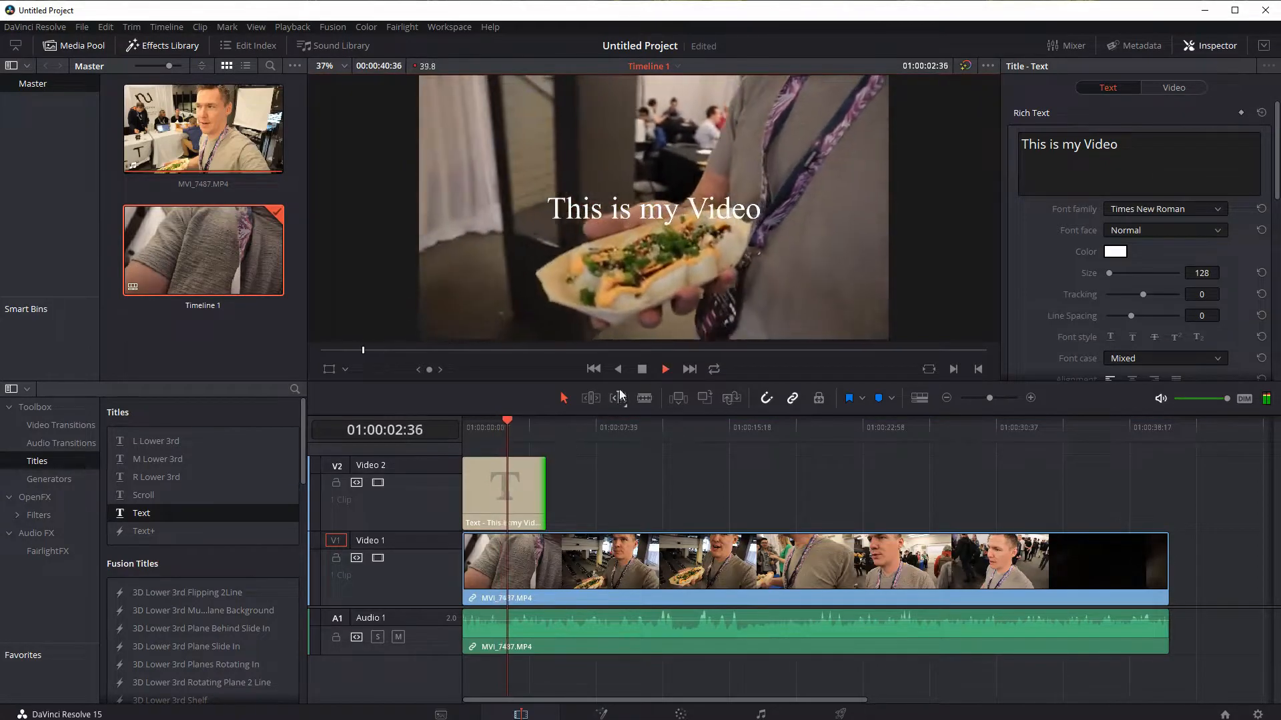
click(664, 369)
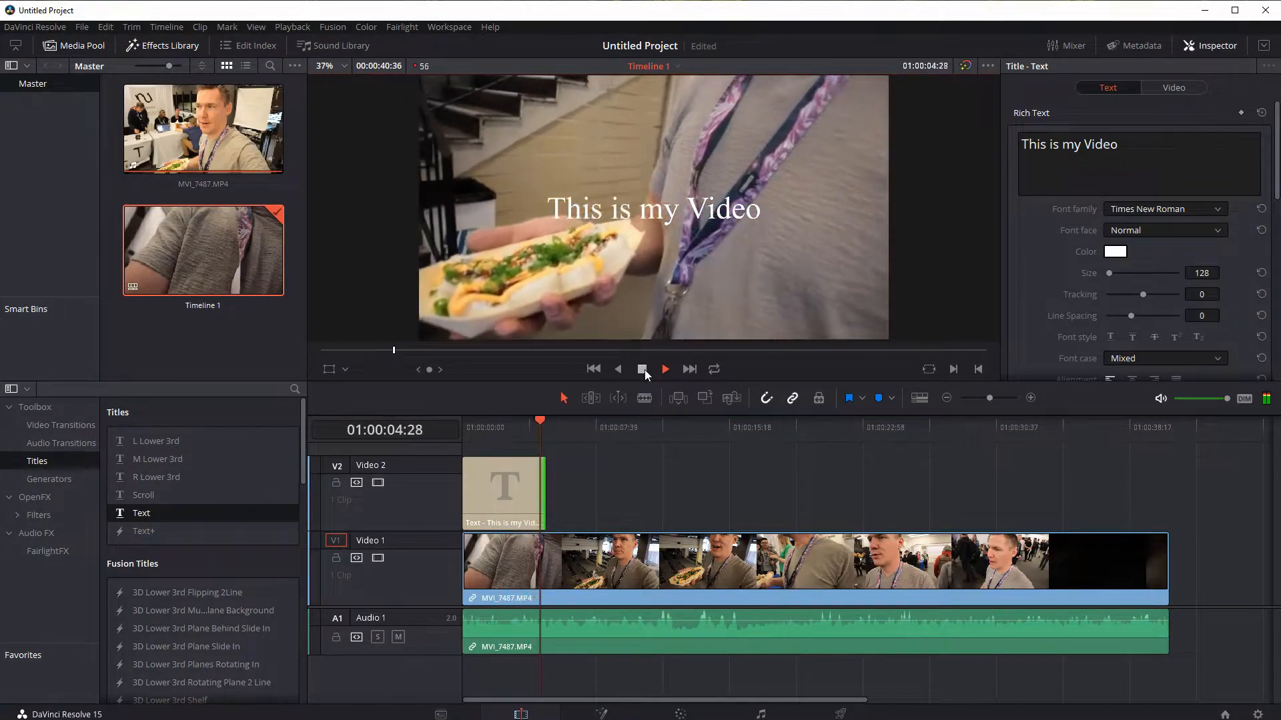
click(665, 369)
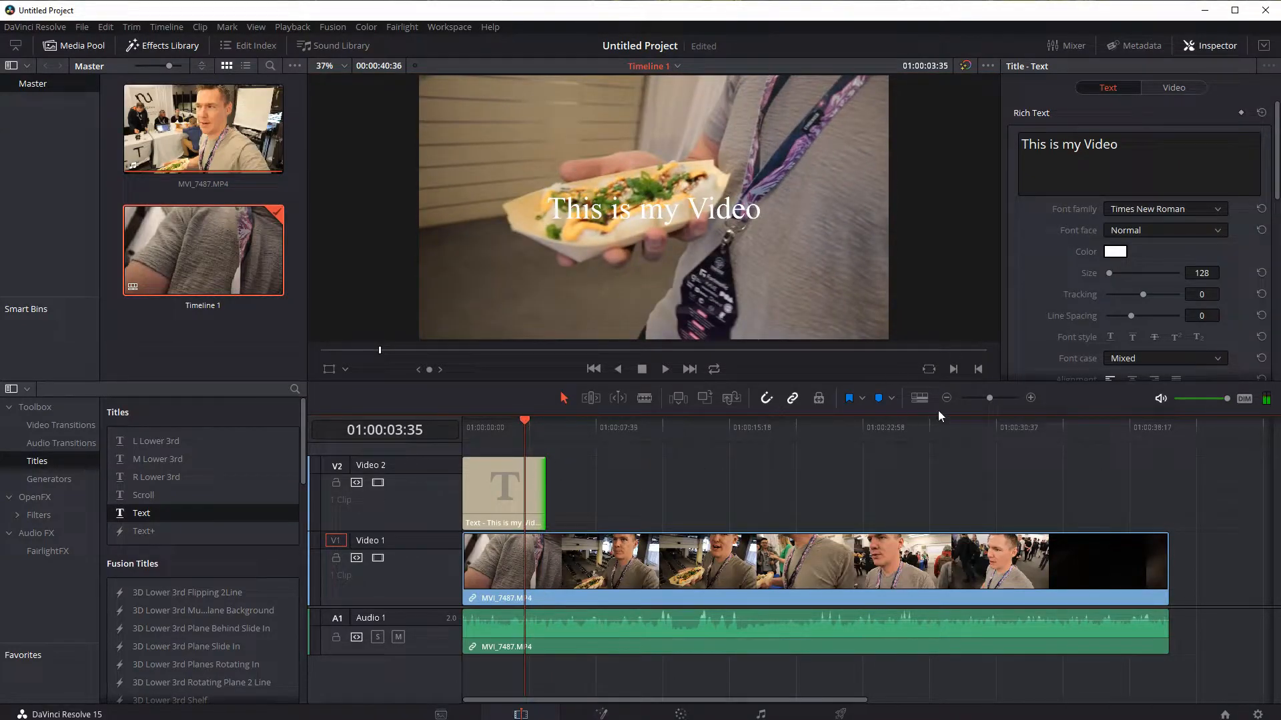
click(1215, 44)
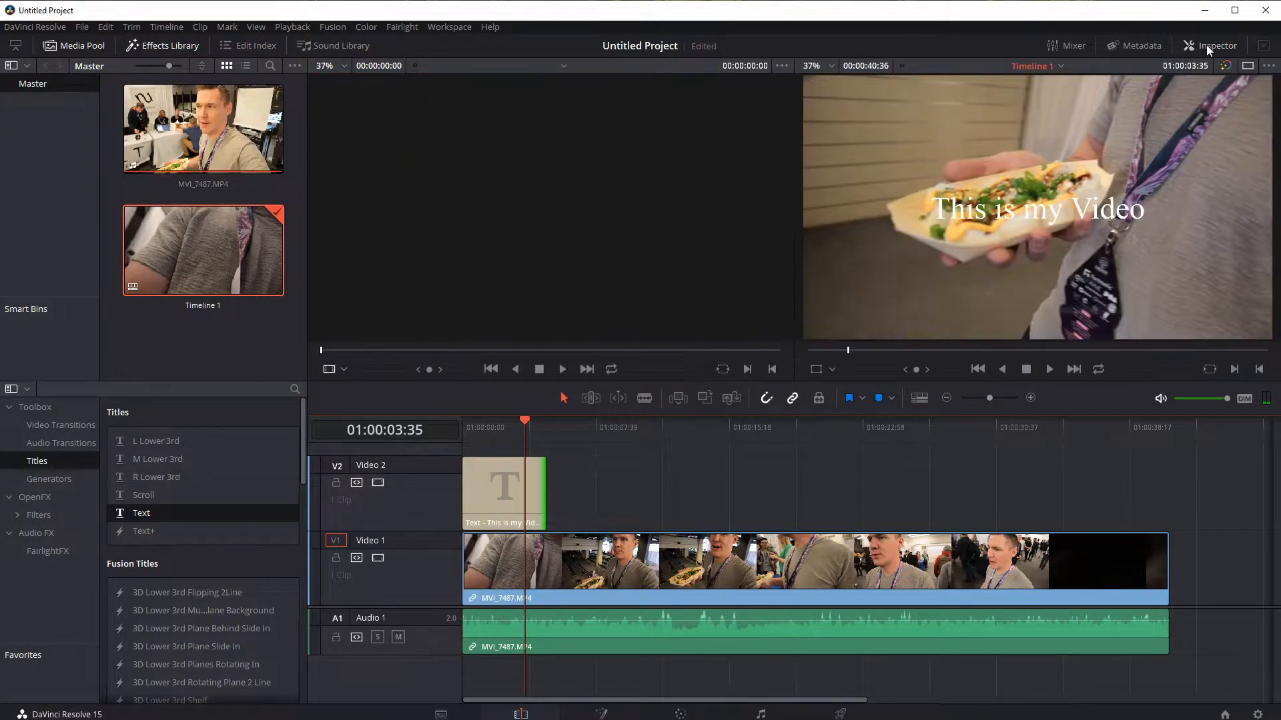
click(504, 490)
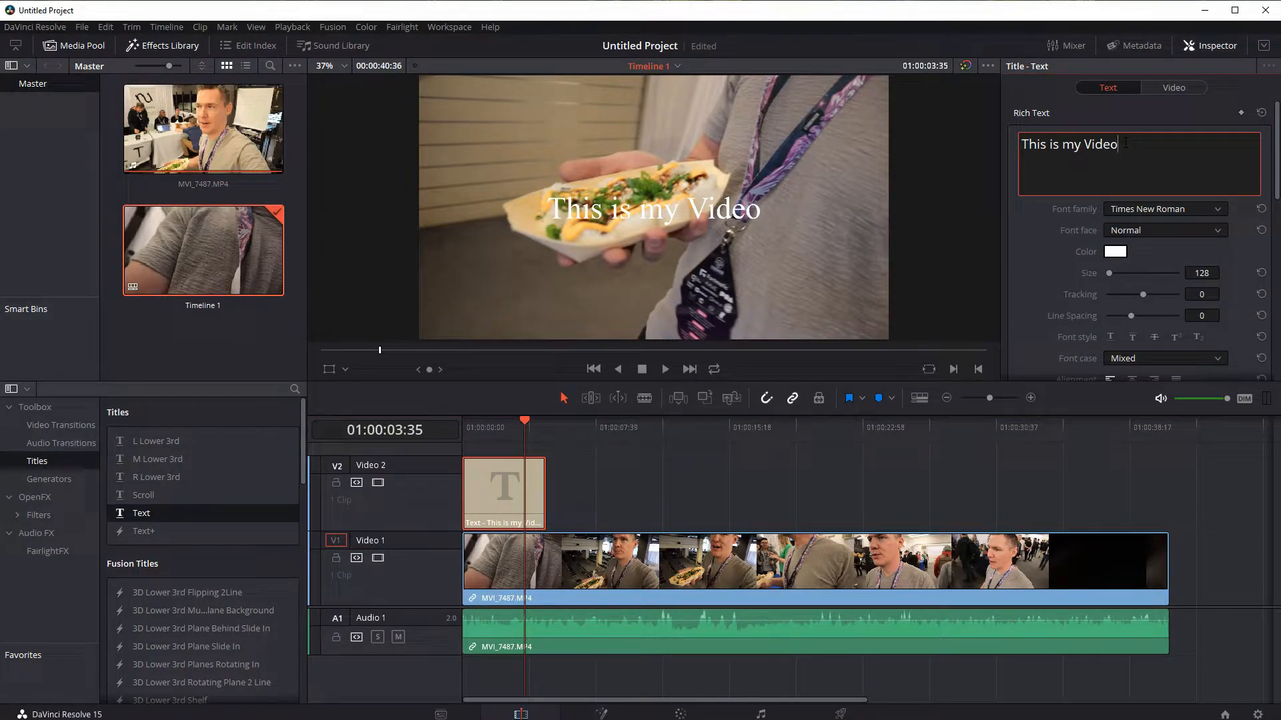
Extend the title to 'This is my Video more changes' with a second line 'Multi Line'
text(more)
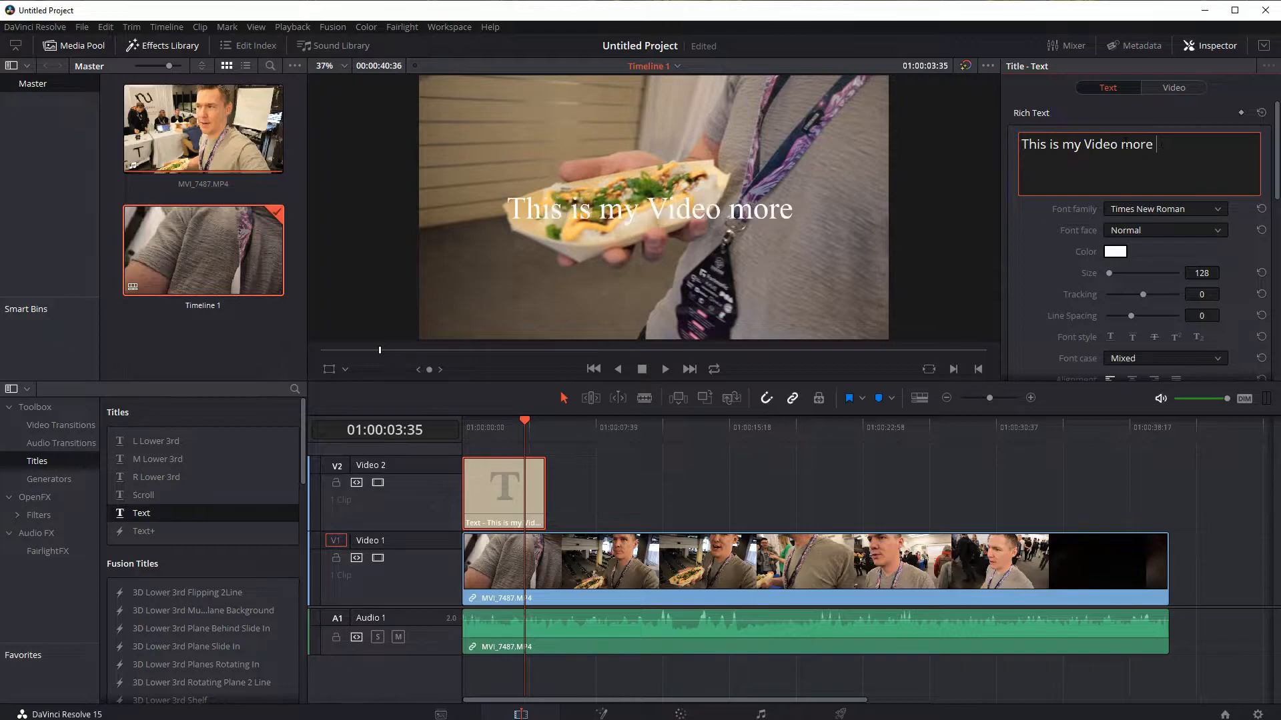
text(changes)
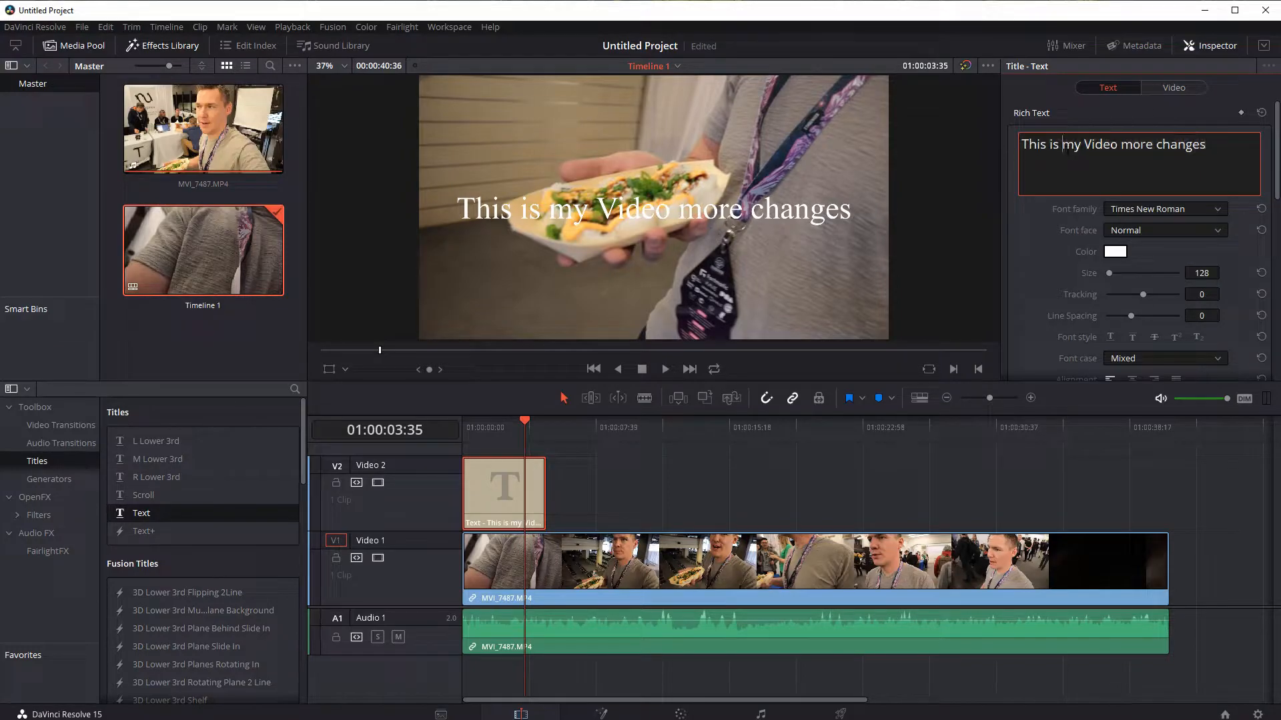
text(Multi Line)
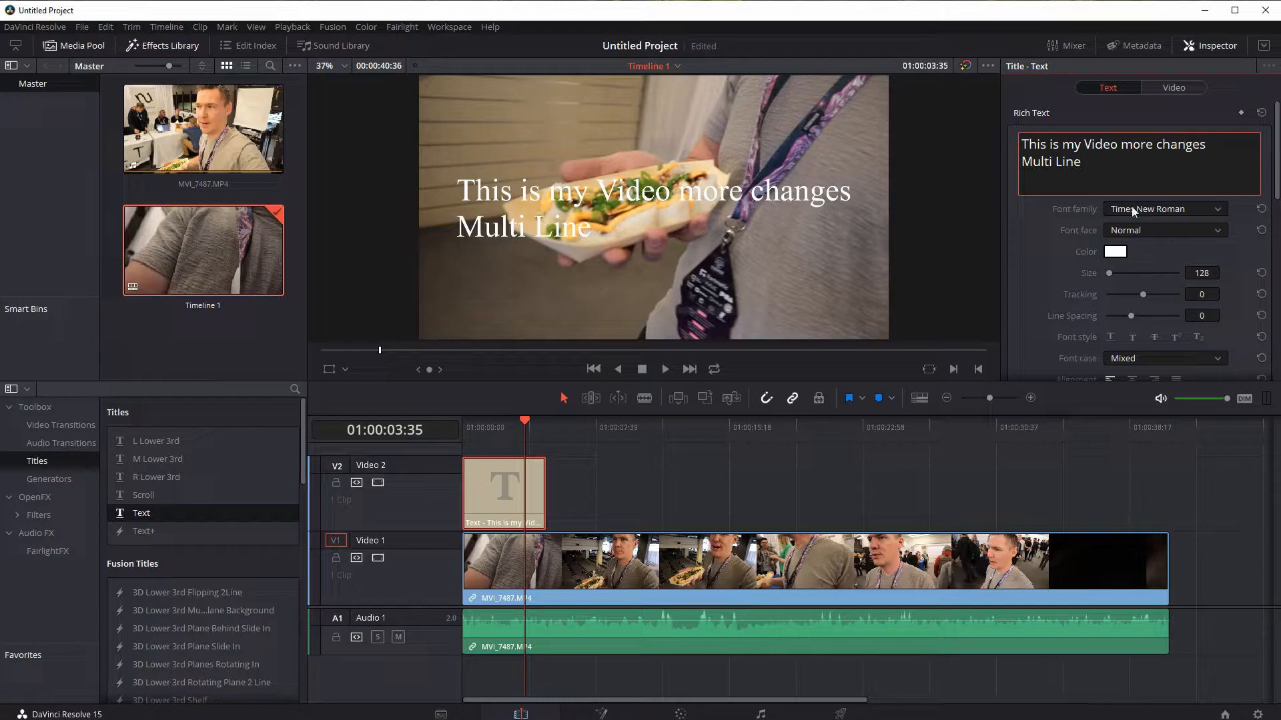
Test a red colour and bold face, keep white text, and set the font to Open Sans
click(1114, 252)
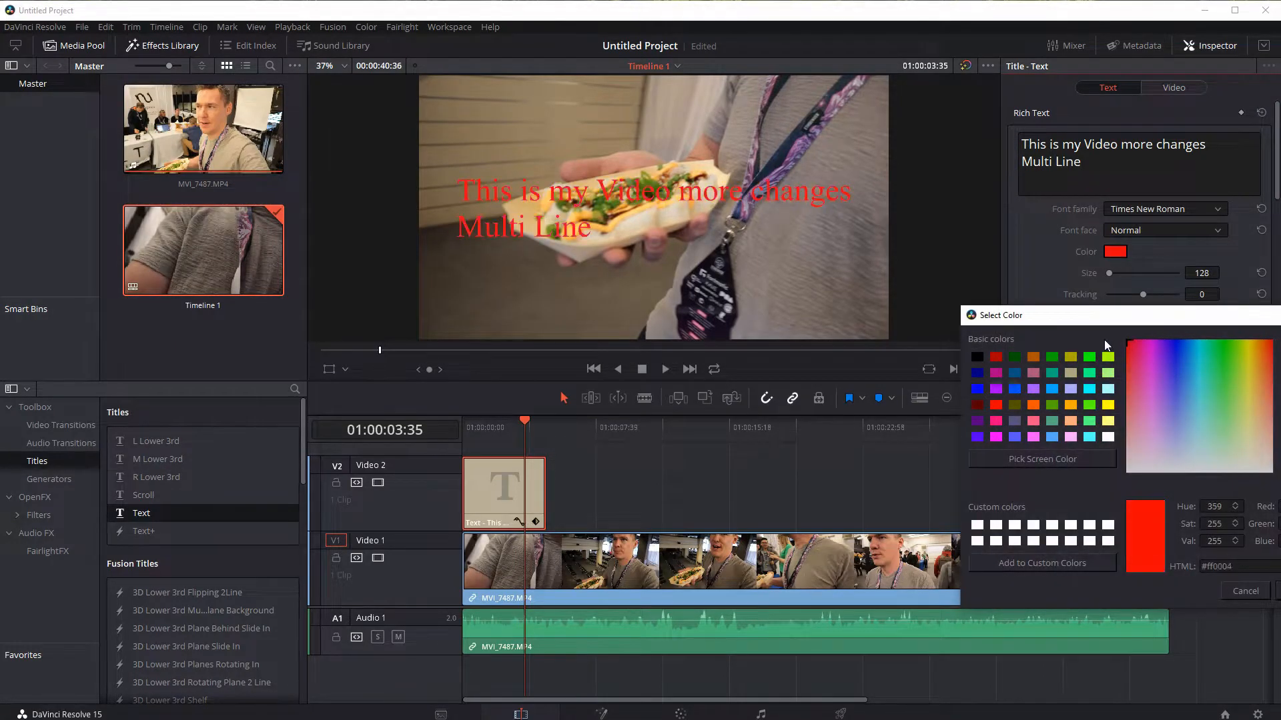
click(1174, 416)
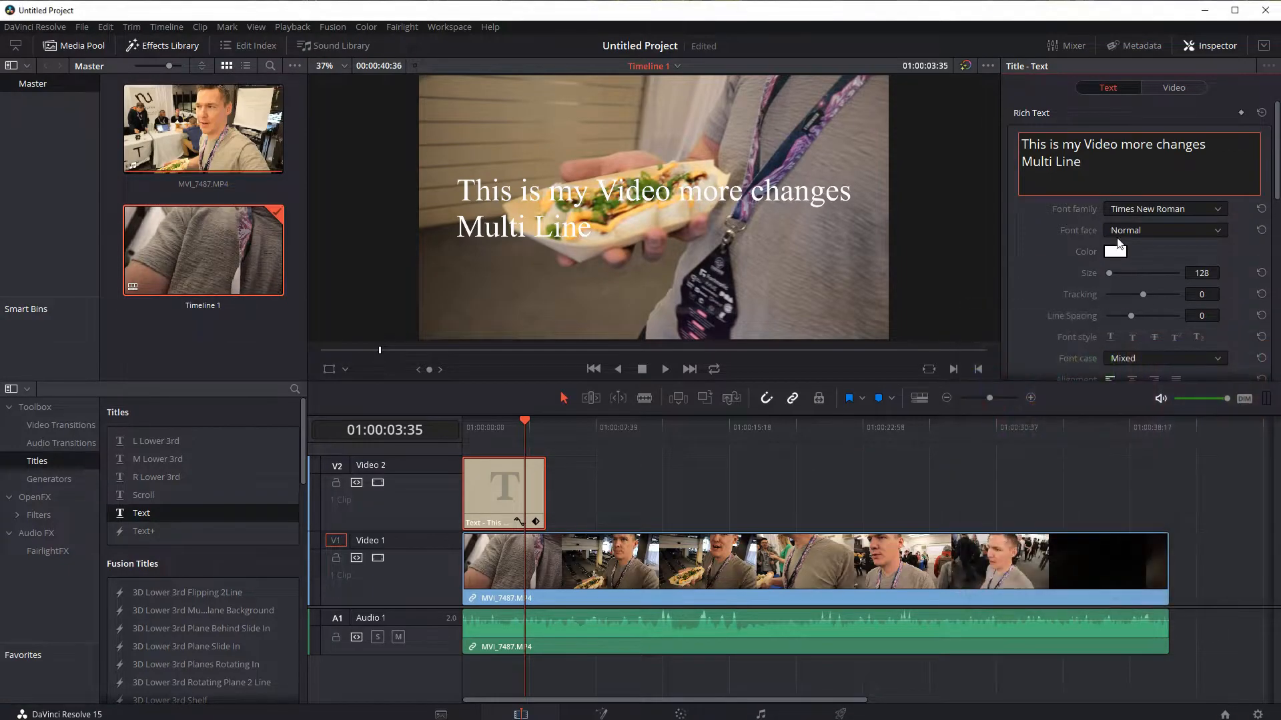
click(1164, 229)
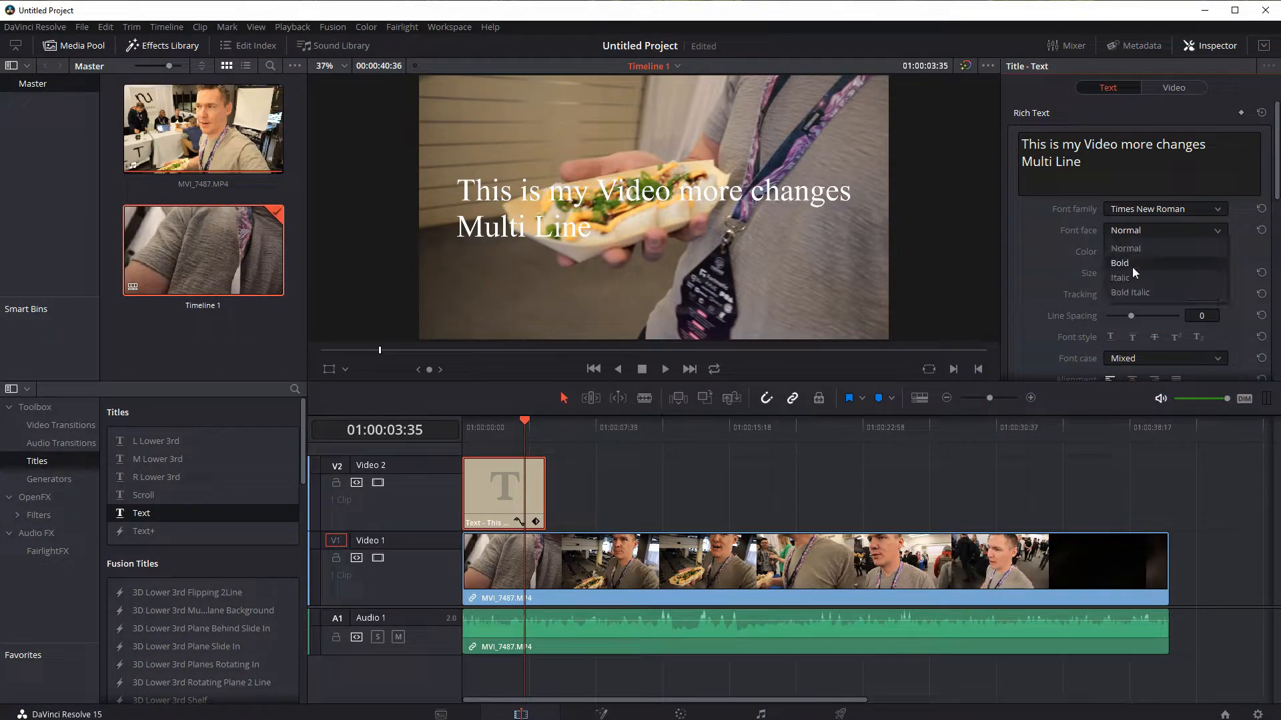
click(1119, 262)
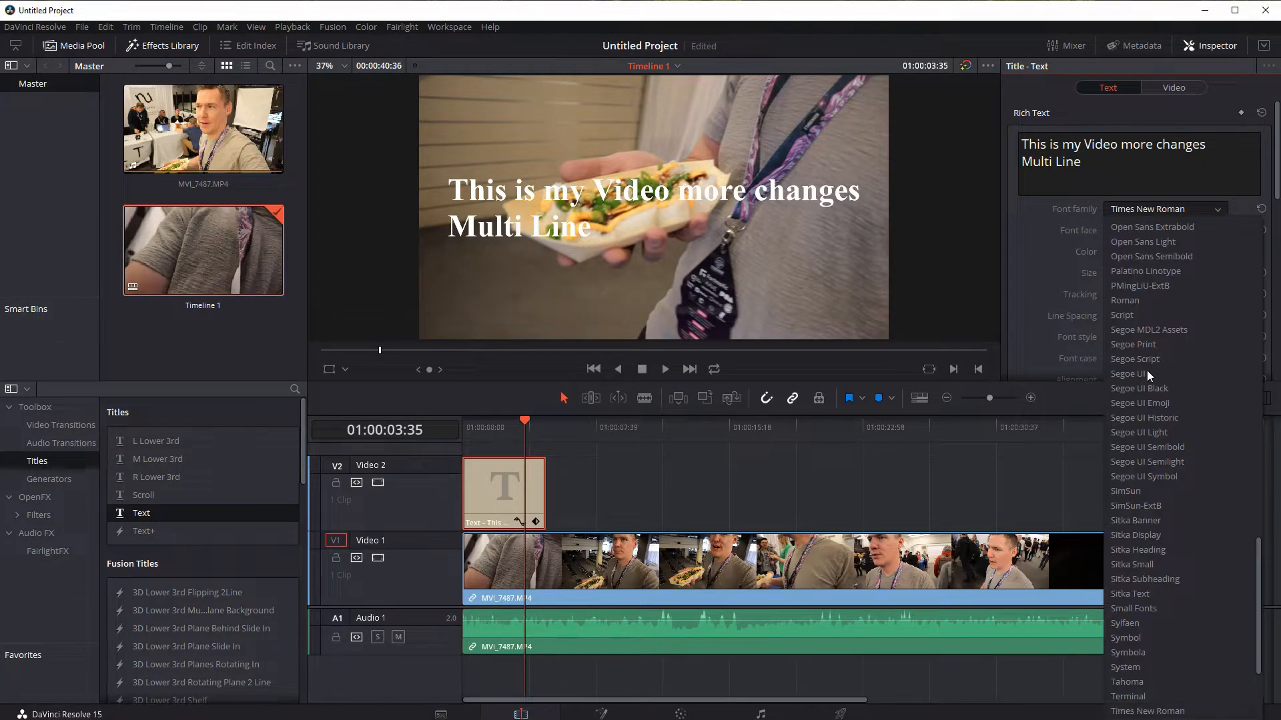
click(1140, 373)
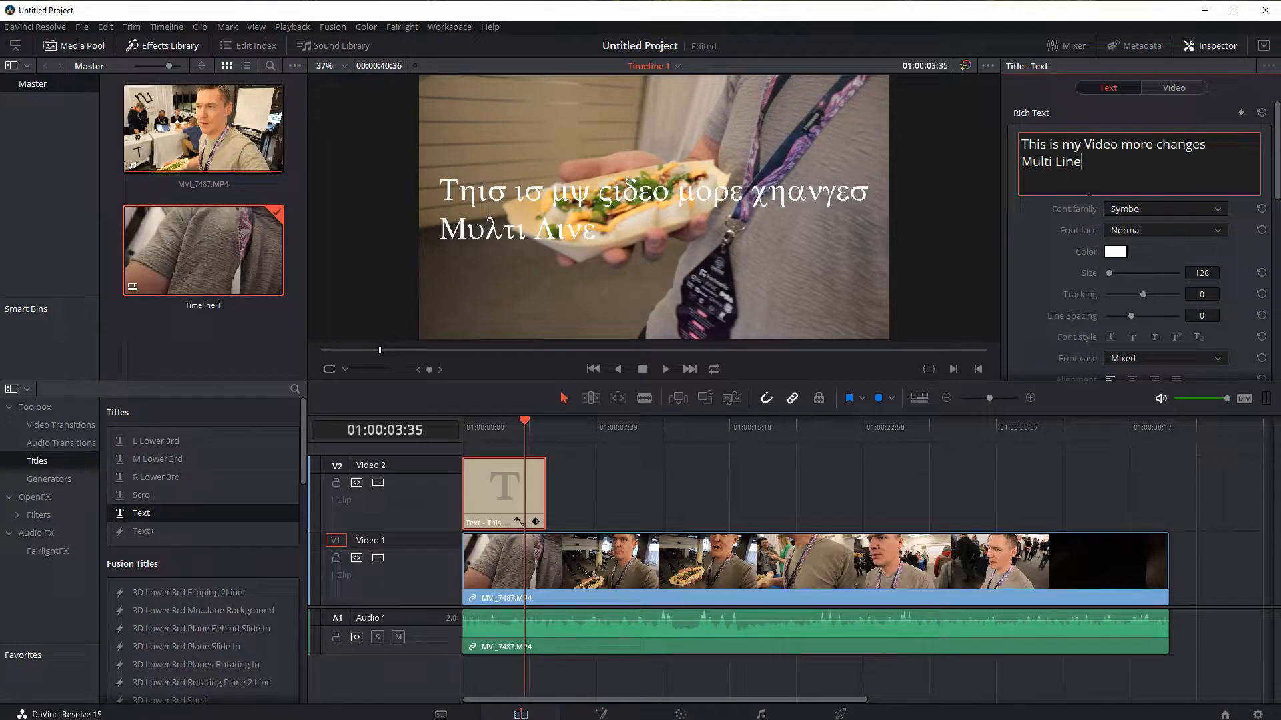
click(1164, 208)
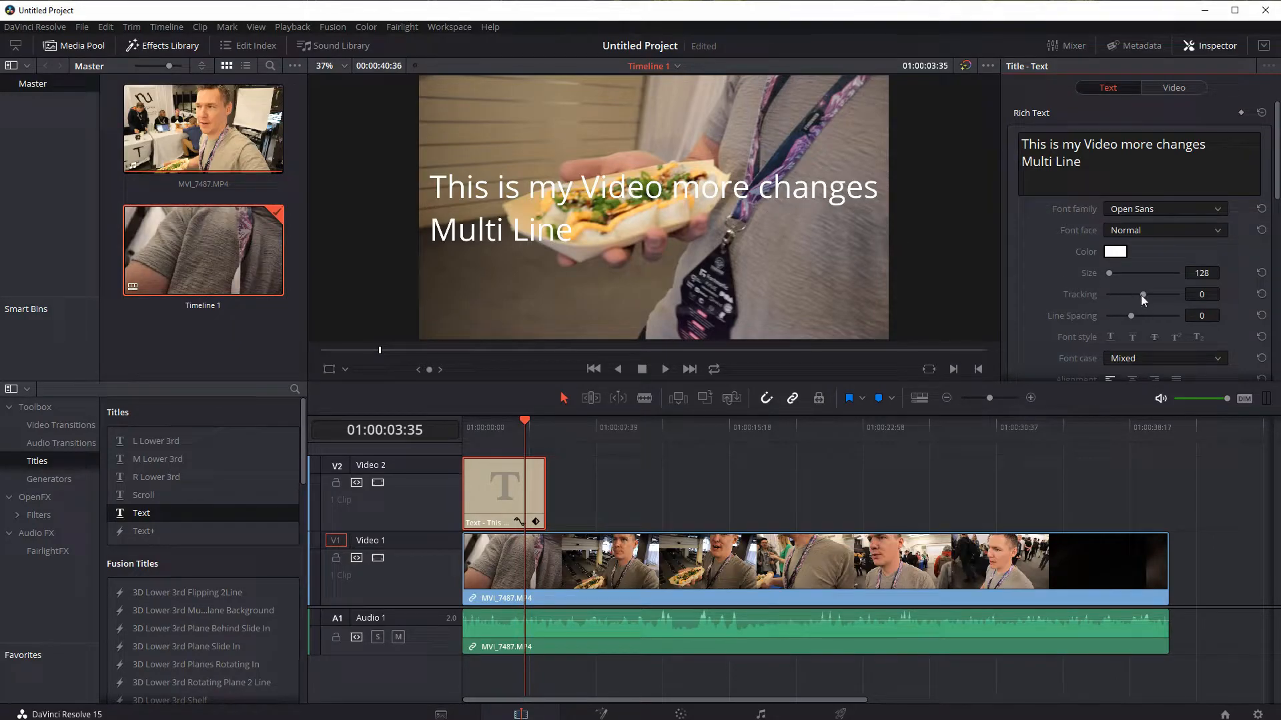
Set moderate letter tracking and adjust the line spacing between the two title lines
drag(1111, 295, 1142, 295)
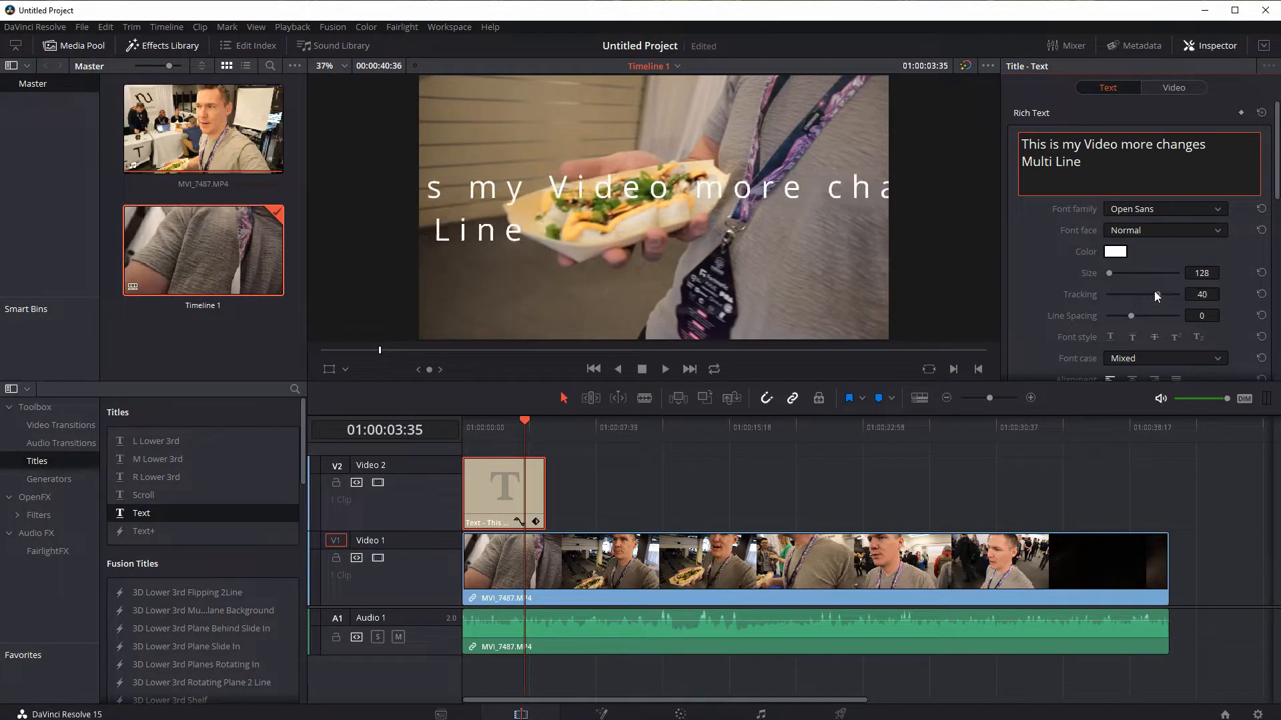
drag(1138, 294, 1119, 294)
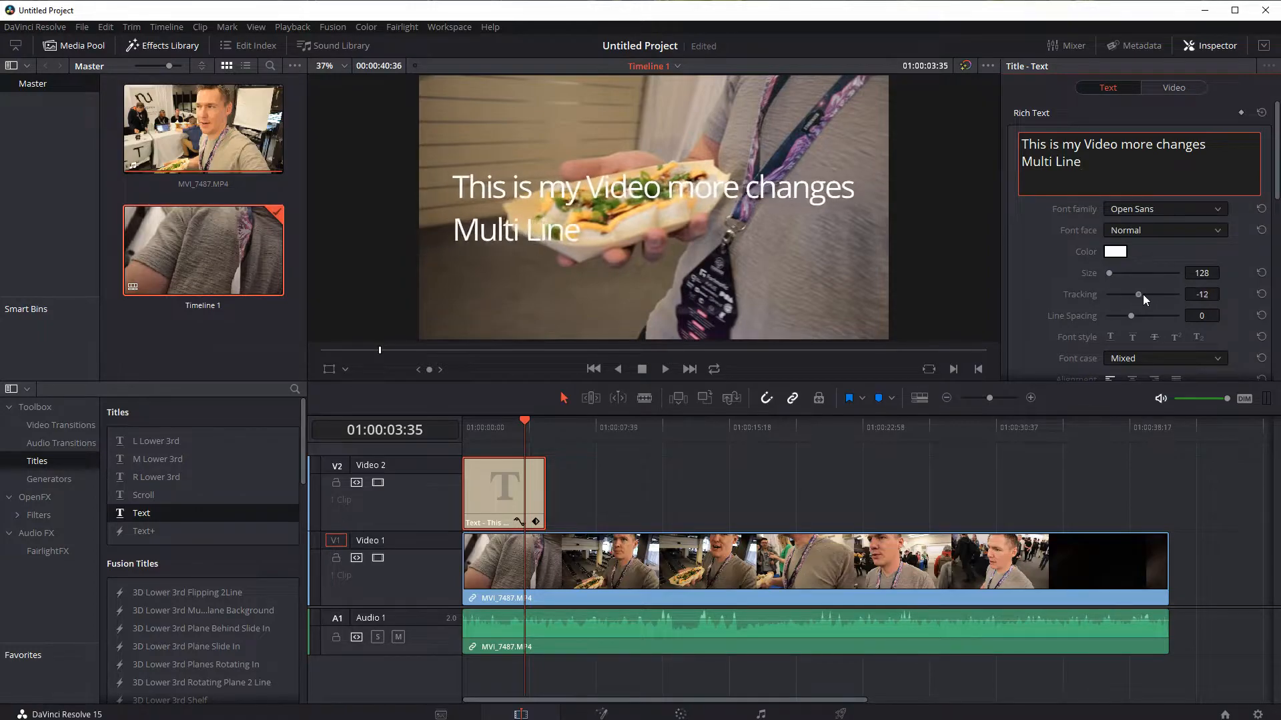
drag(1138, 295, 1148, 295)
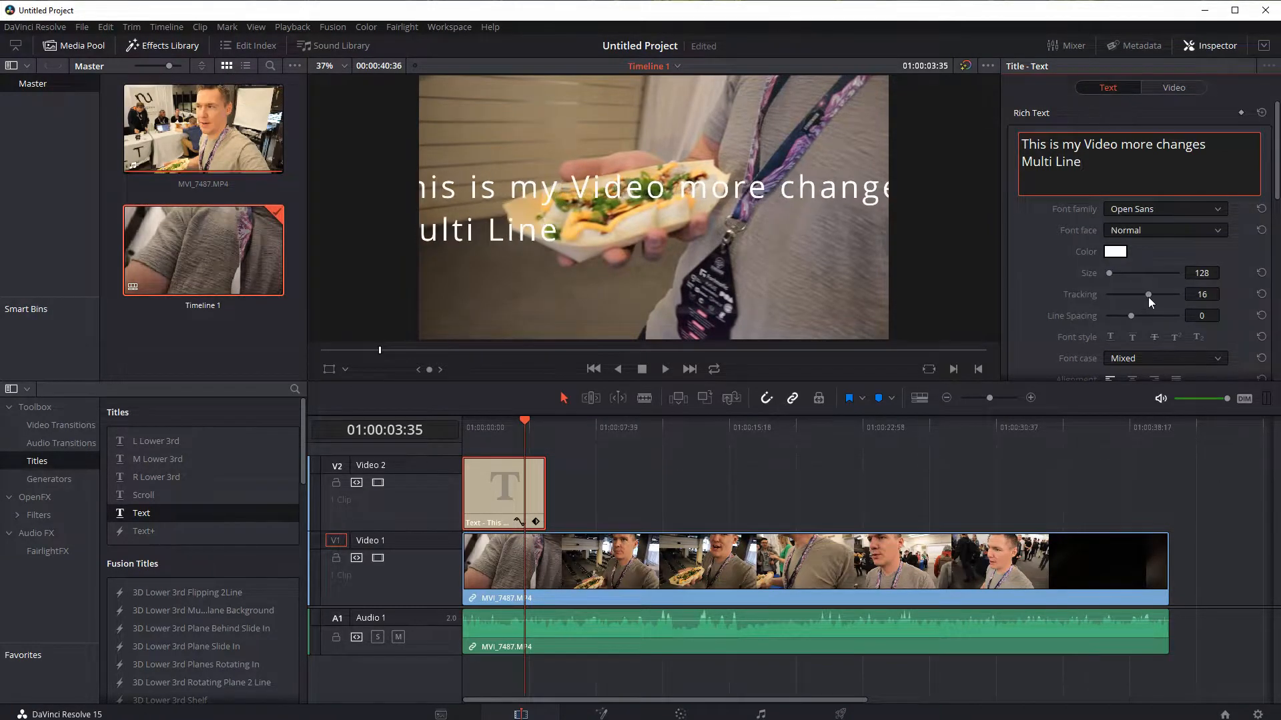
drag(1131, 315, 1143, 316)
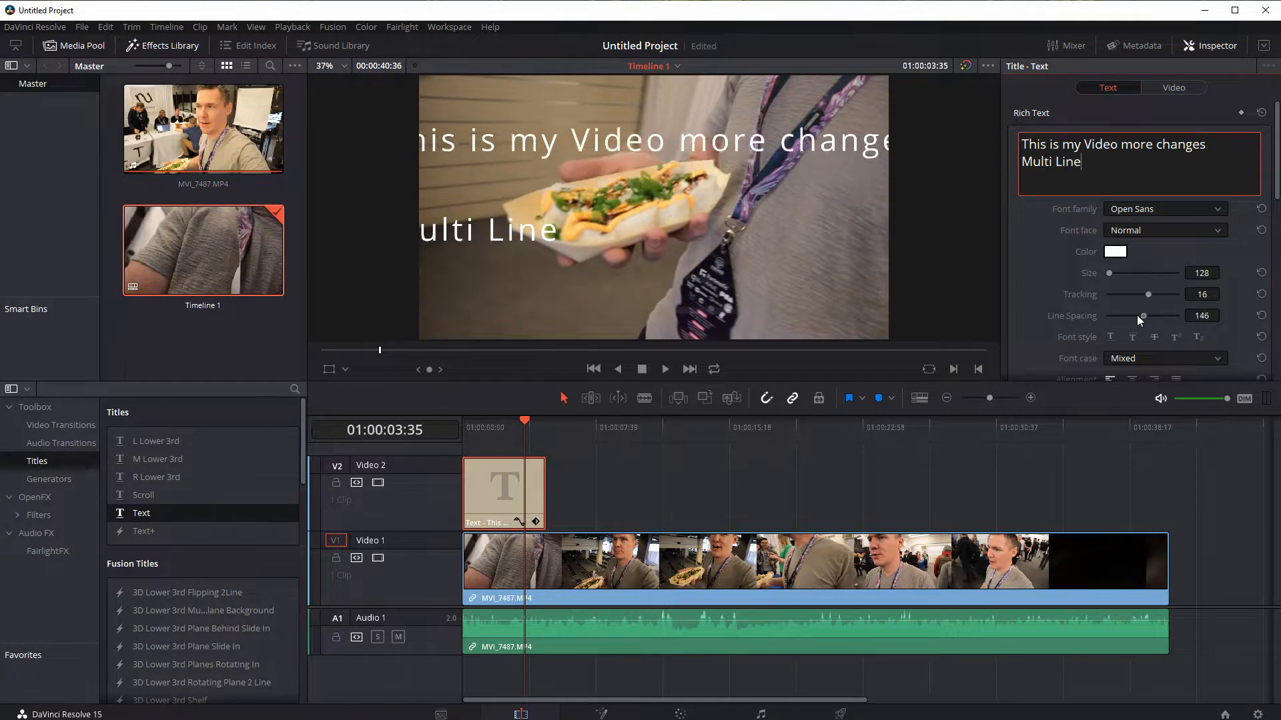
drag(1142, 316, 1114, 316)
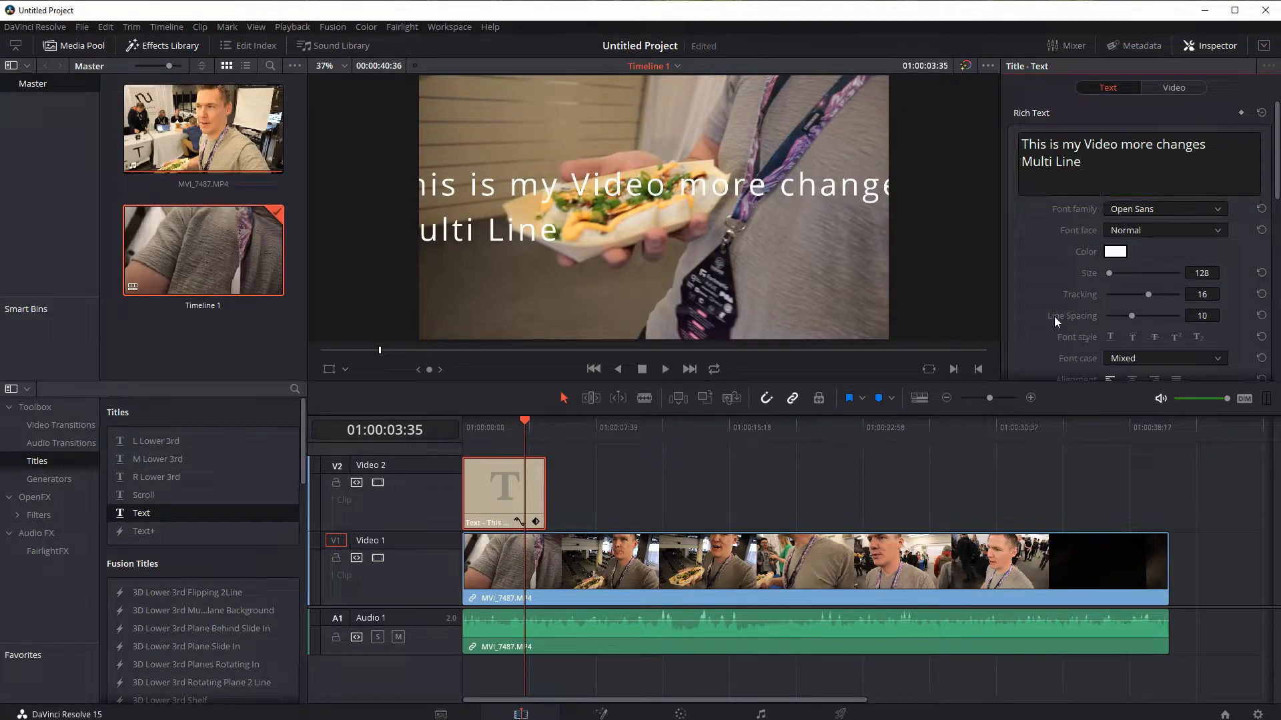
scroll(down, 3)
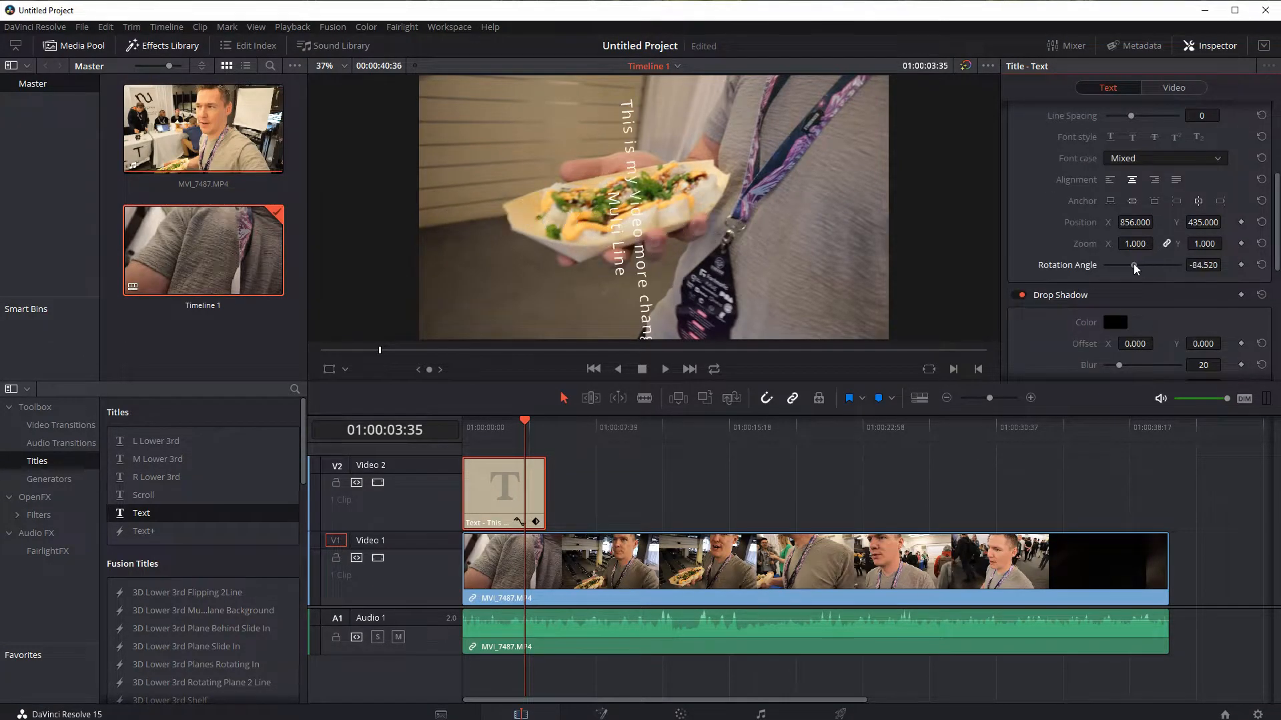
Rotate the title to about 34 degrees and give its letters a thin stroke of size 2
drag(1132, 265, 1146, 264)
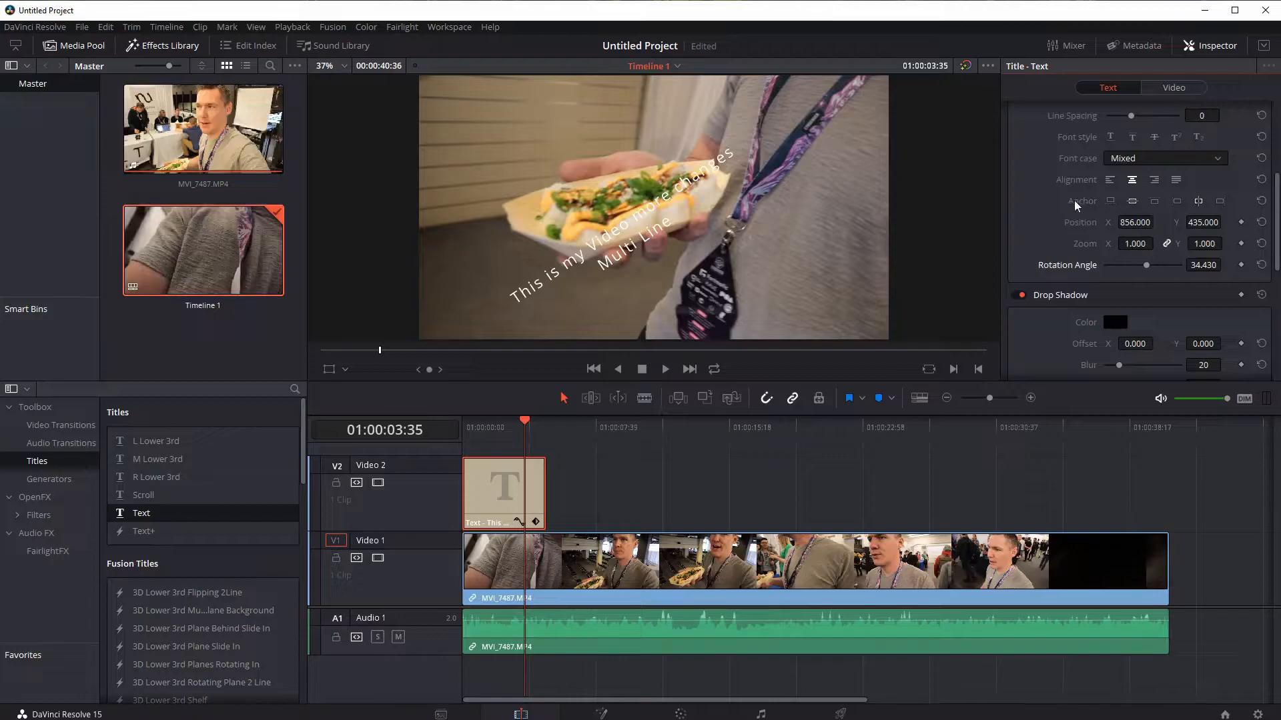
scroll(down, 3)
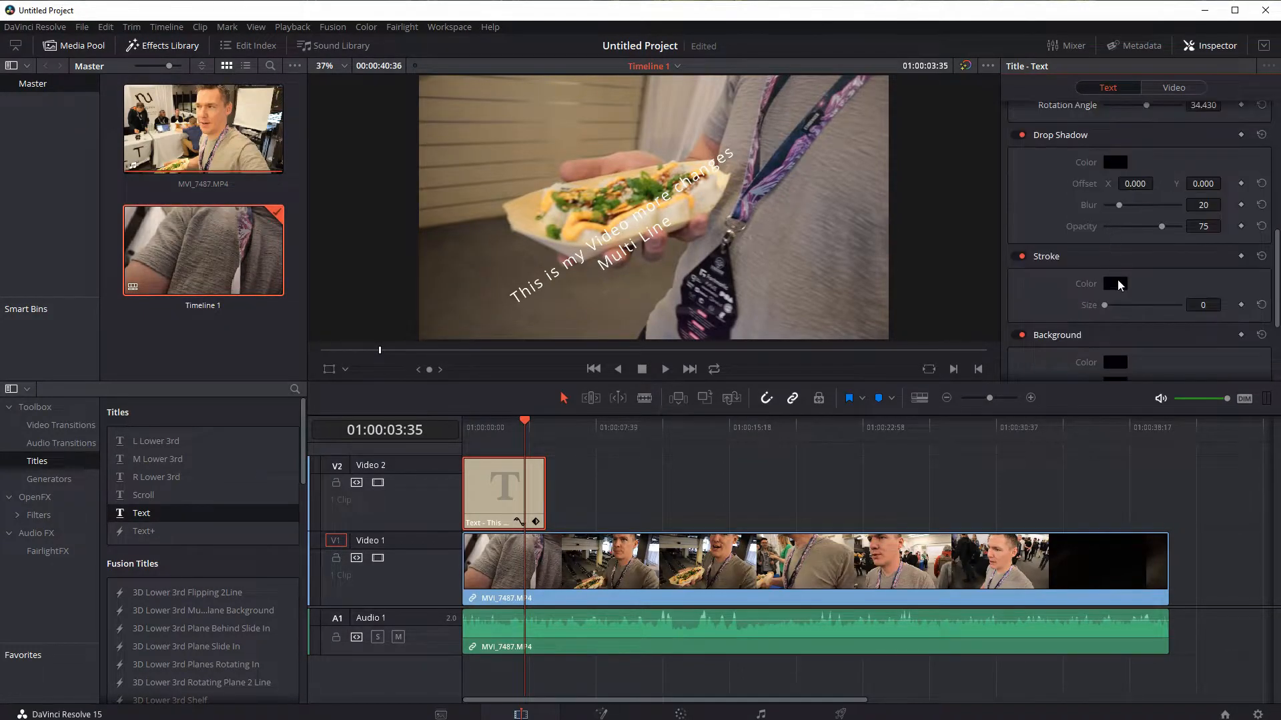
drag(1105, 305, 1117, 305)
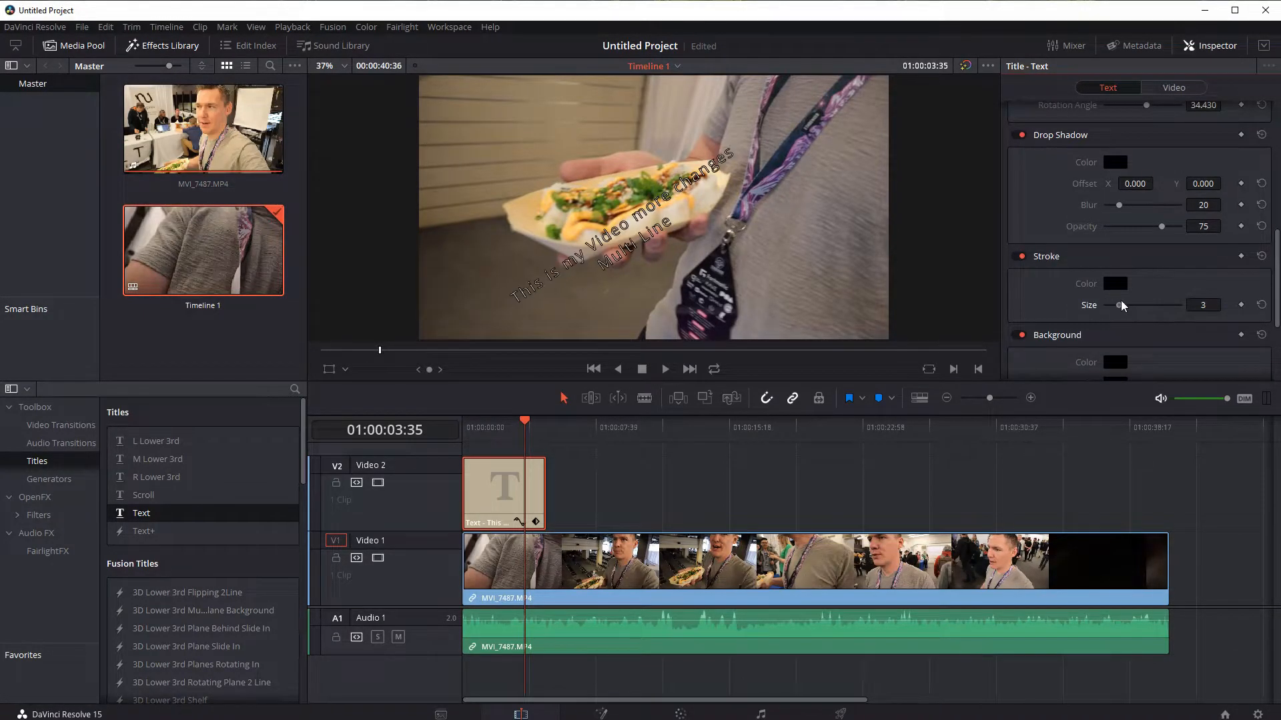
drag(1119, 305, 1113, 305)
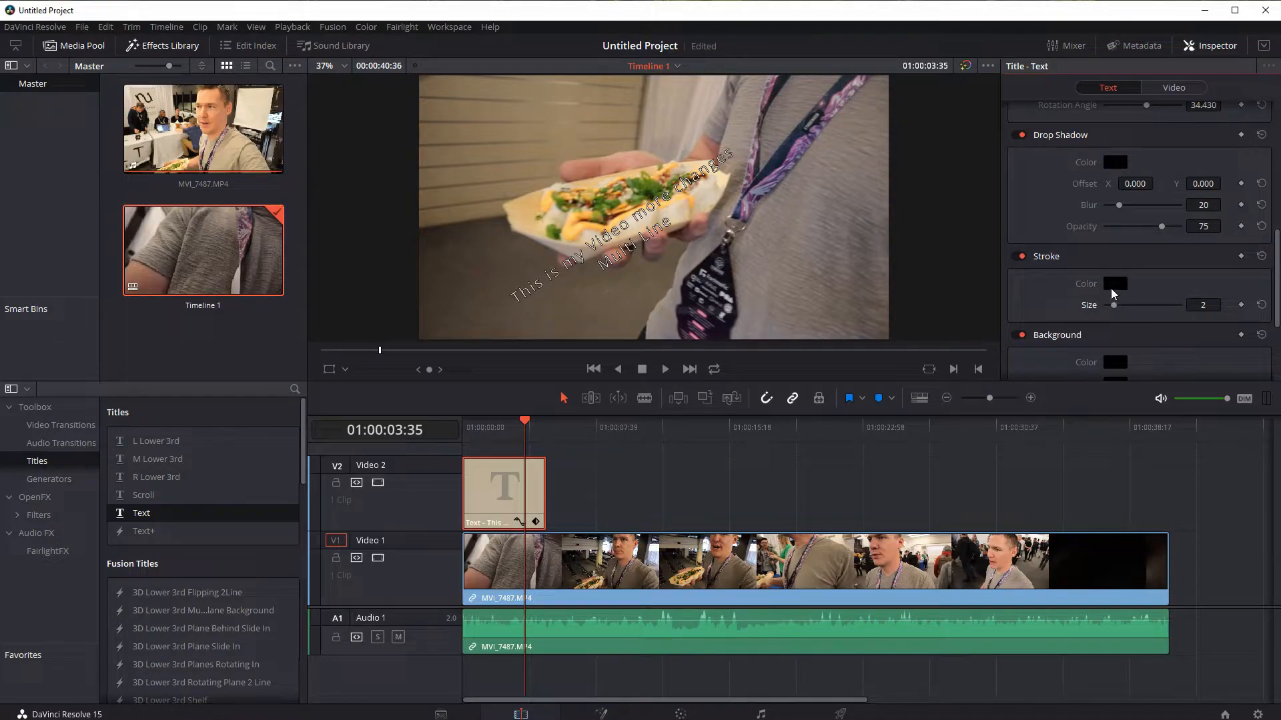
drag(1113, 305, 1125, 305)
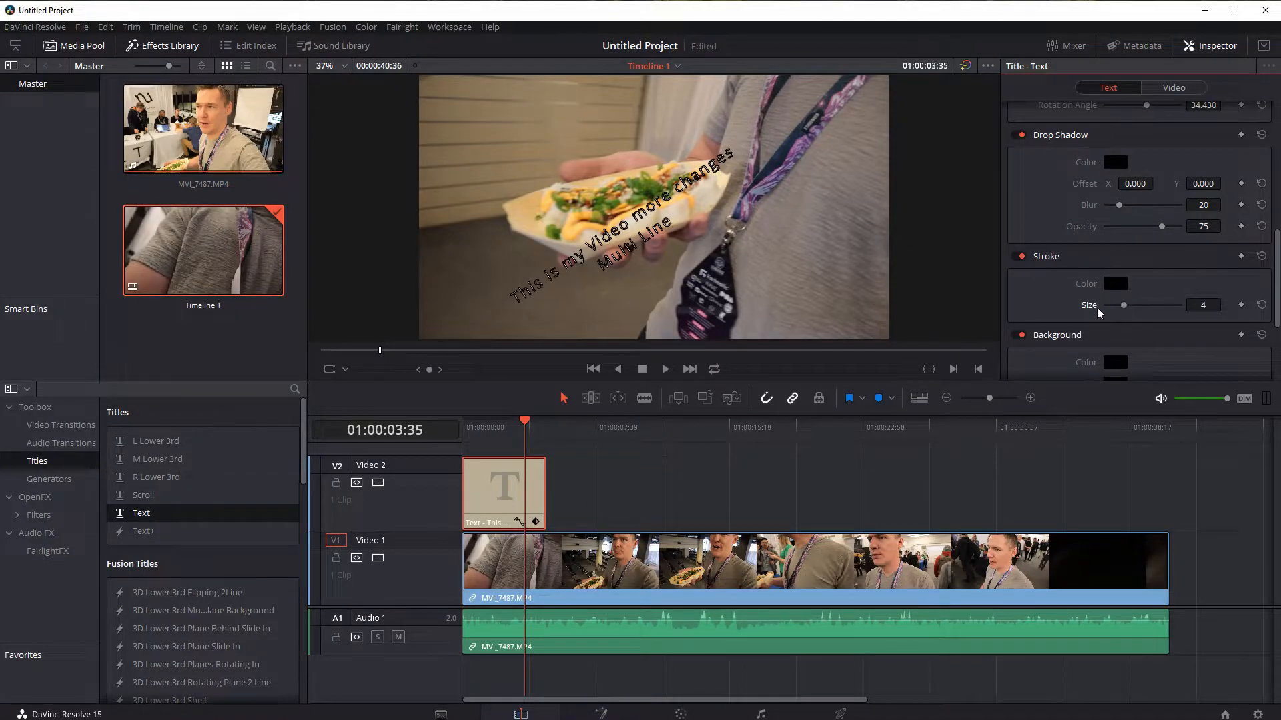
drag(1131, 305, 1123, 305)
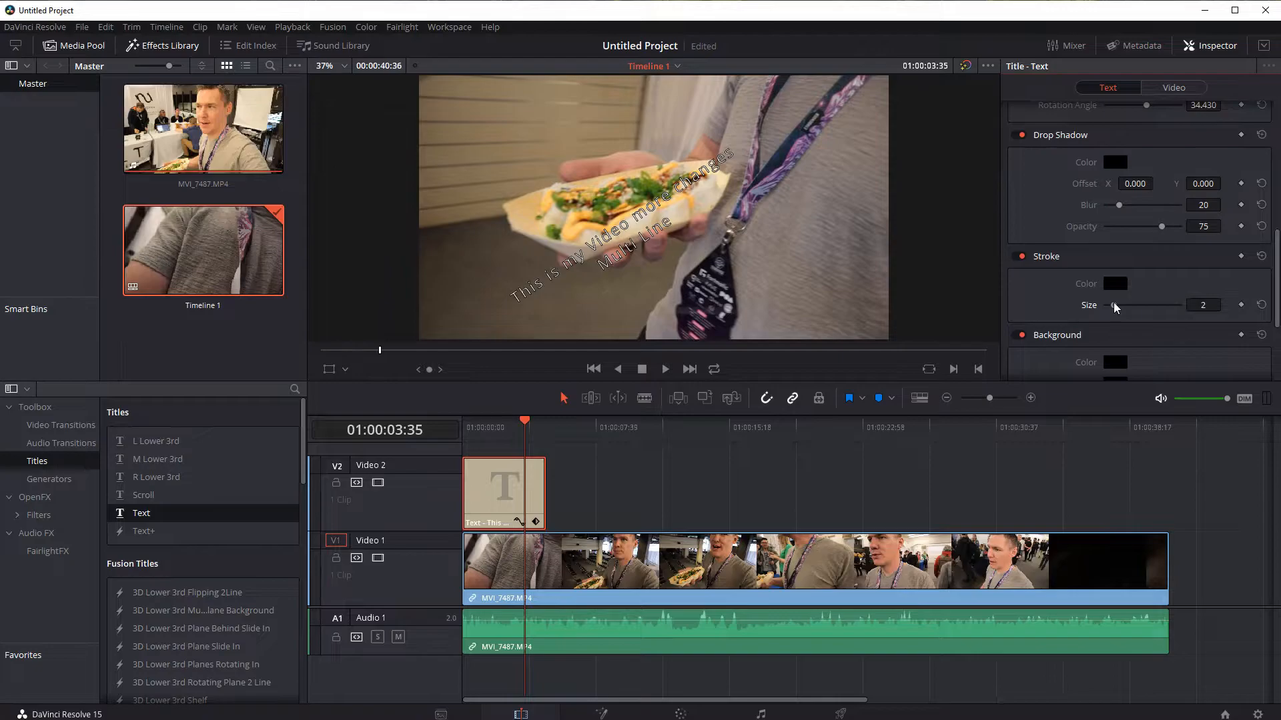
Select the outlined Text title clip on Video 2 for removal
scroll(down, 3)
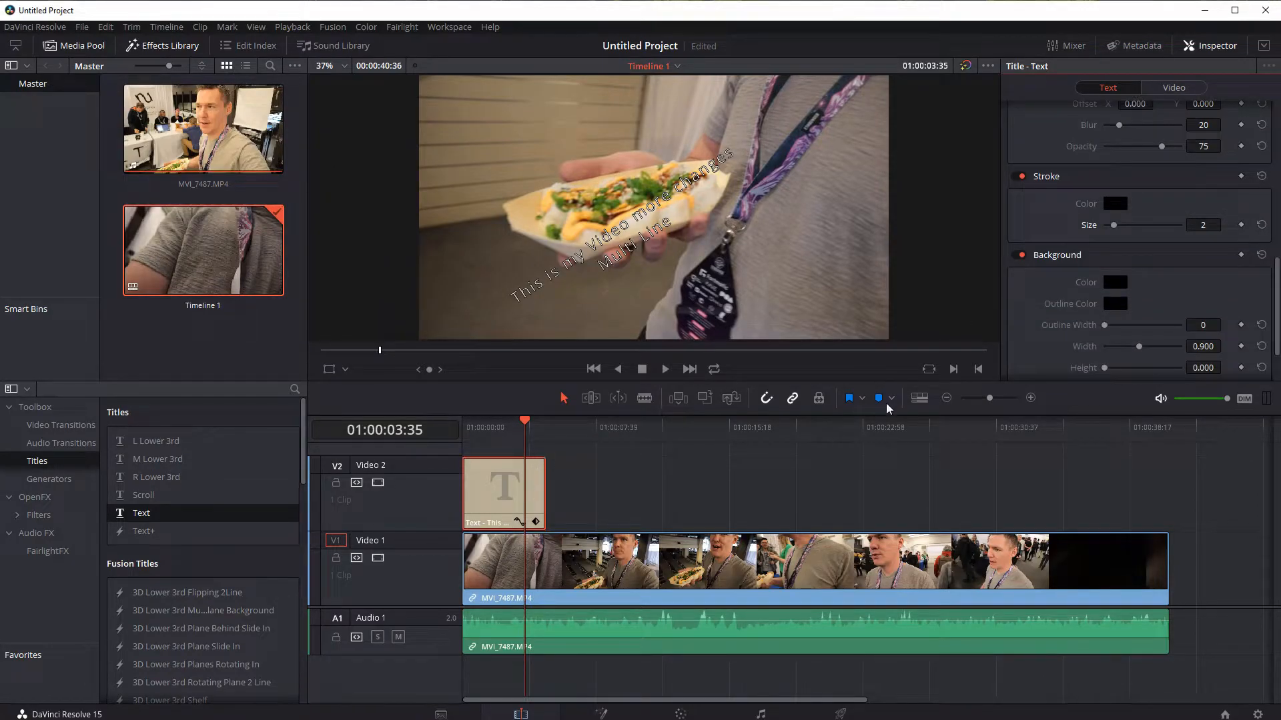
mouse_move(1103, 281)
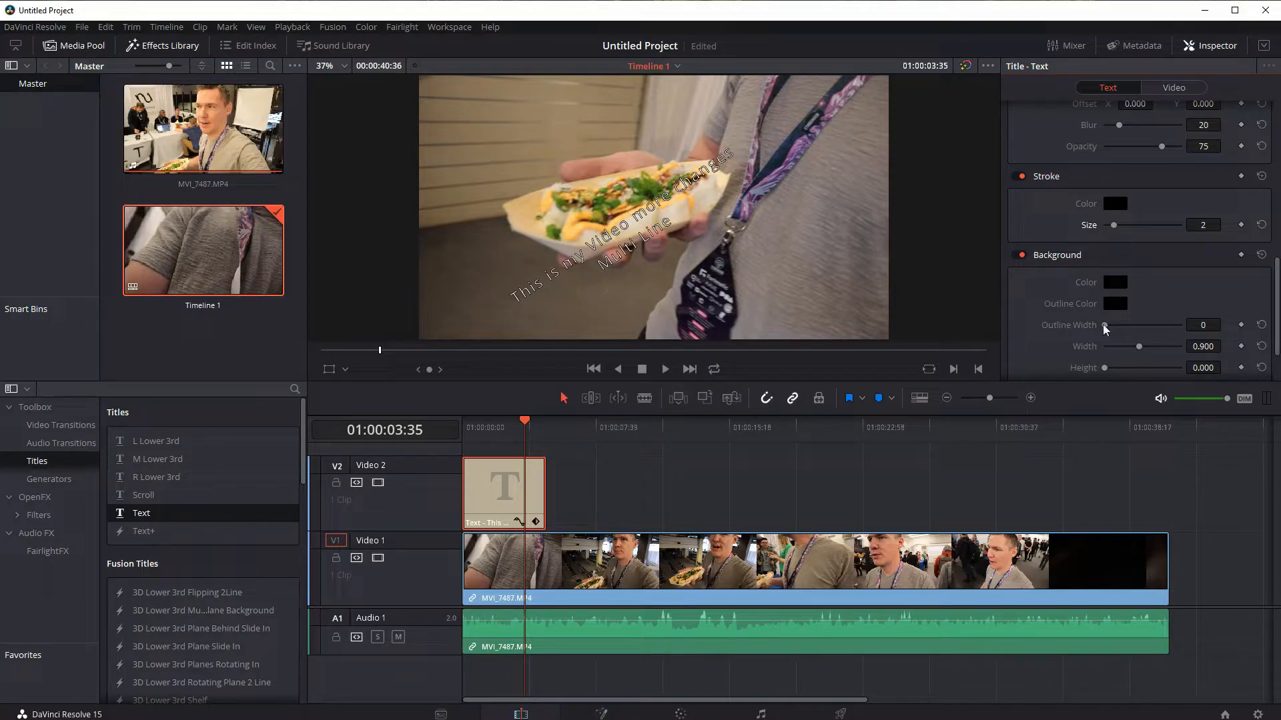
scroll(down, 3)
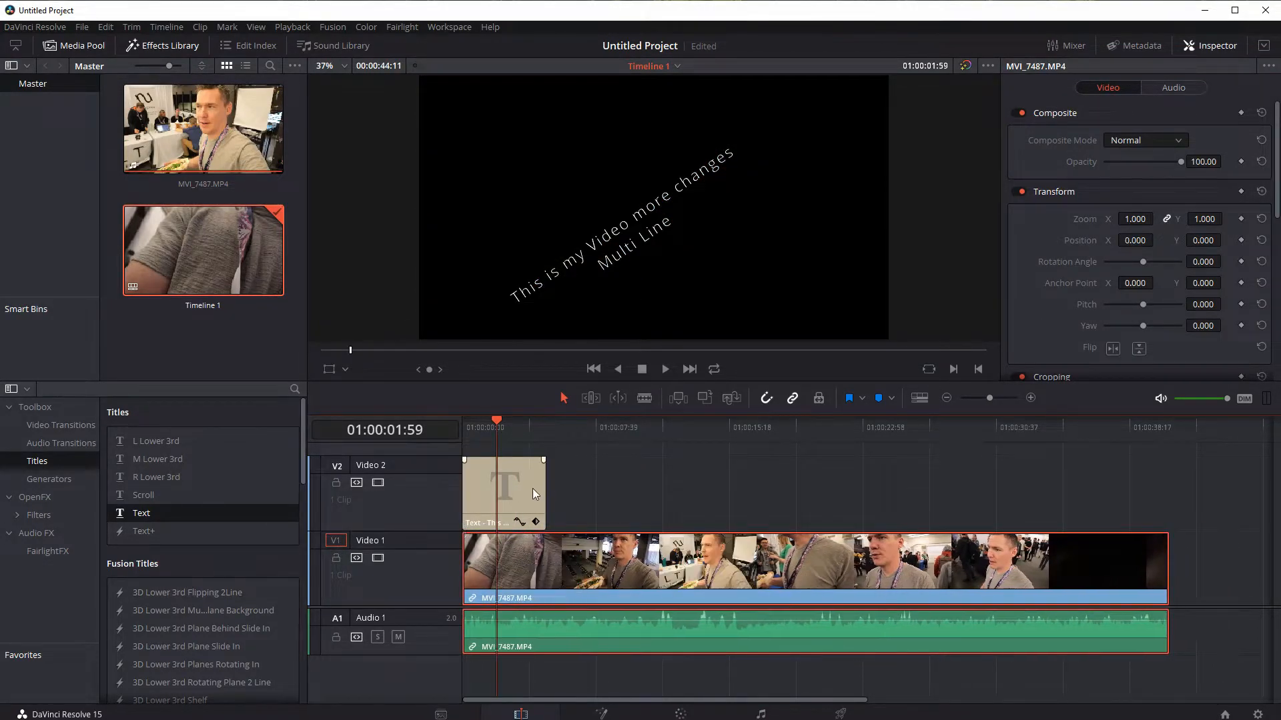
click(503, 490)
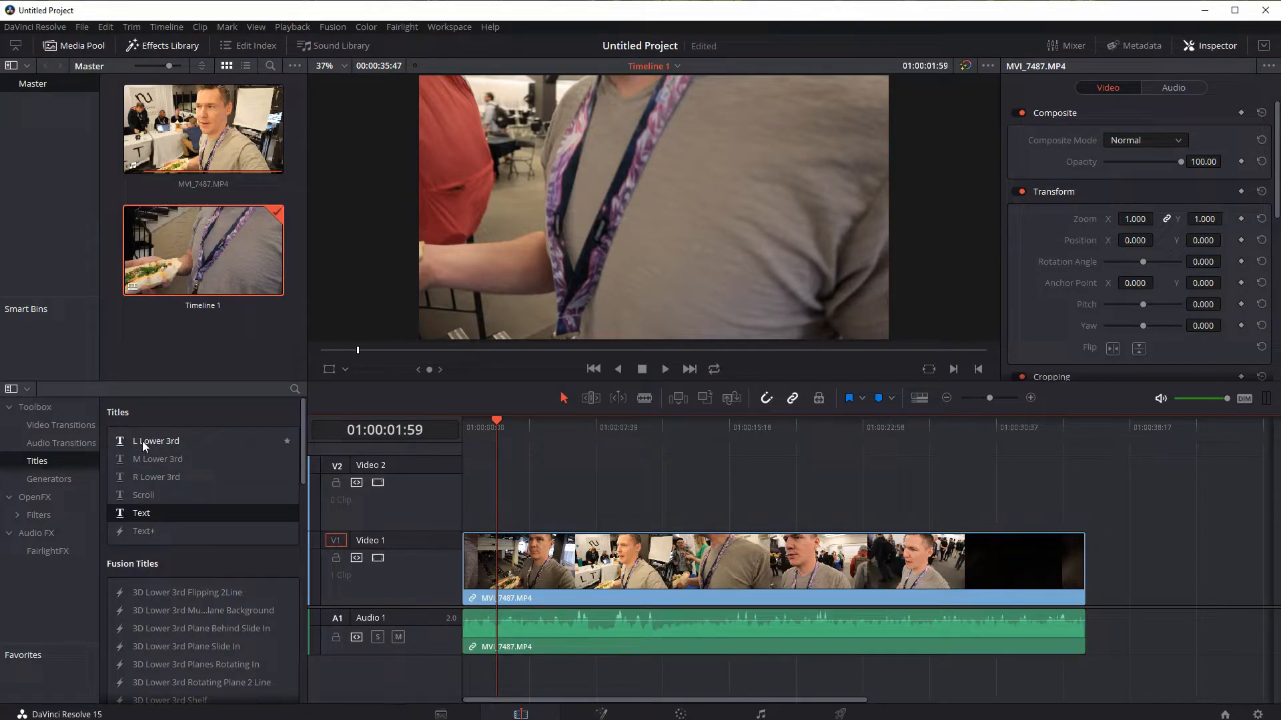
Drop an L Lower 3rd onto Video 2 and set its text to 'Mr Ricks' over 'CEO'
drag(155, 441, 505, 490)
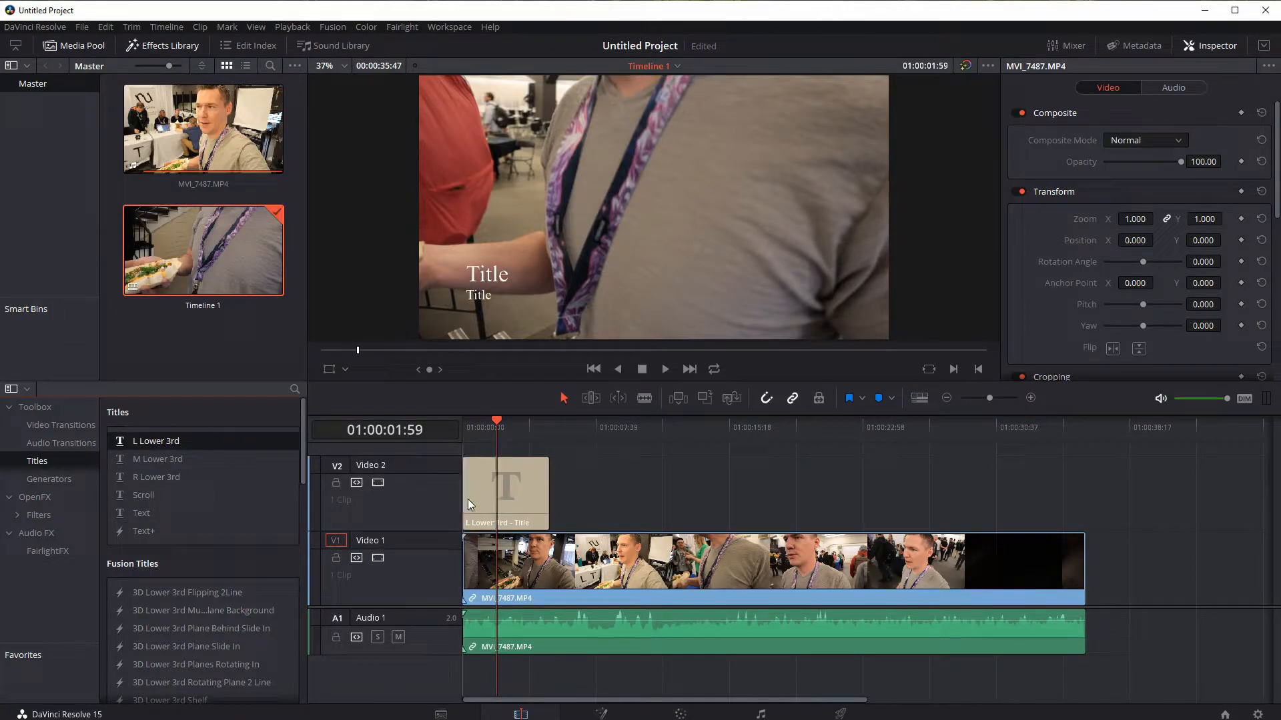
click(505, 490)
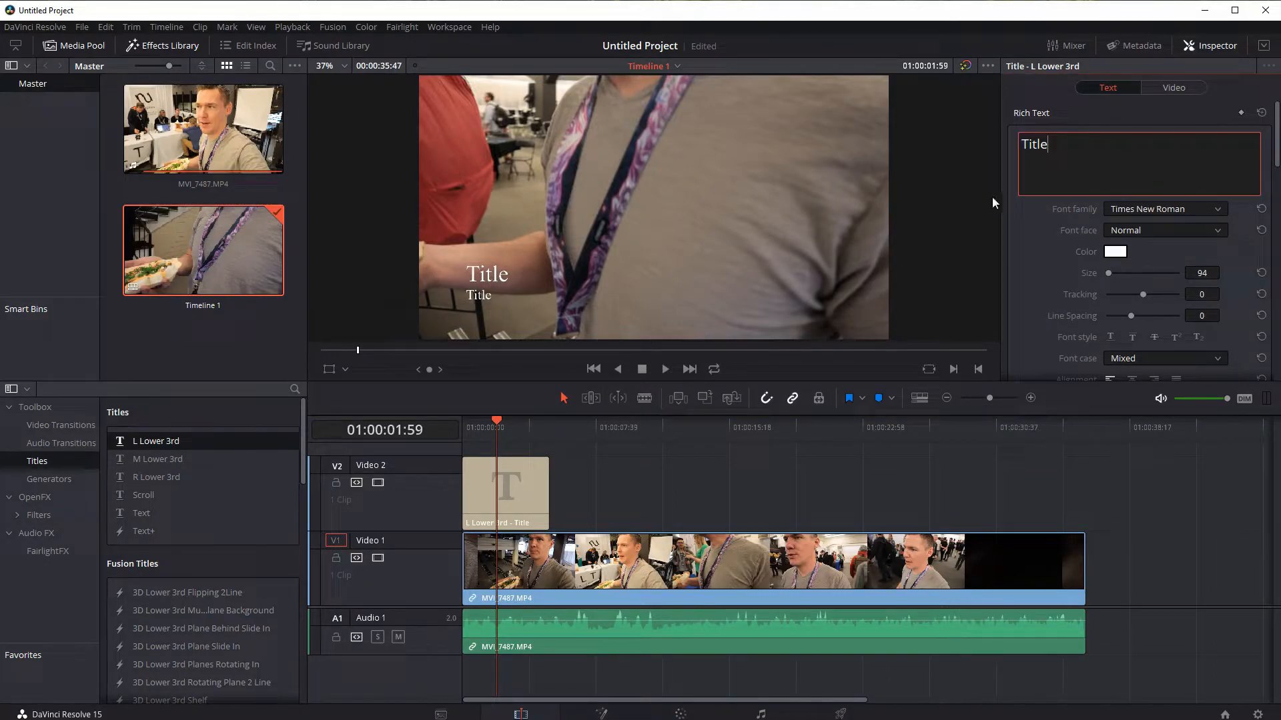
click(505, 490)
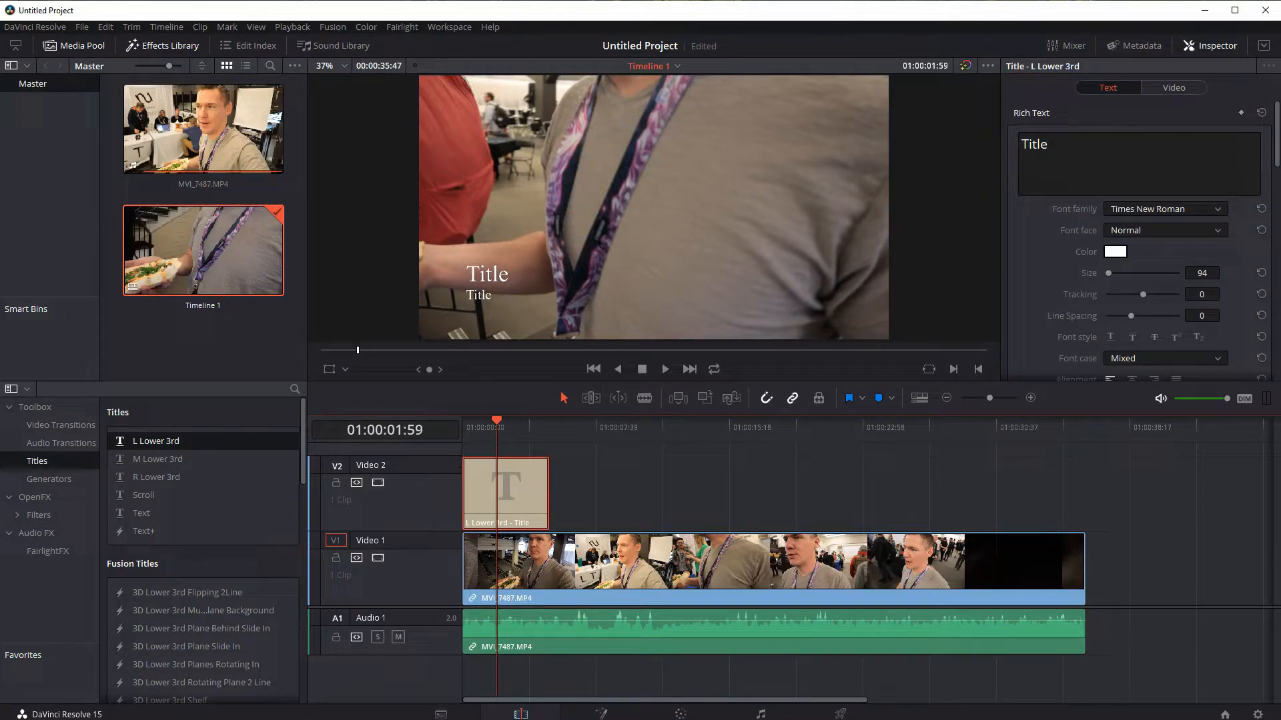
text(Mr Ric)
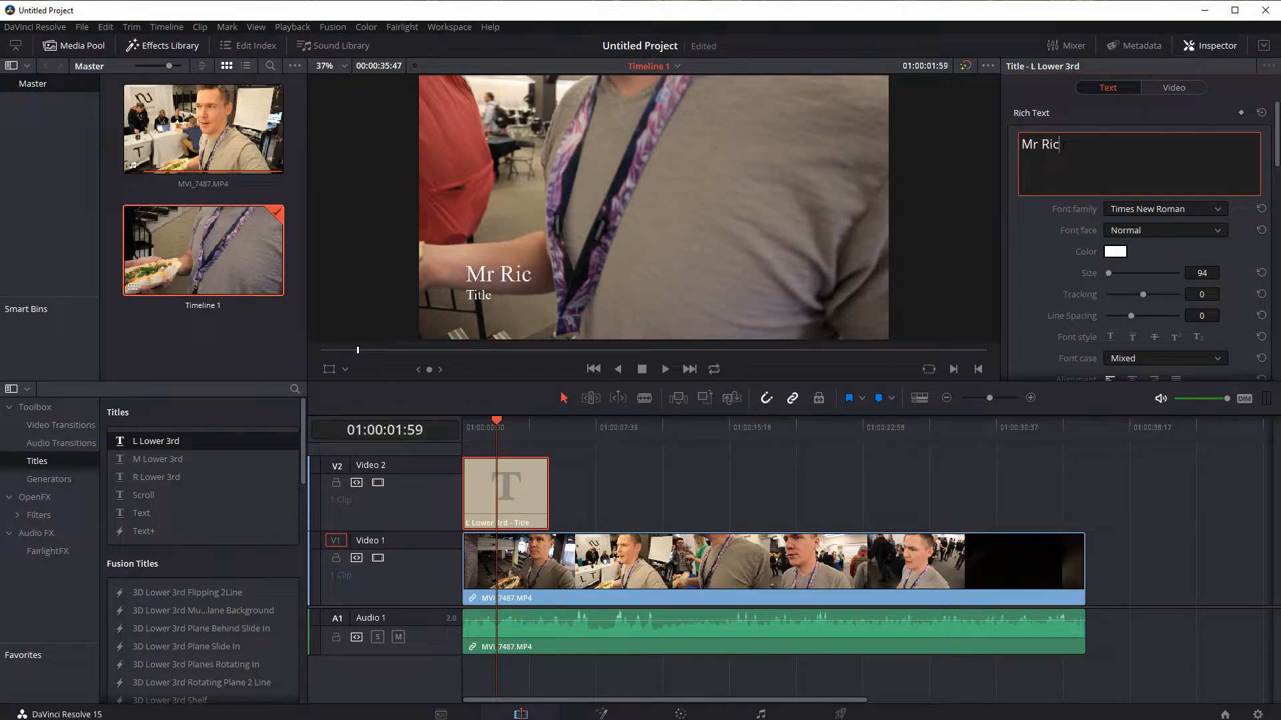
text(ks)
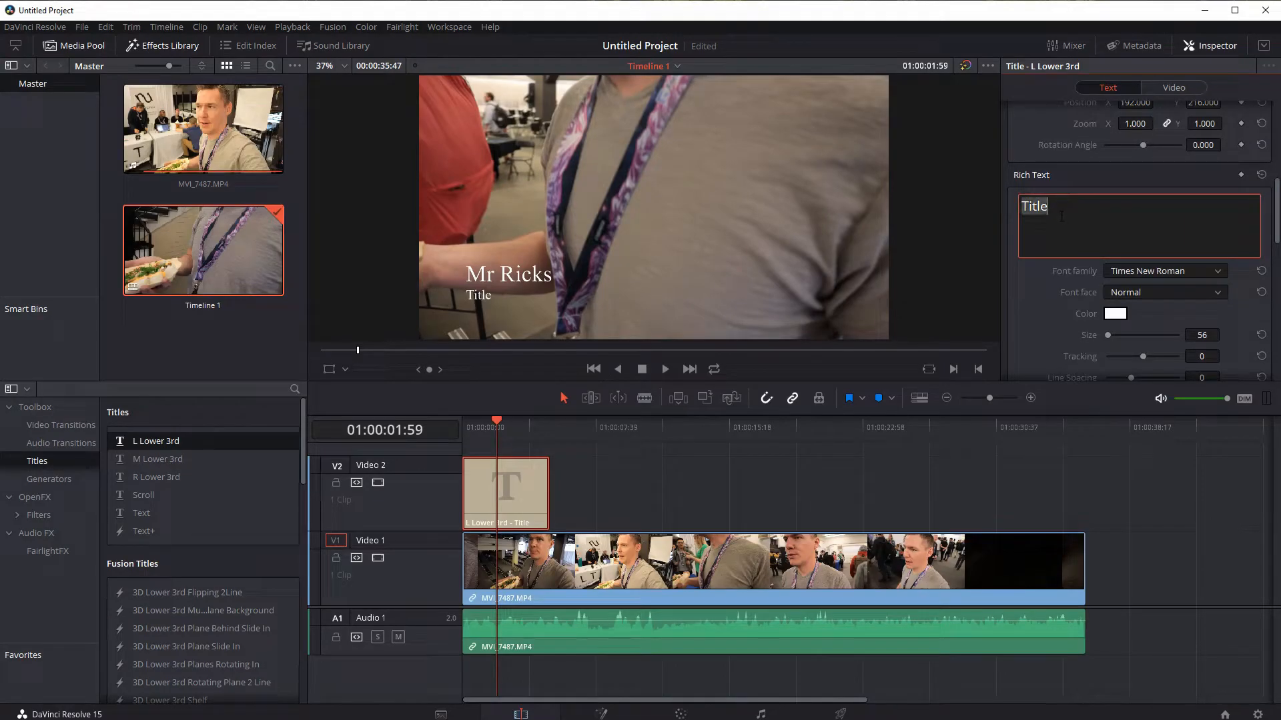
text(CEO)
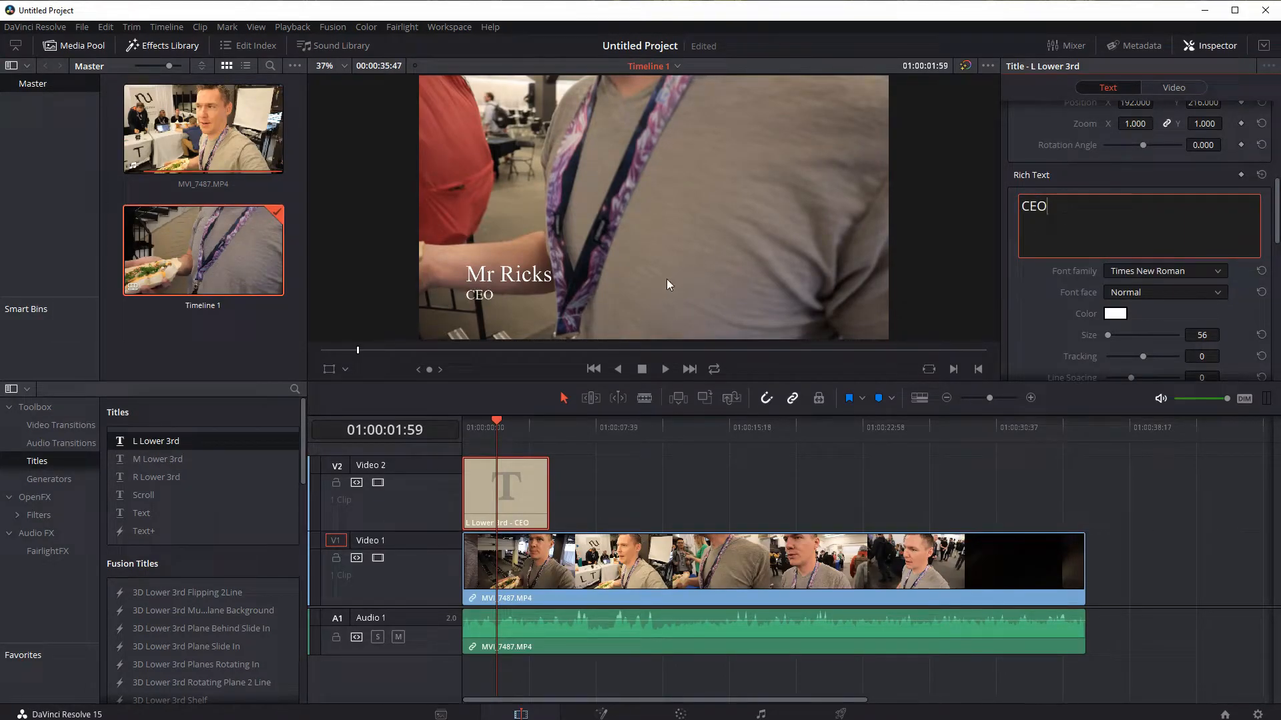
click(594, 368)
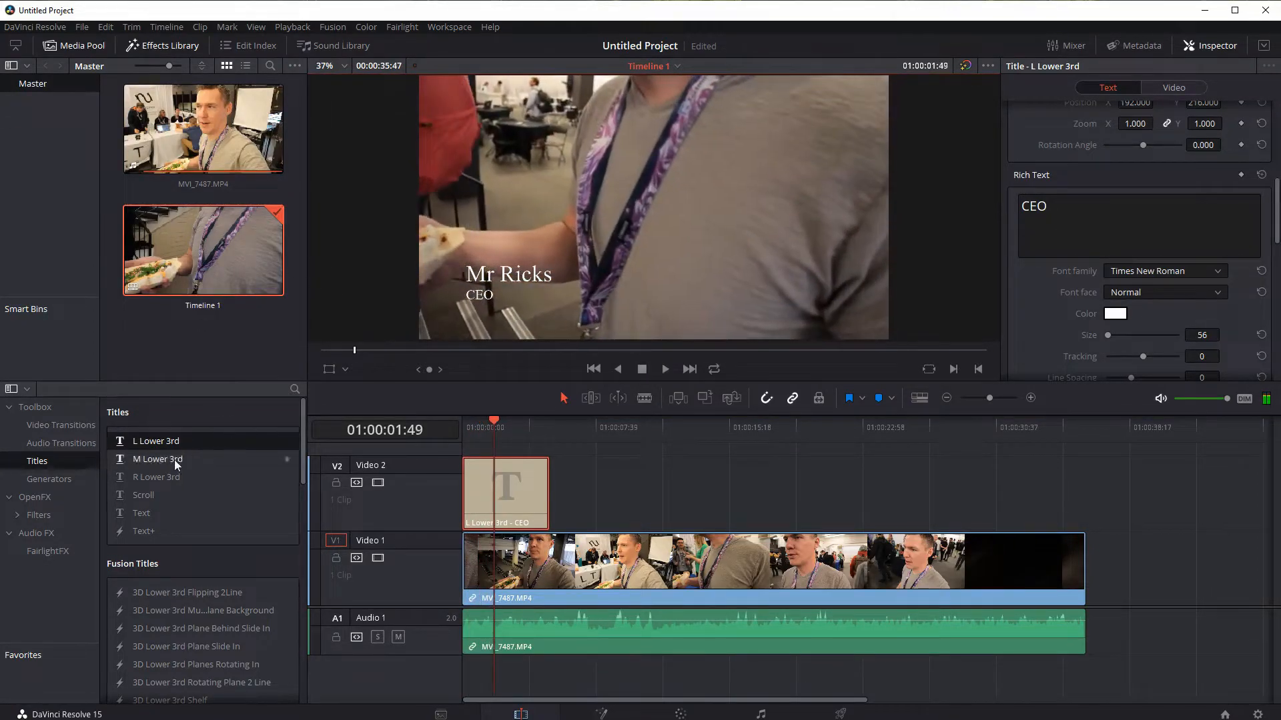
Add an M Lower 3rd after the L Lower 3rd and preview the titles
drag(157, 458, 608, 494)
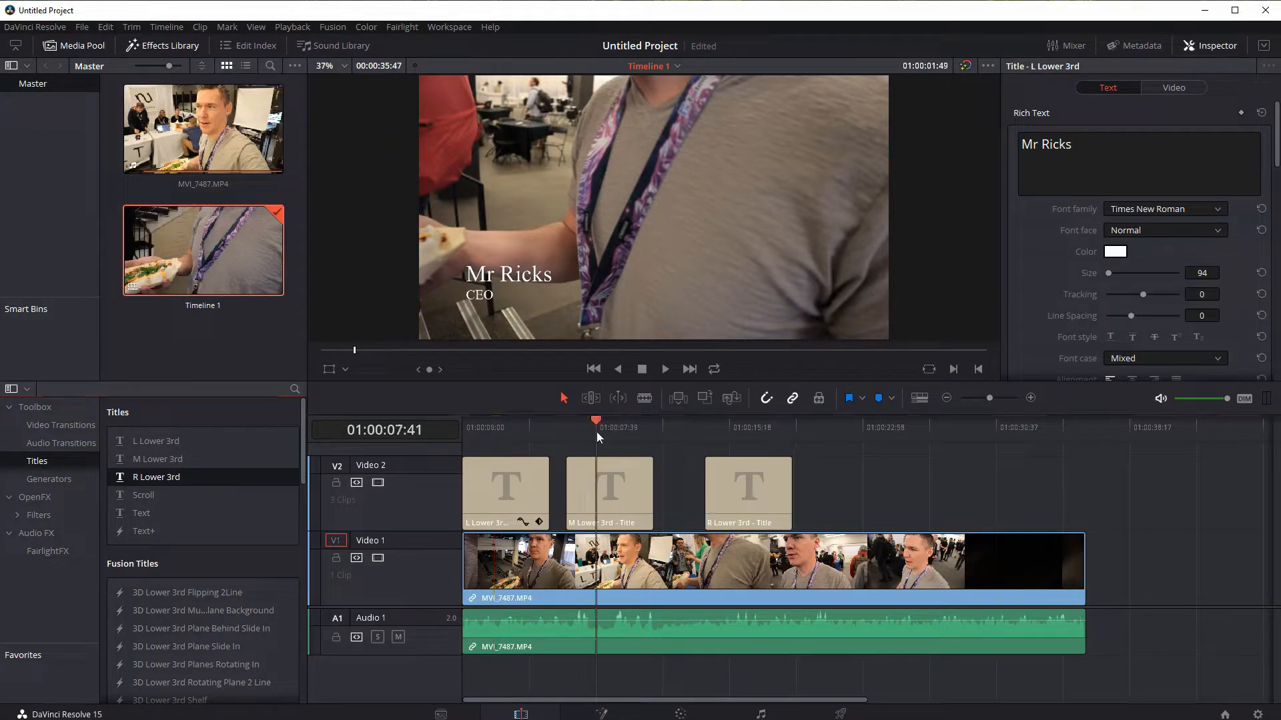
click(749, 426)
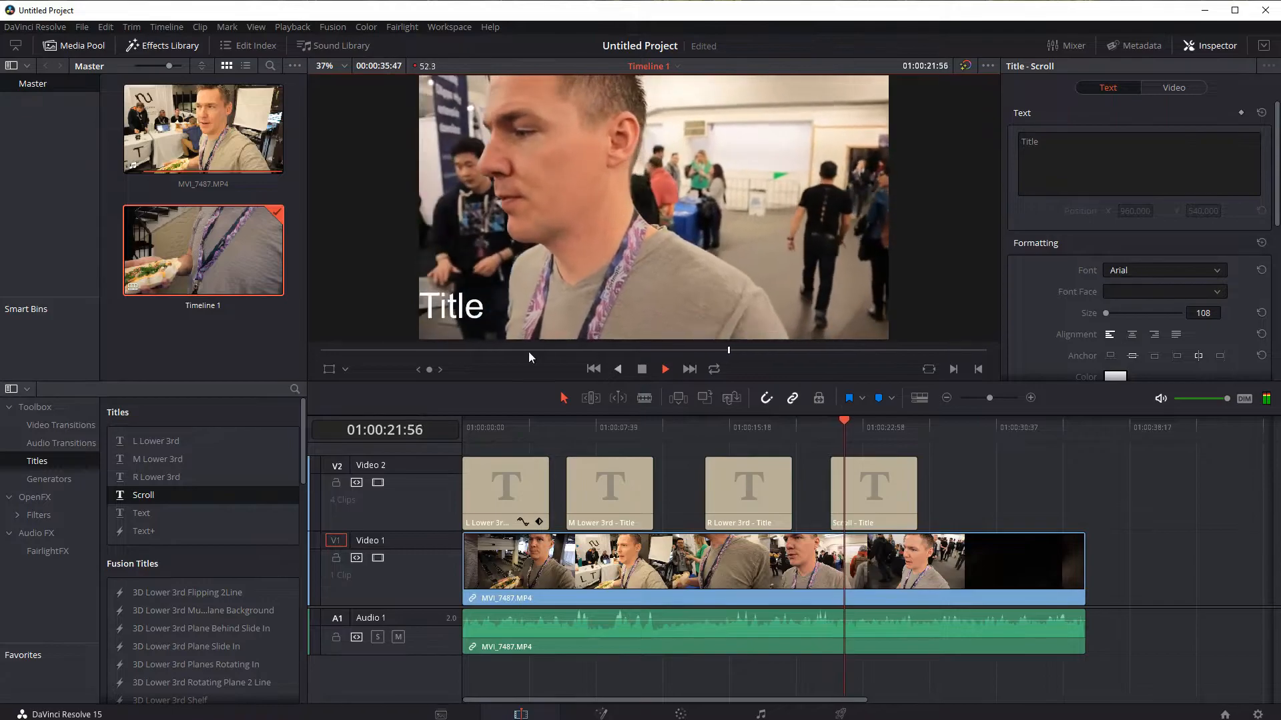
click(664, 369)
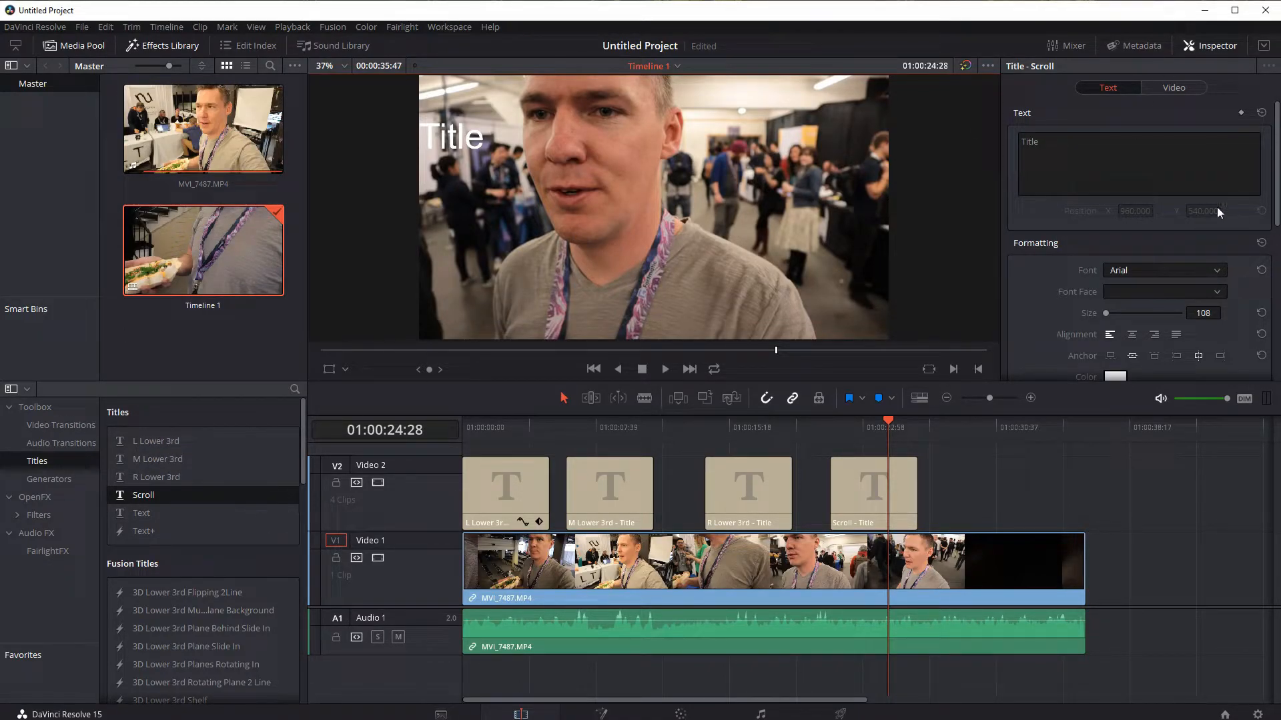
mouse_move(1193, 106)
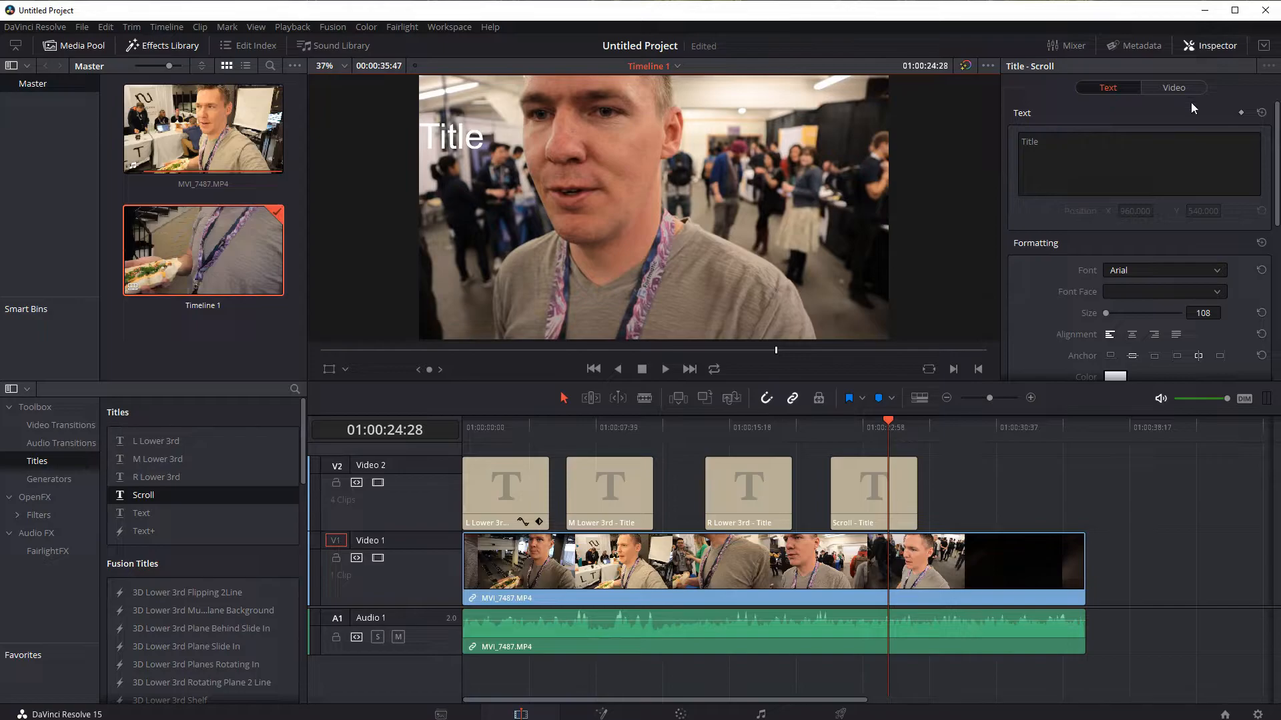
mouse_move(343, 514)
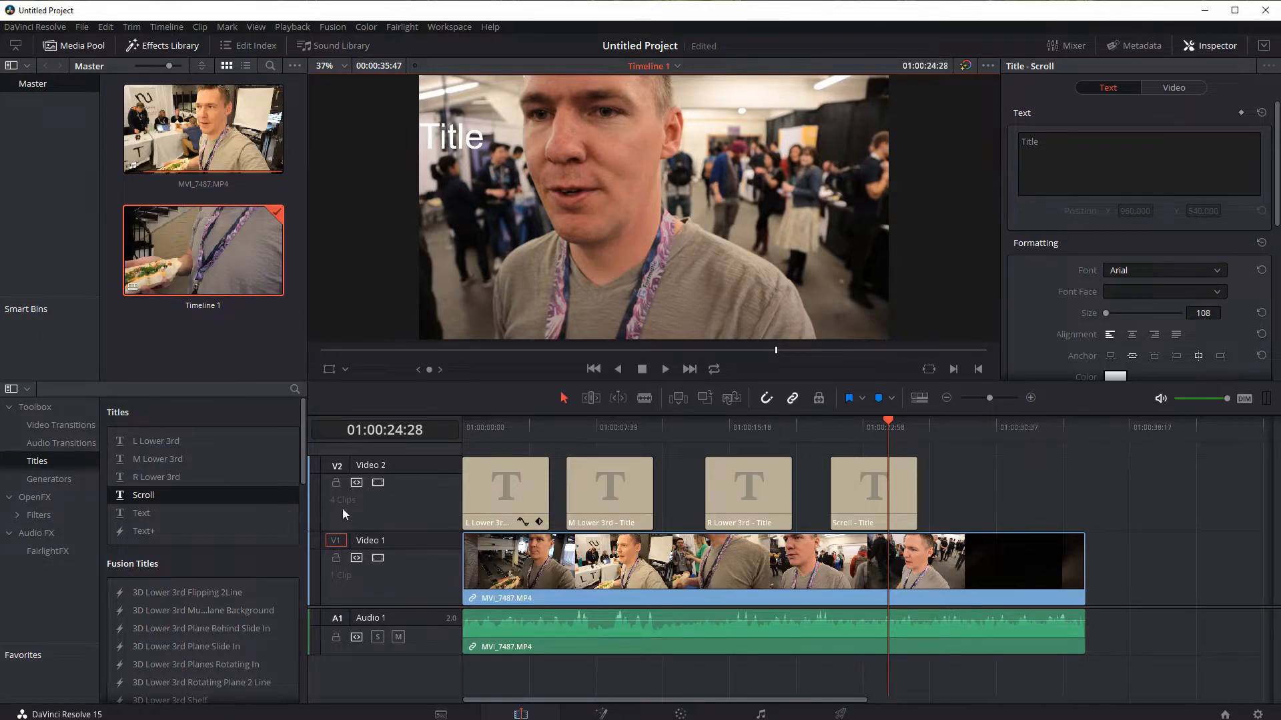
Select the Fusion lower-third title on Video 2 and play and stop its preview
click(746, 492)
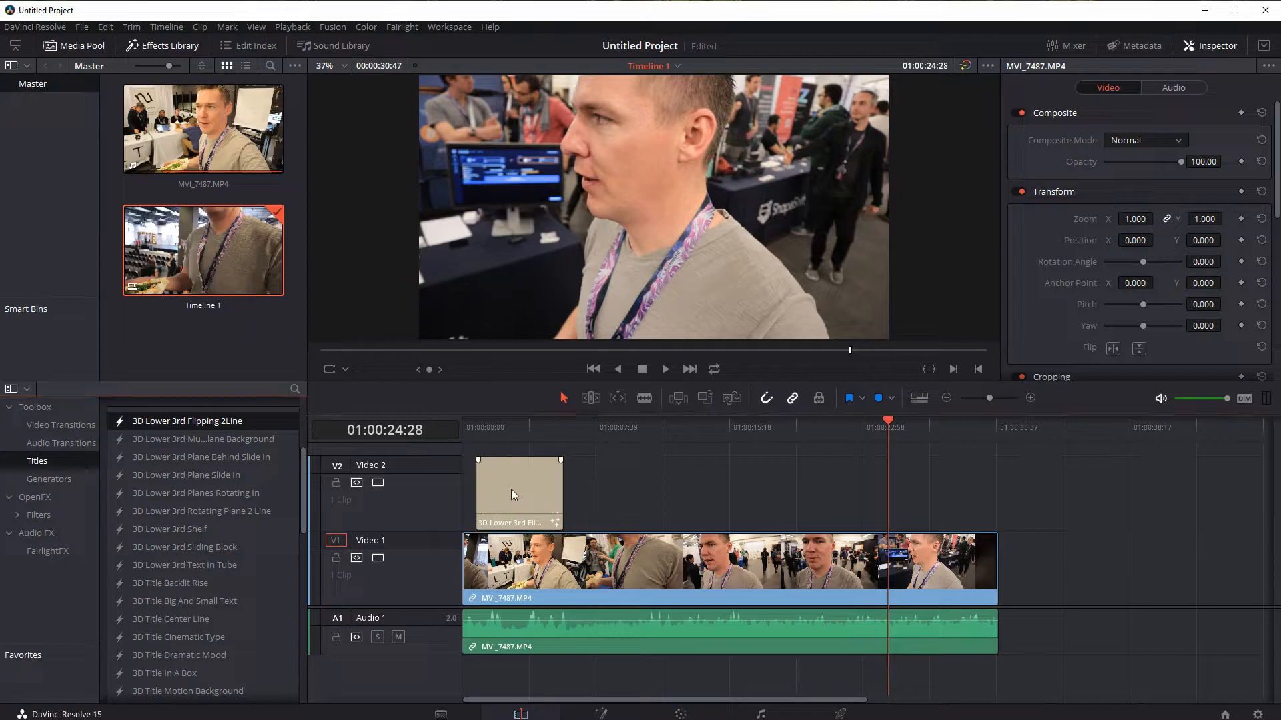
click(519, 494)
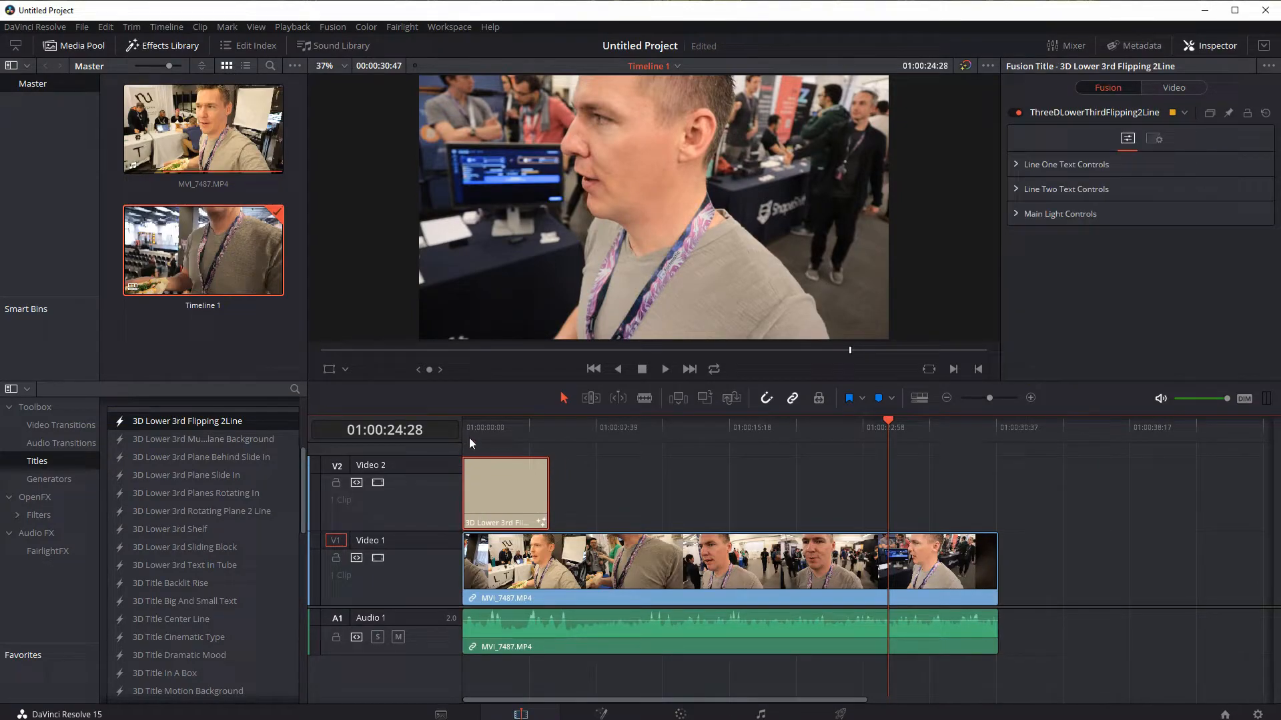
click(593, 368)
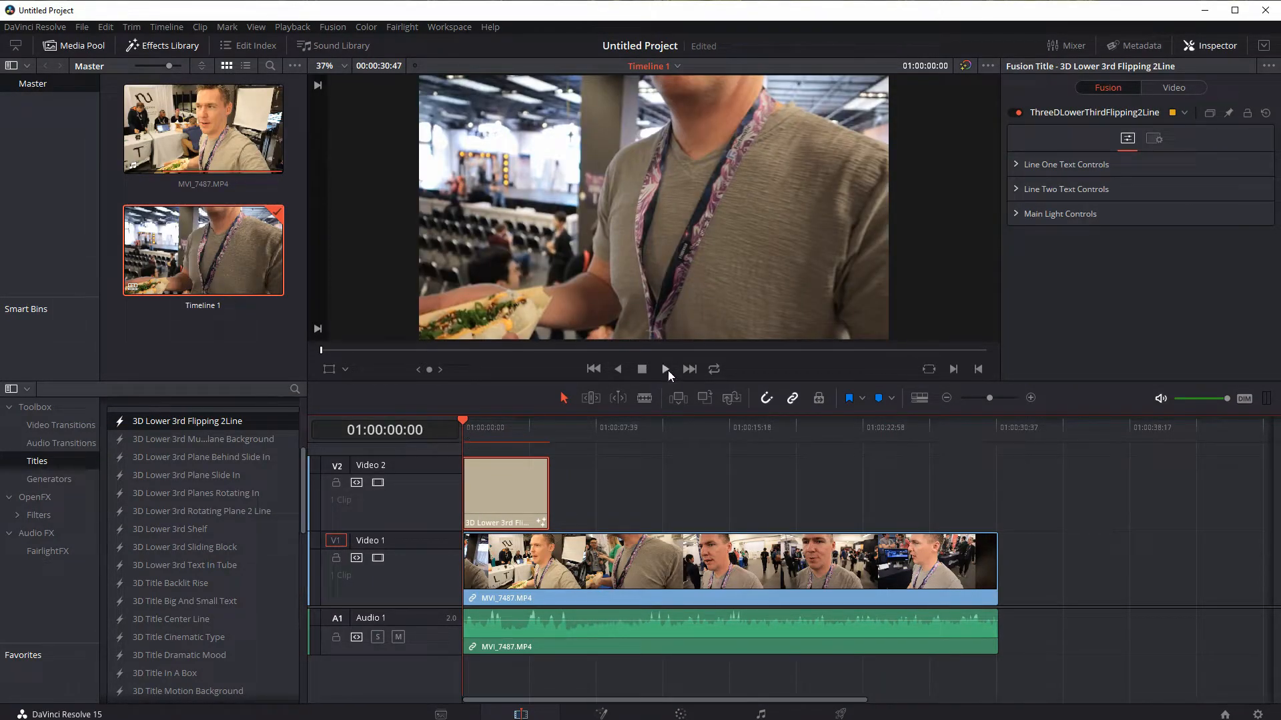
click(666, 369)
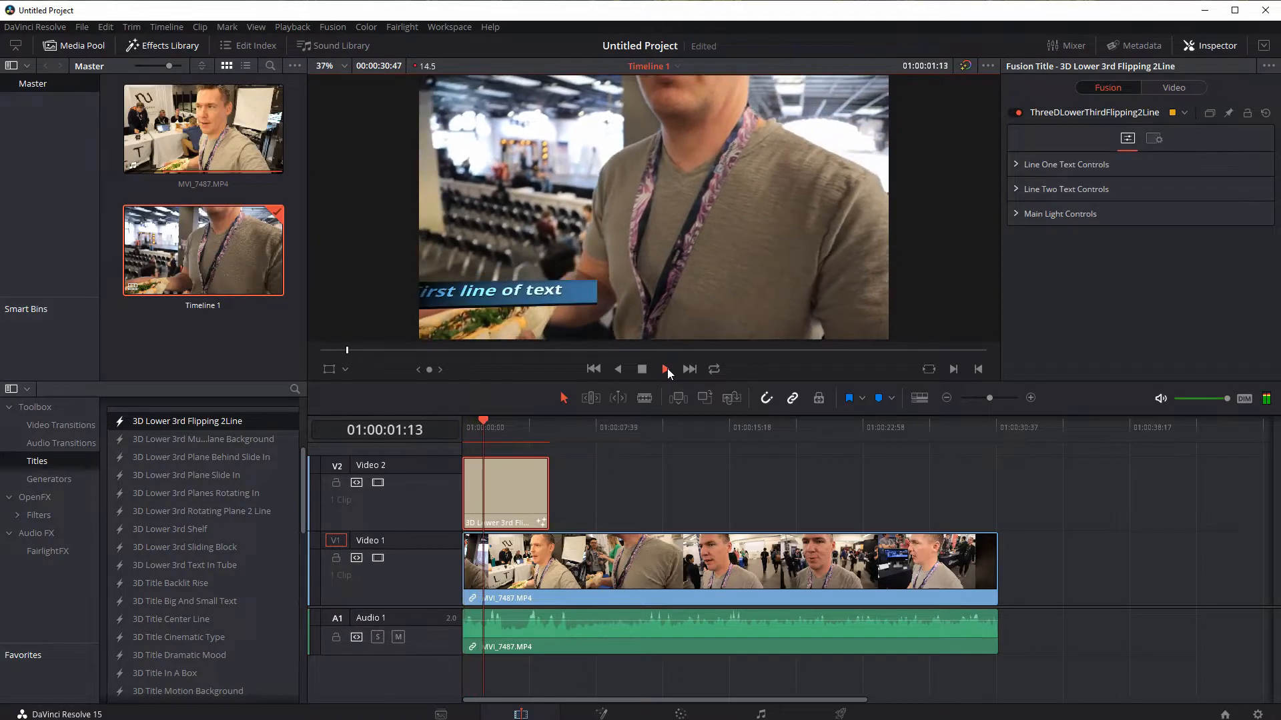
click(665, 369)
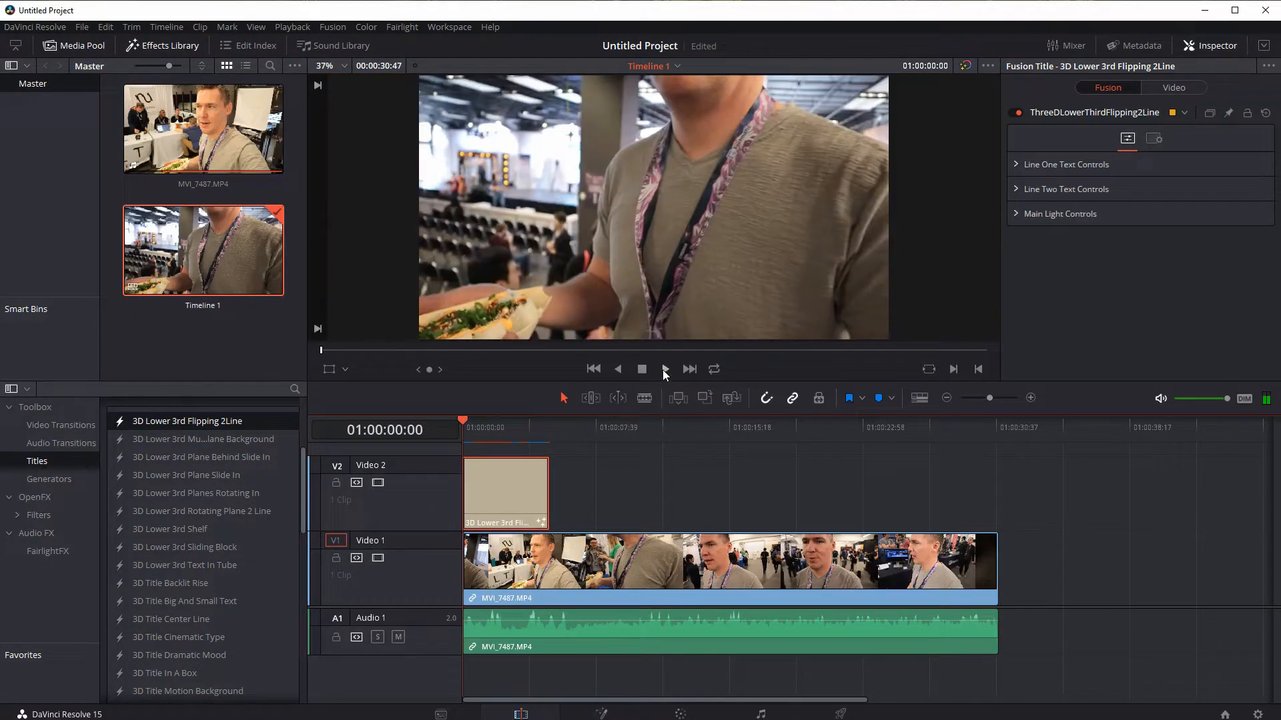
click(664, 369)
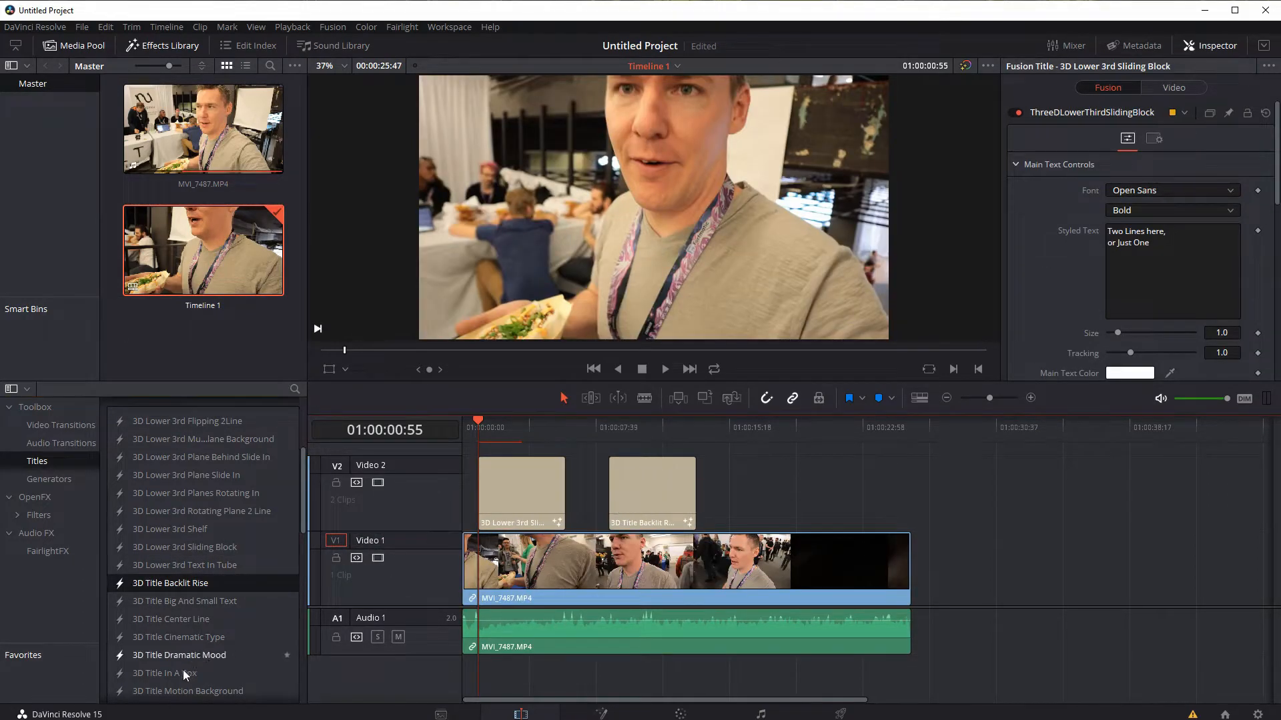
Drop 3D Title In A Box after the other titles and play through to it
drag(164, 673, 774, 491)
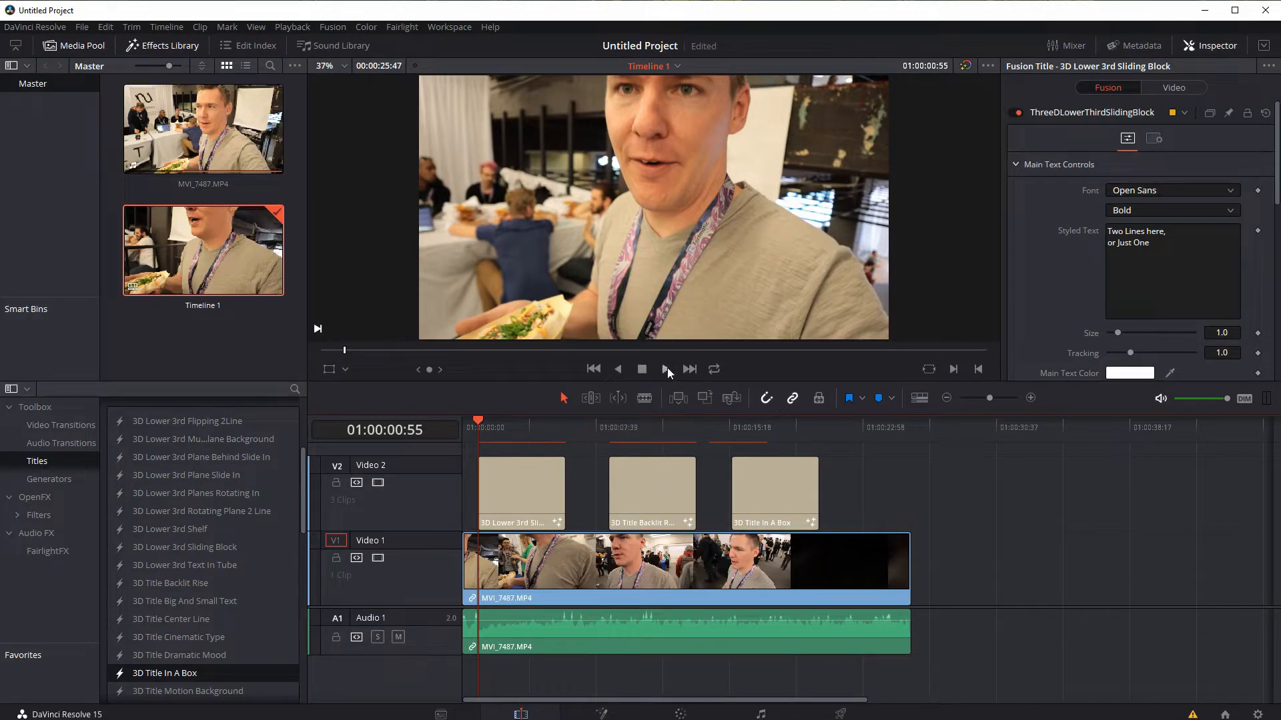
click(664, 369)
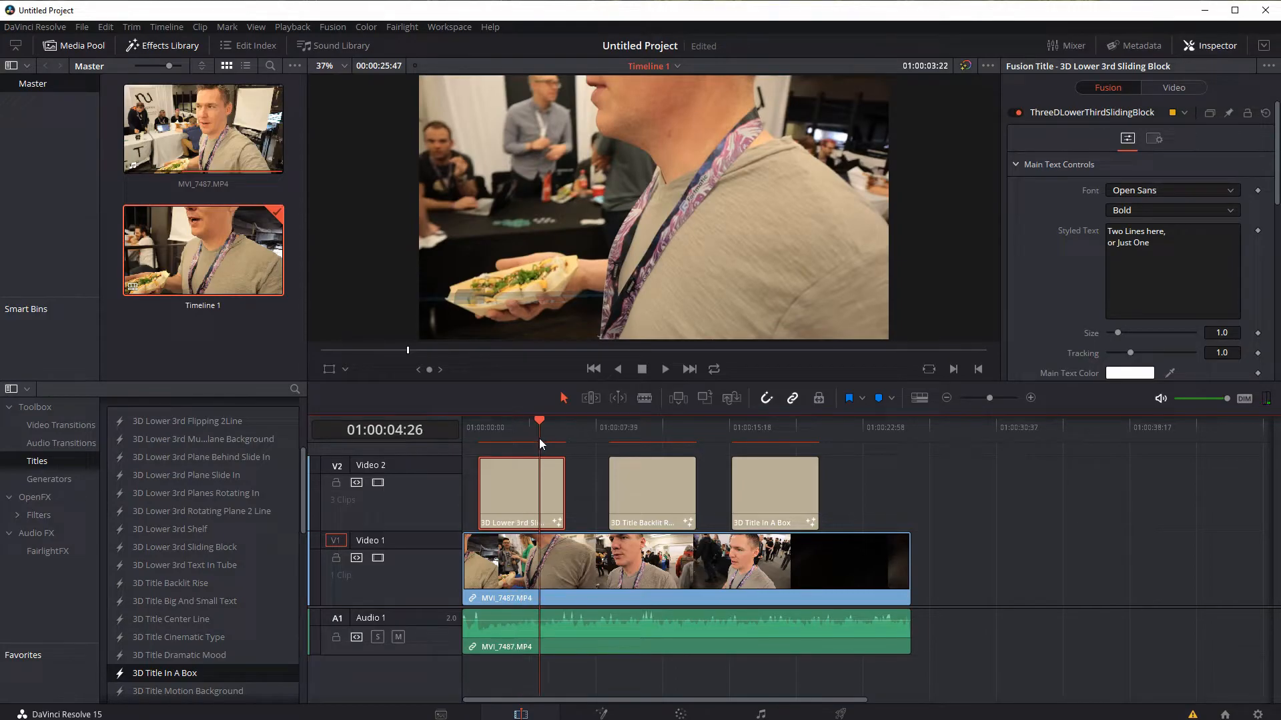
click(665, 369)
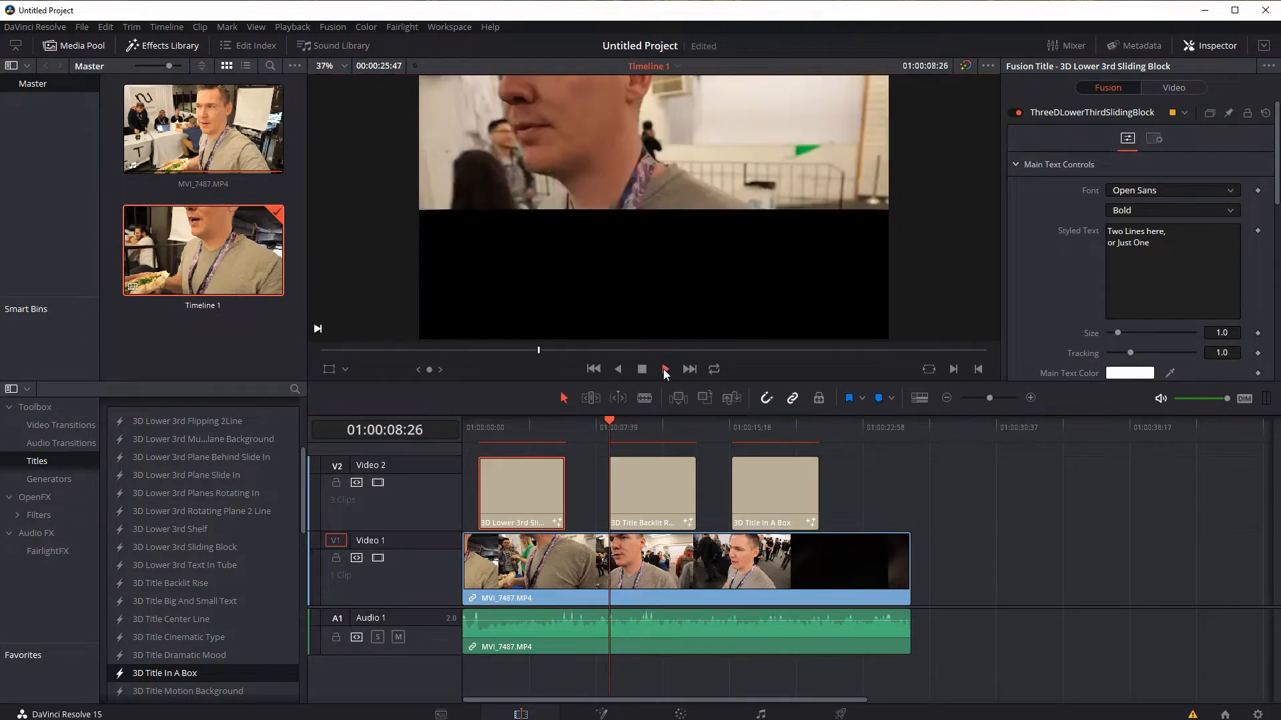
click(664, 369)
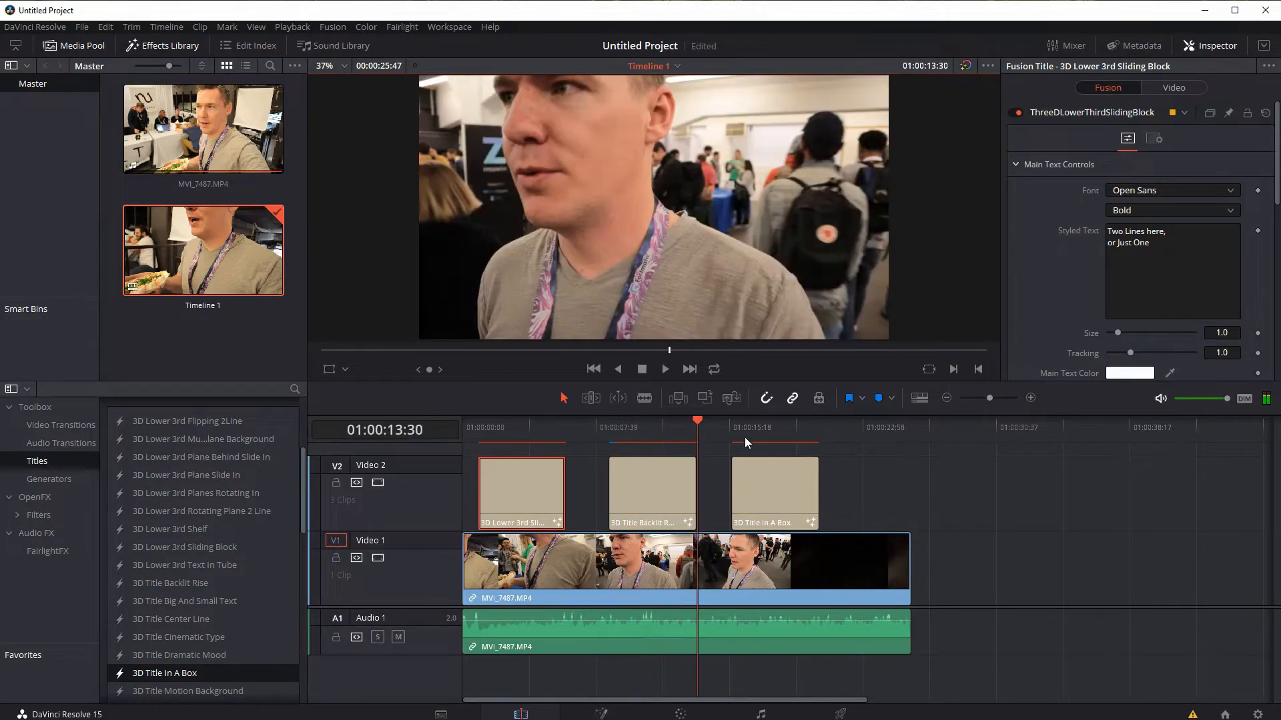
click(664, 369)
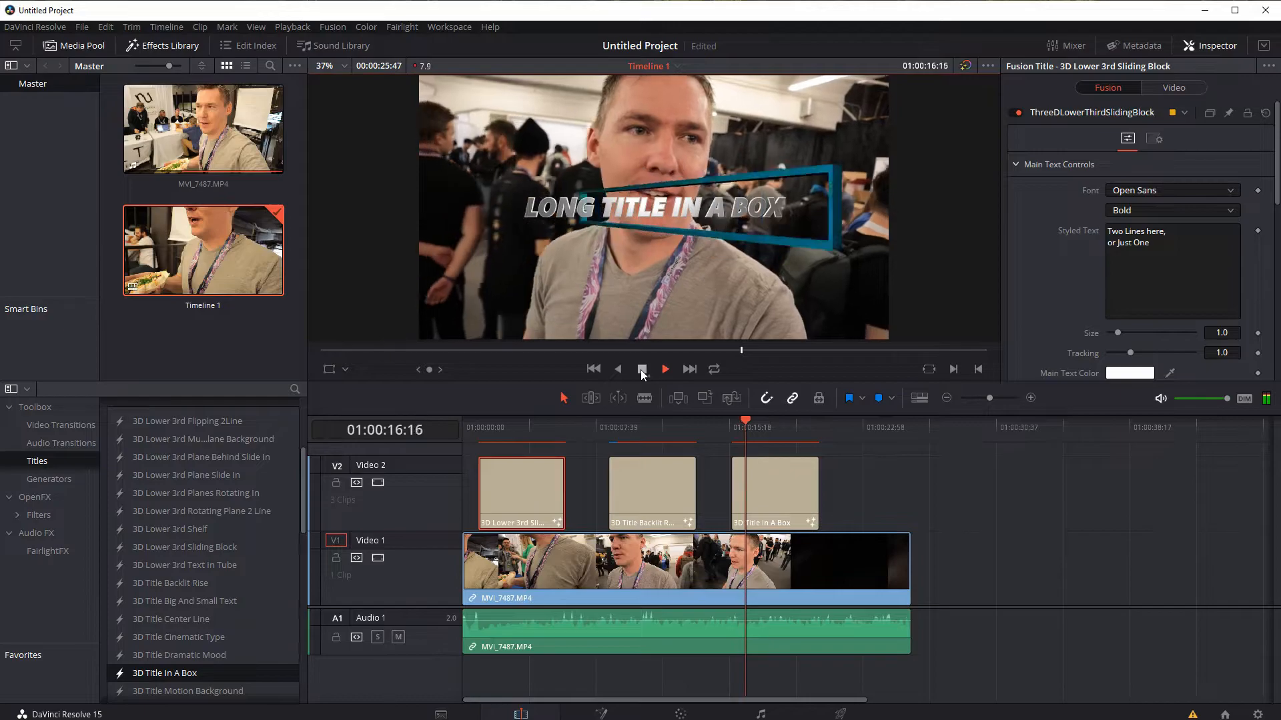
click(665, 369)
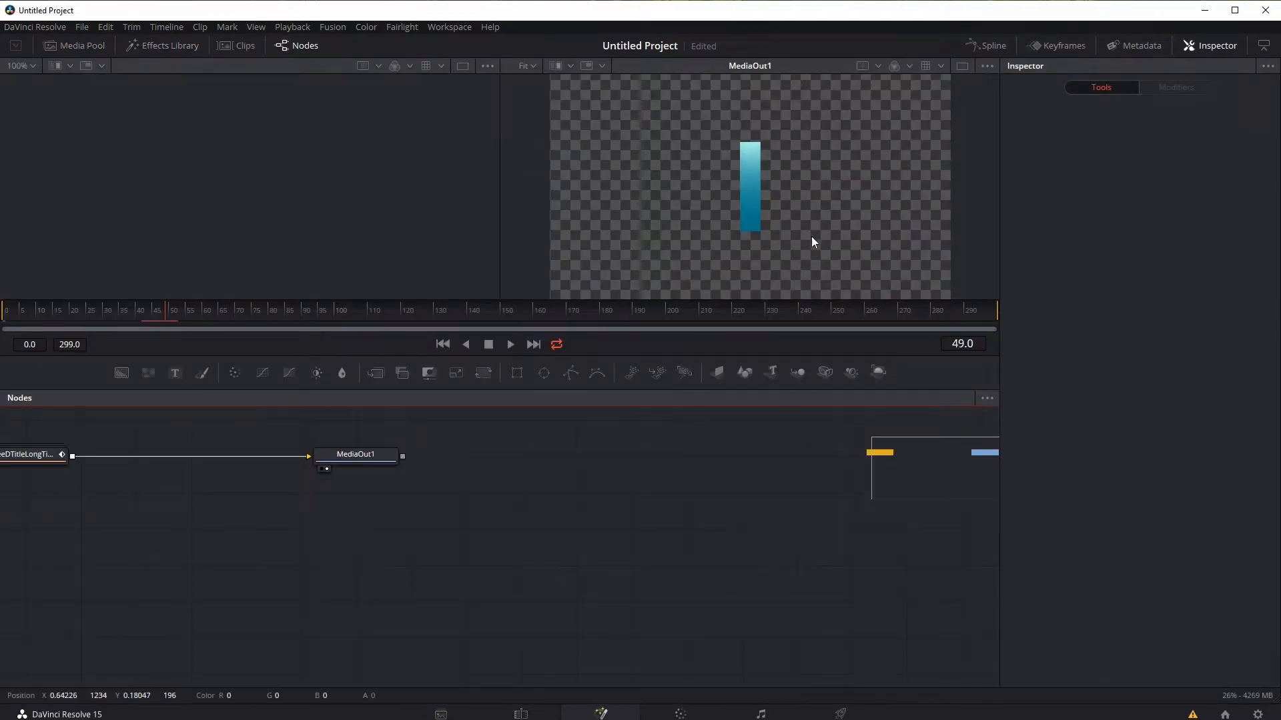
mouse_move(538, 322)
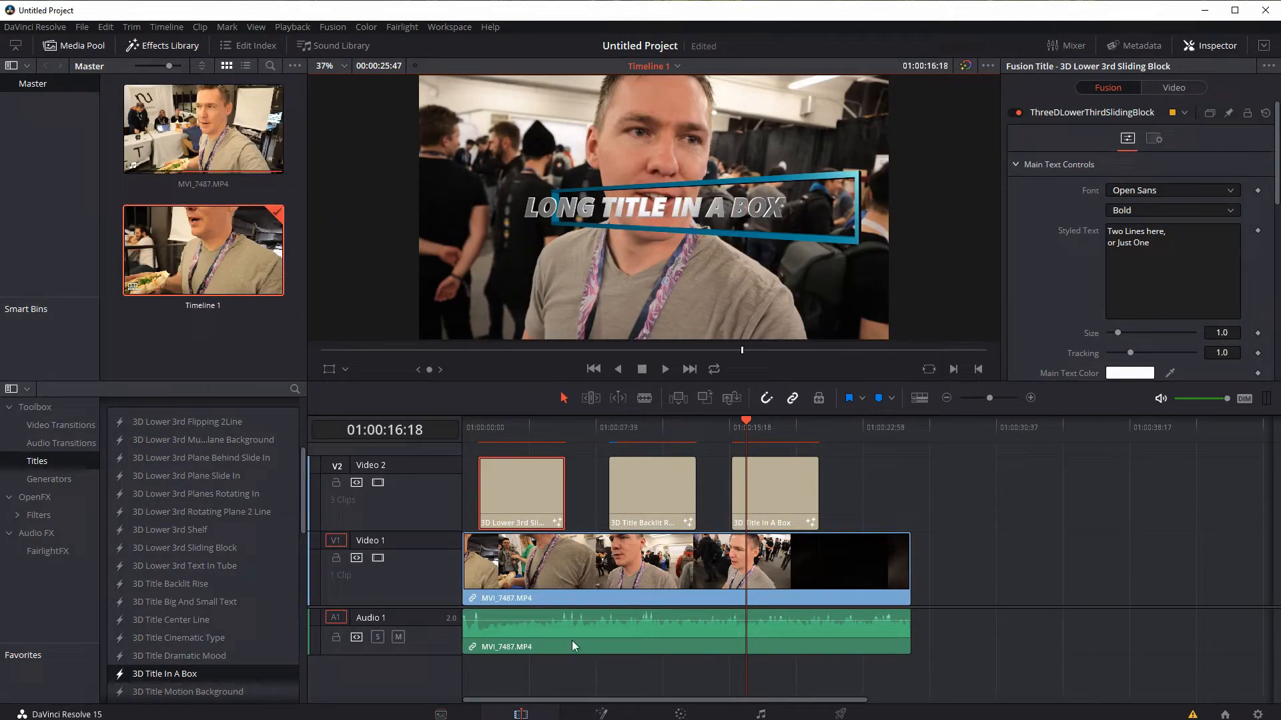
mouse_move(706, 237)
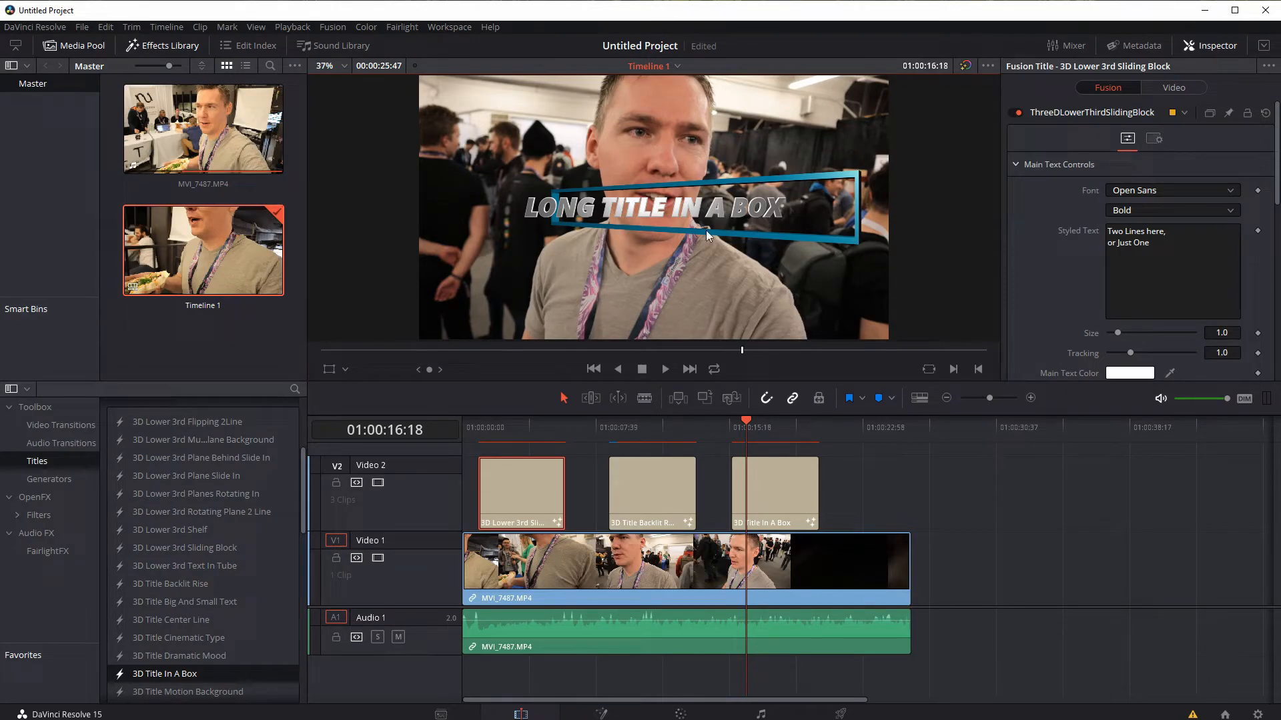
Clear Sliding Block and Backlit Rise off V2, then scroll the Titles list to Subtitles
click(601, 713)
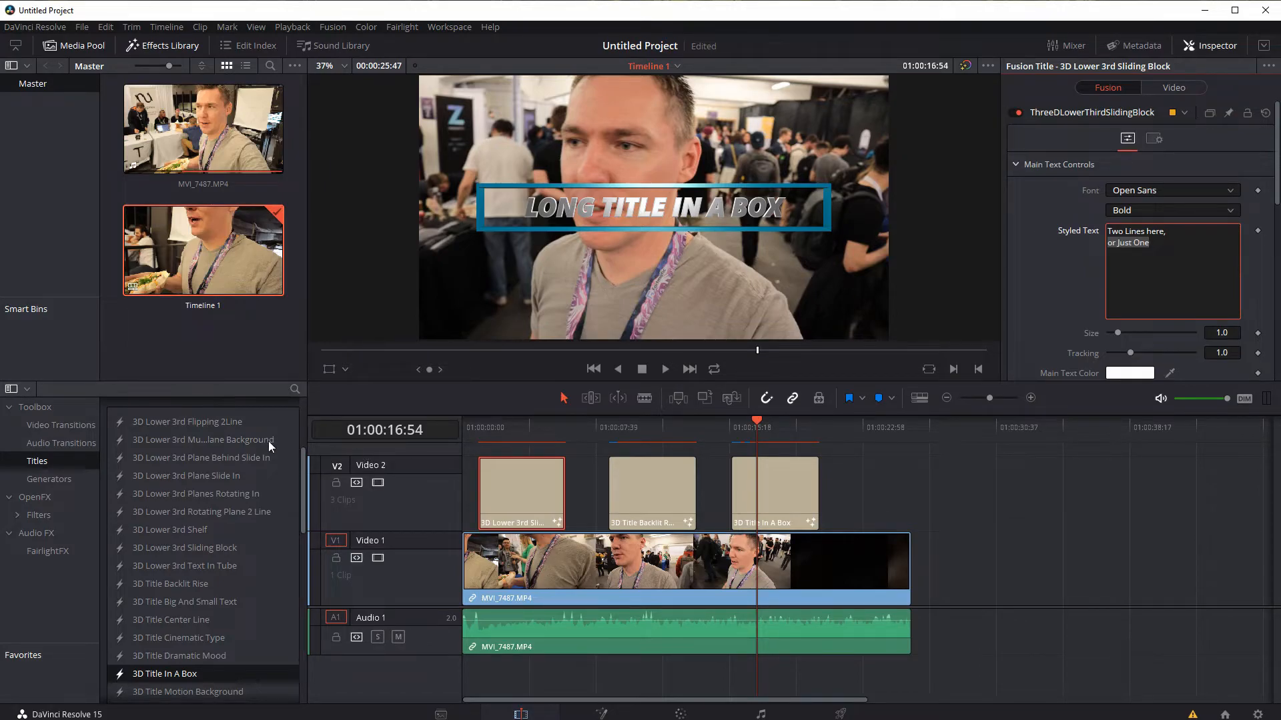
scroll(down, 3)
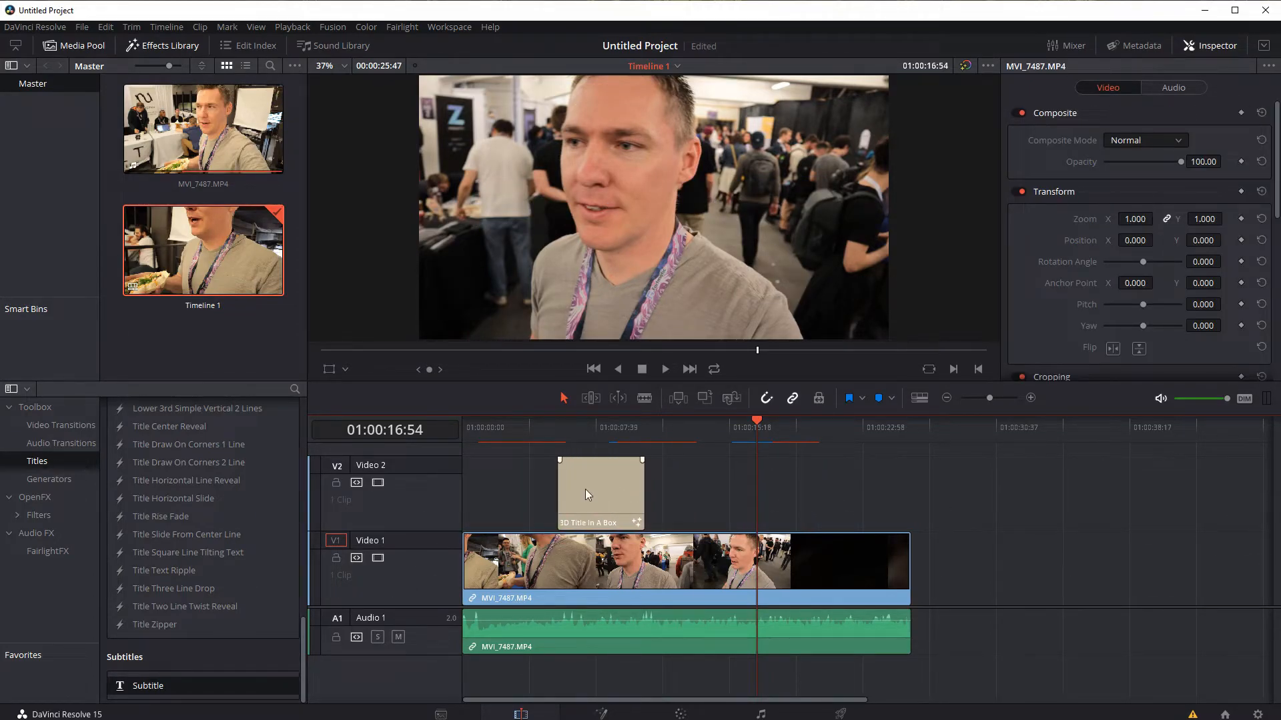
Delete the In A Box clip and add a subtitle captioned 'fuihwuifh fuiosdehdfui fuiosdhdfiu'
right_click(412, 474)
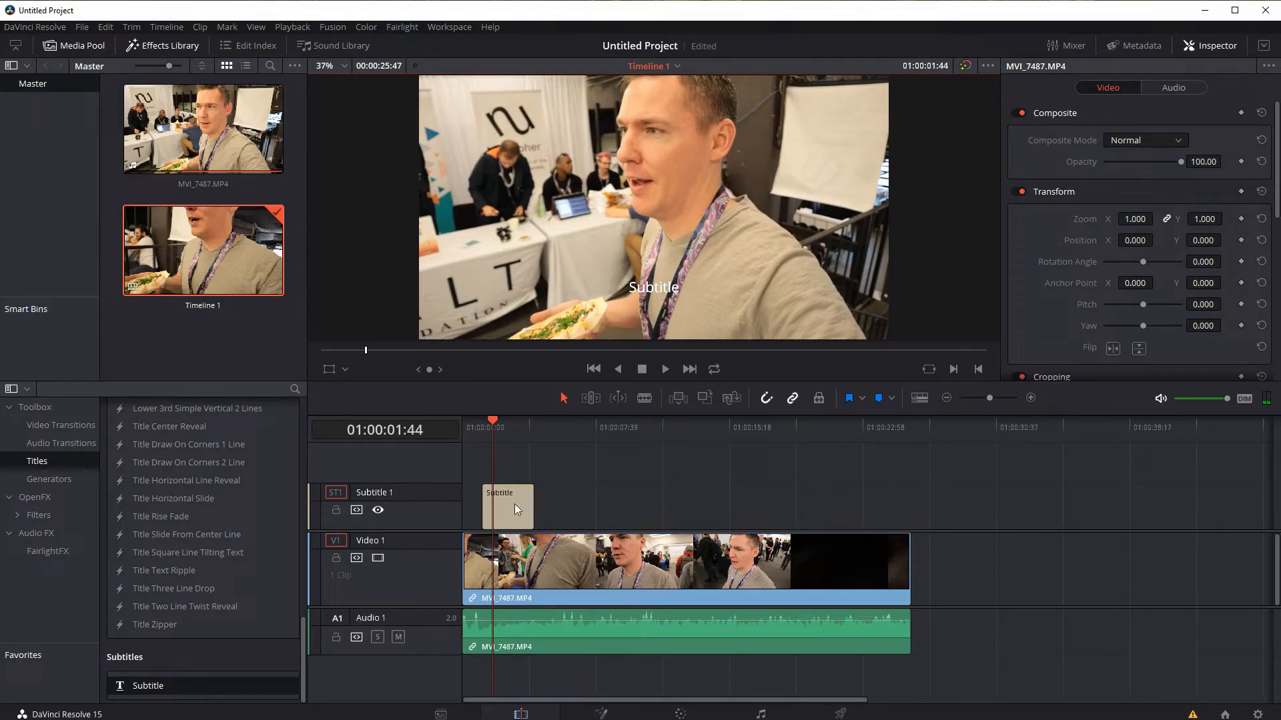
click(507, 506)
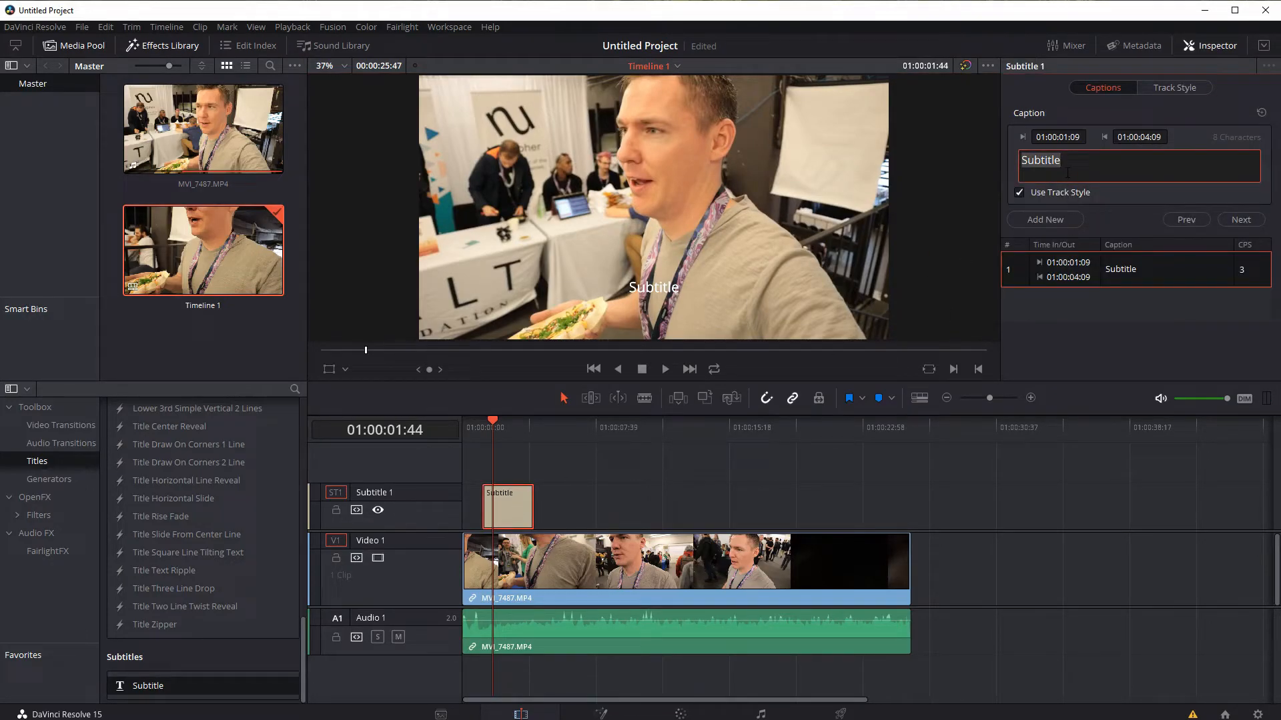
text(fuihwuifh fuiosdehdfui fuiosdhdfiu)
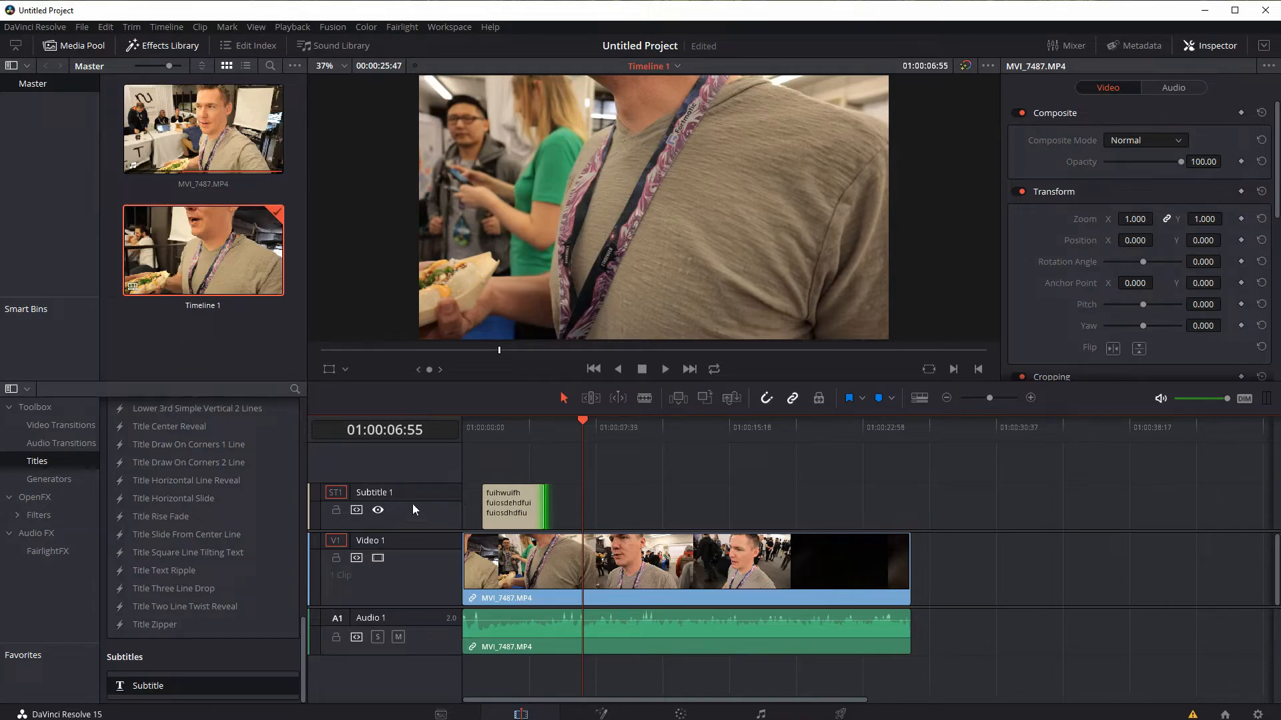
mouse_move(451, 517)
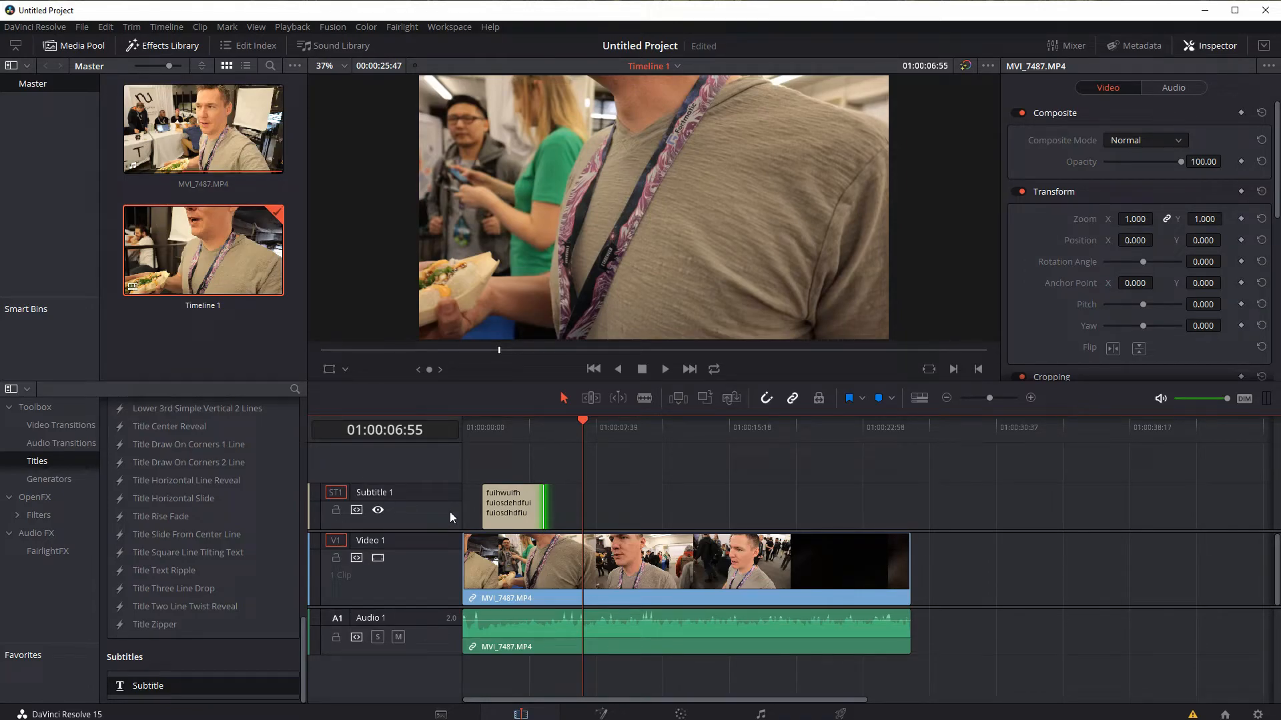
mouse_move(674, 489)
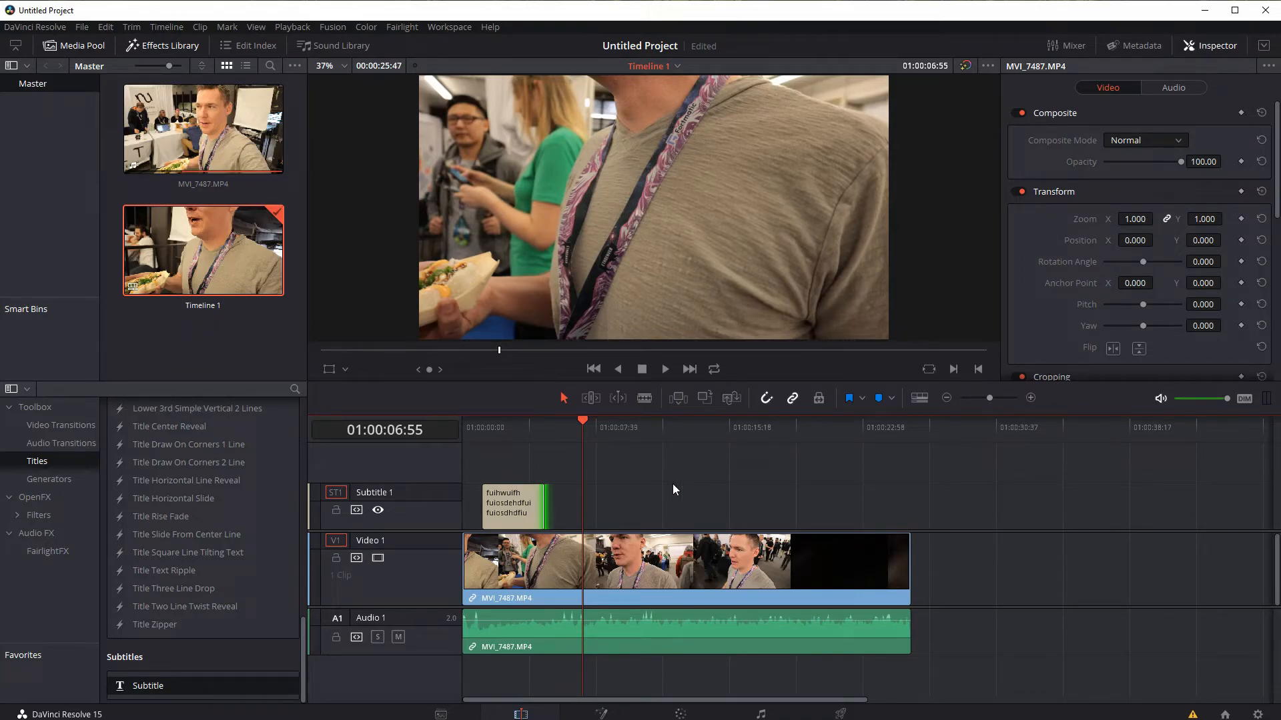
mouse_move(392, 467)
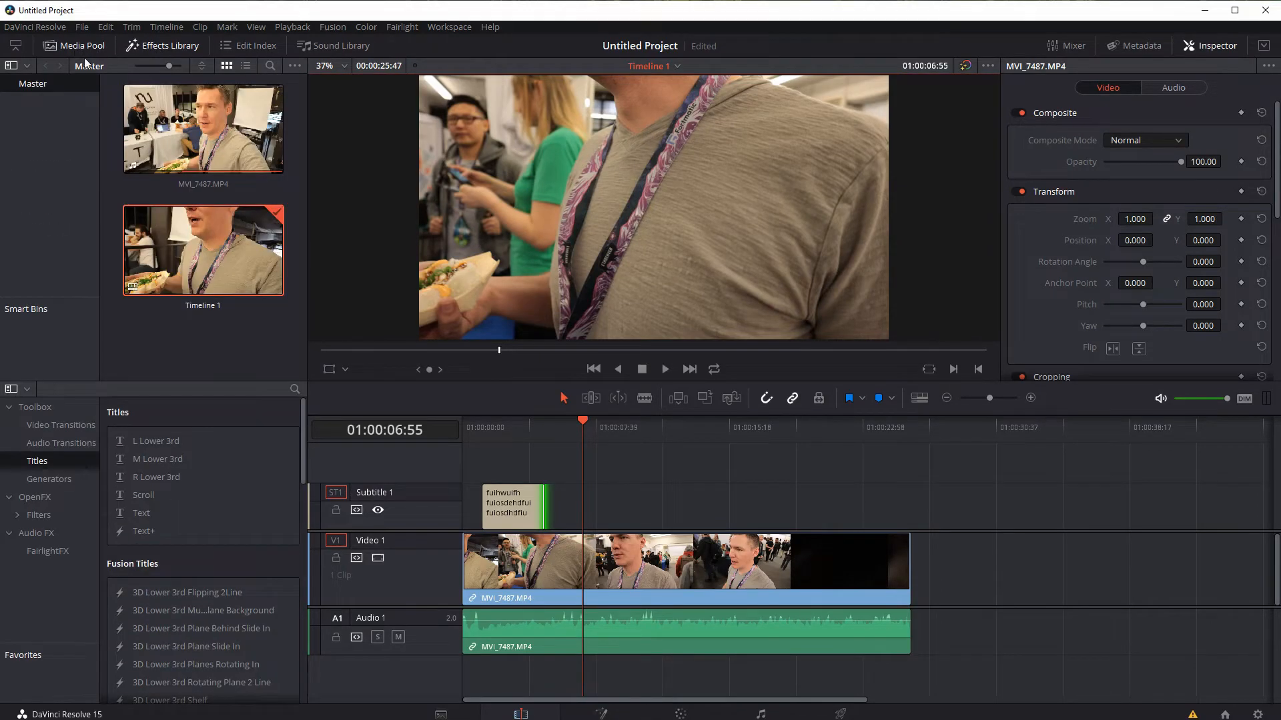
mouse_move(263, 490)
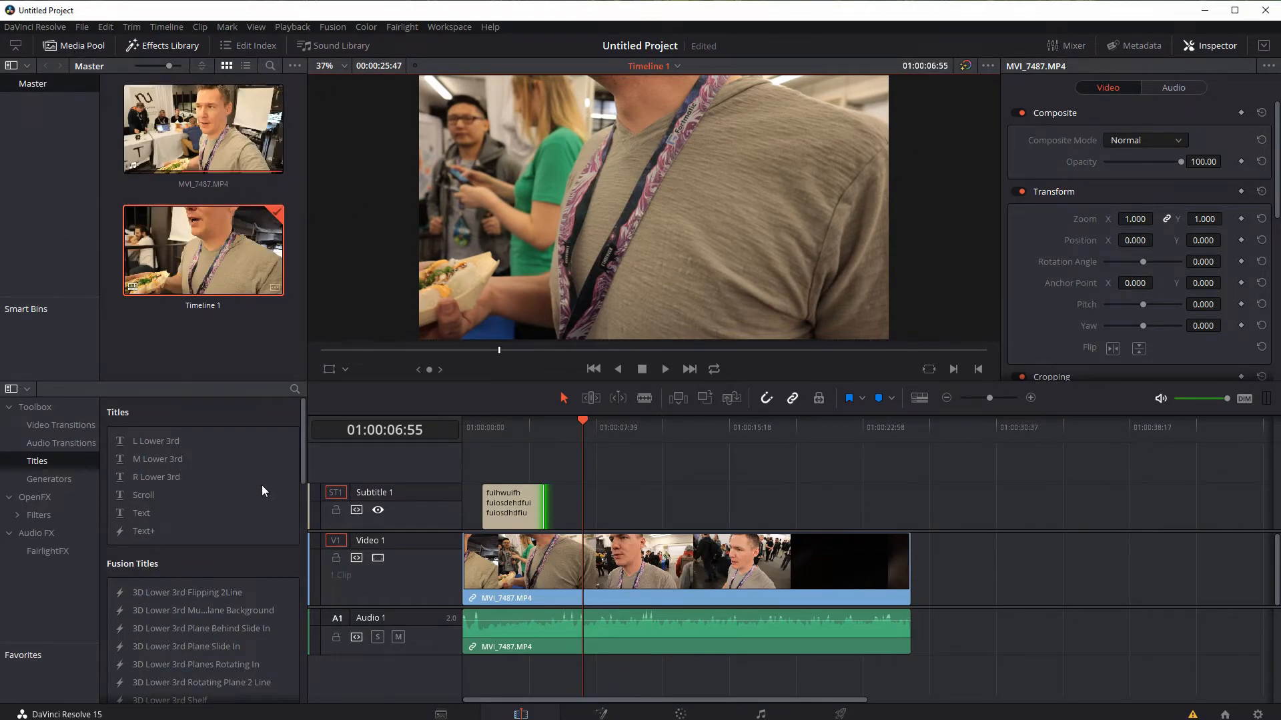
Add the M Lower 3rd title, then enlarge and tilt it in the Inspector's transform settings
click(187, 592)
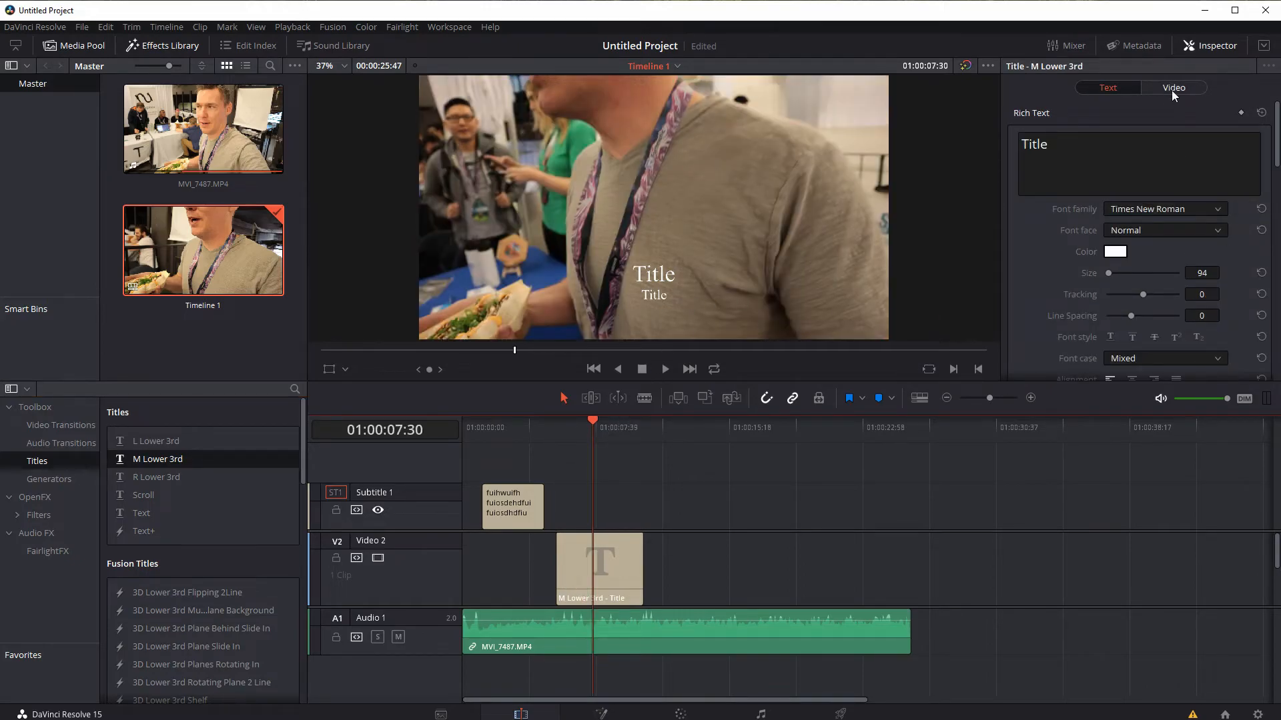
click(1174, 88)
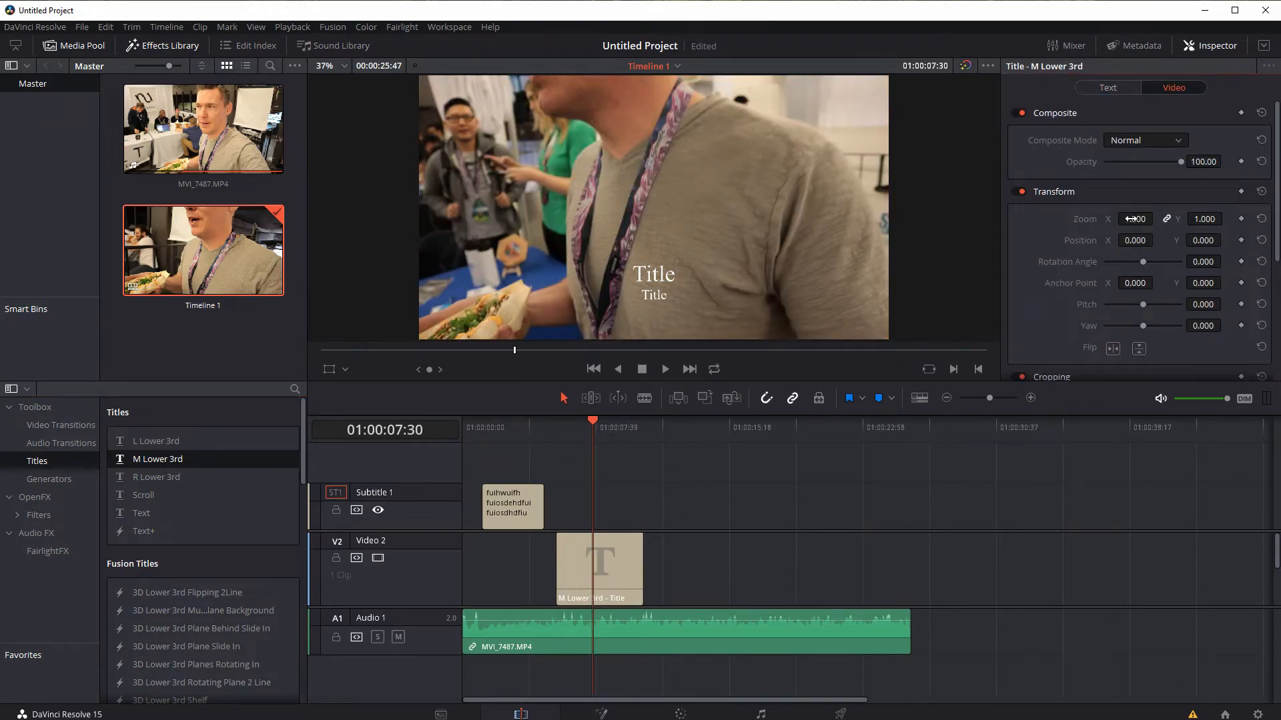
drag(1135, 219, 1144, 219)
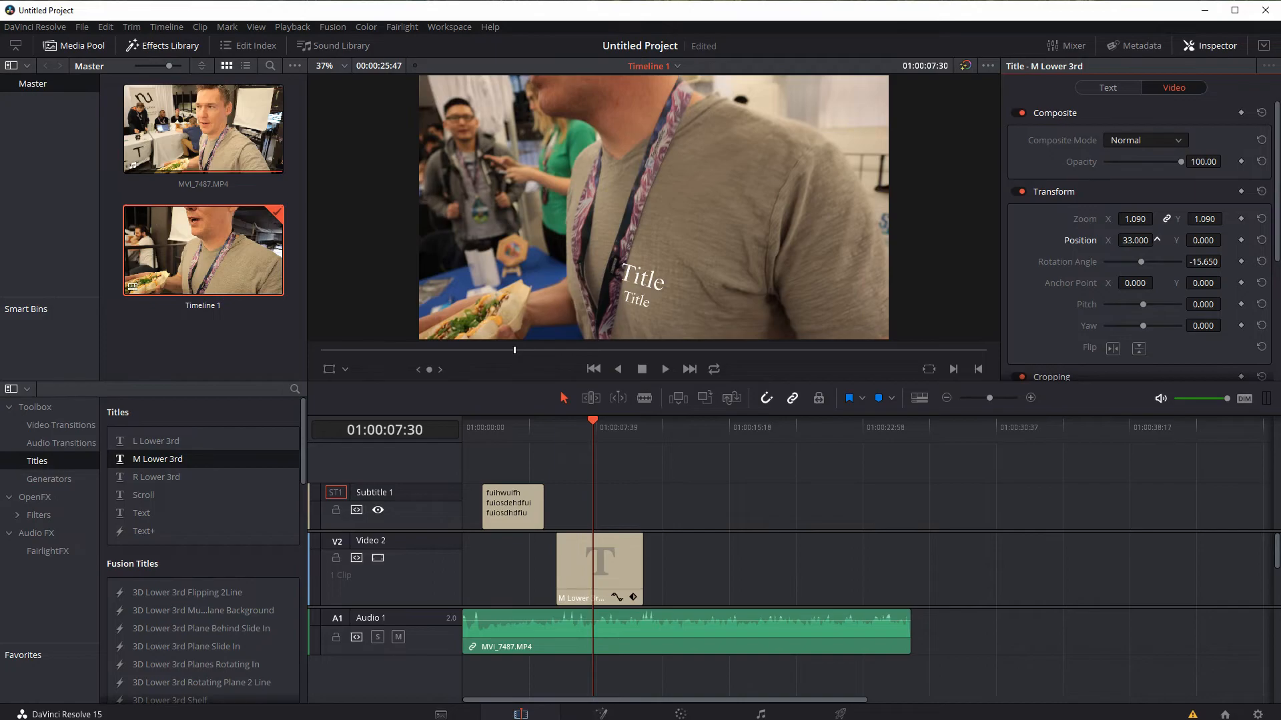
drag(1142, 305, 1136, 307)
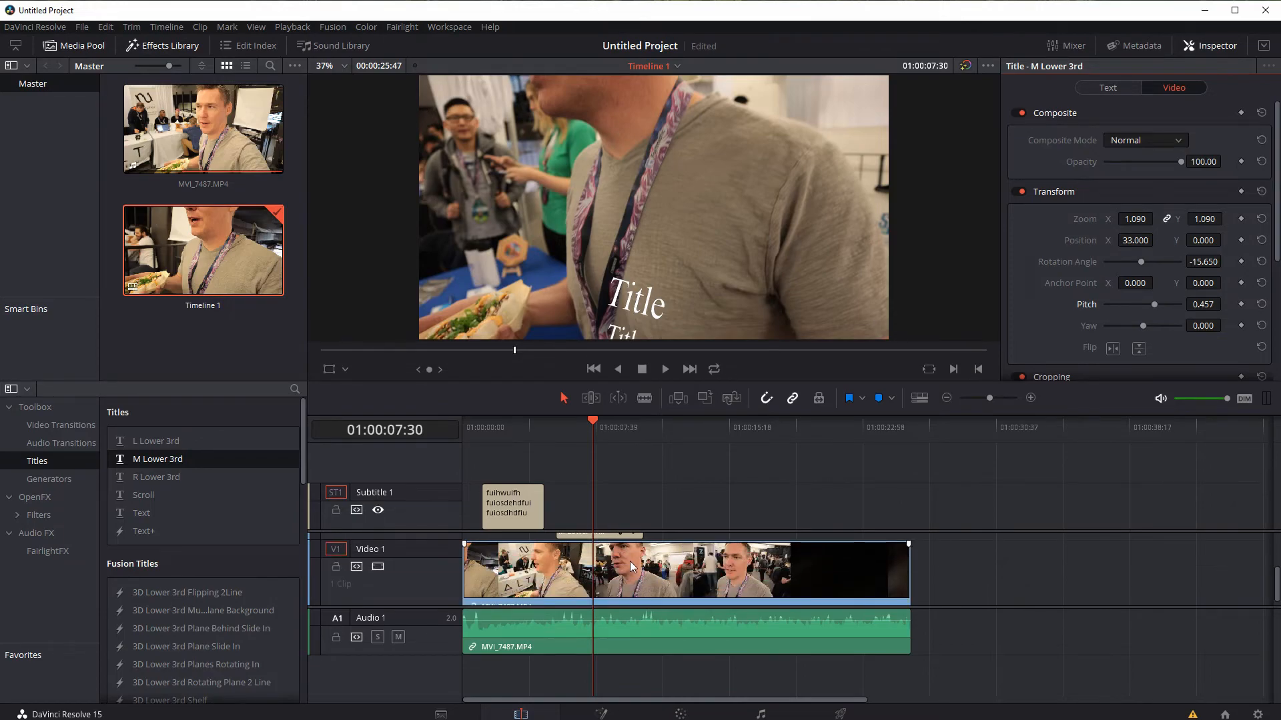
Reset the M Lower 3rd clip's transform back to defaults
click(686, 572)
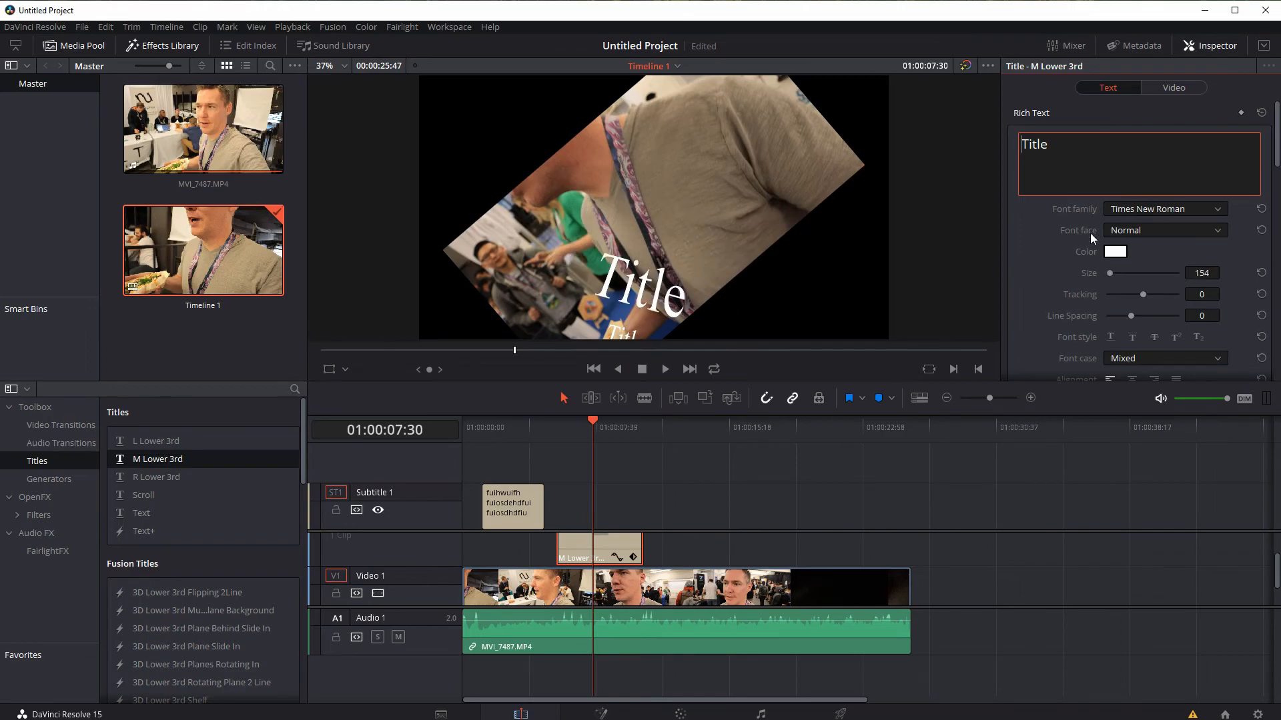
click(1174, 87)
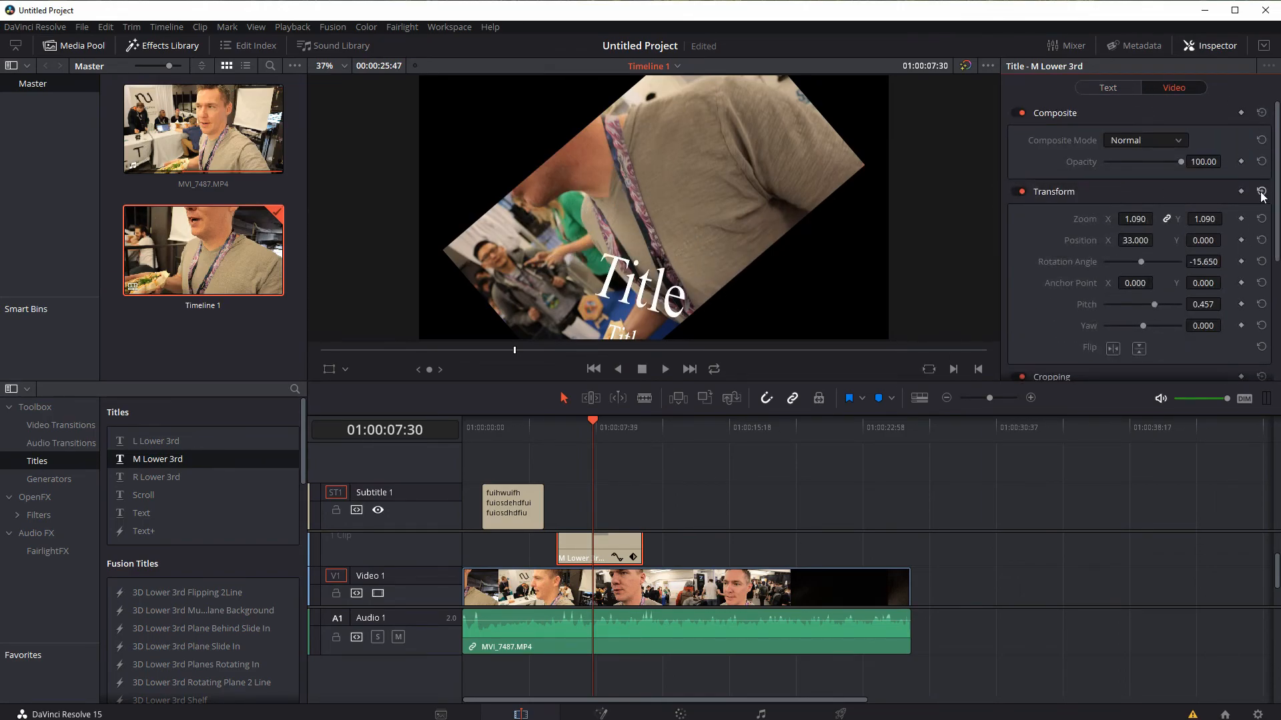
click(1261, 192)
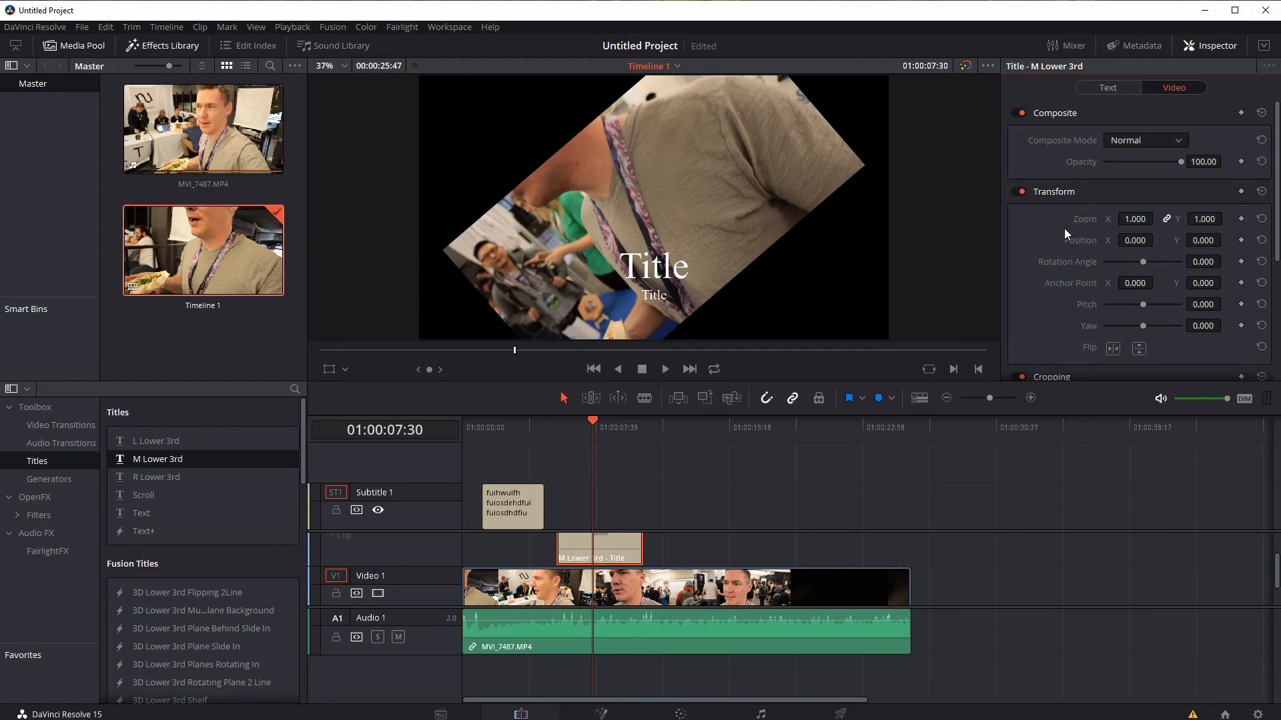
mouse_move(1027, 285)
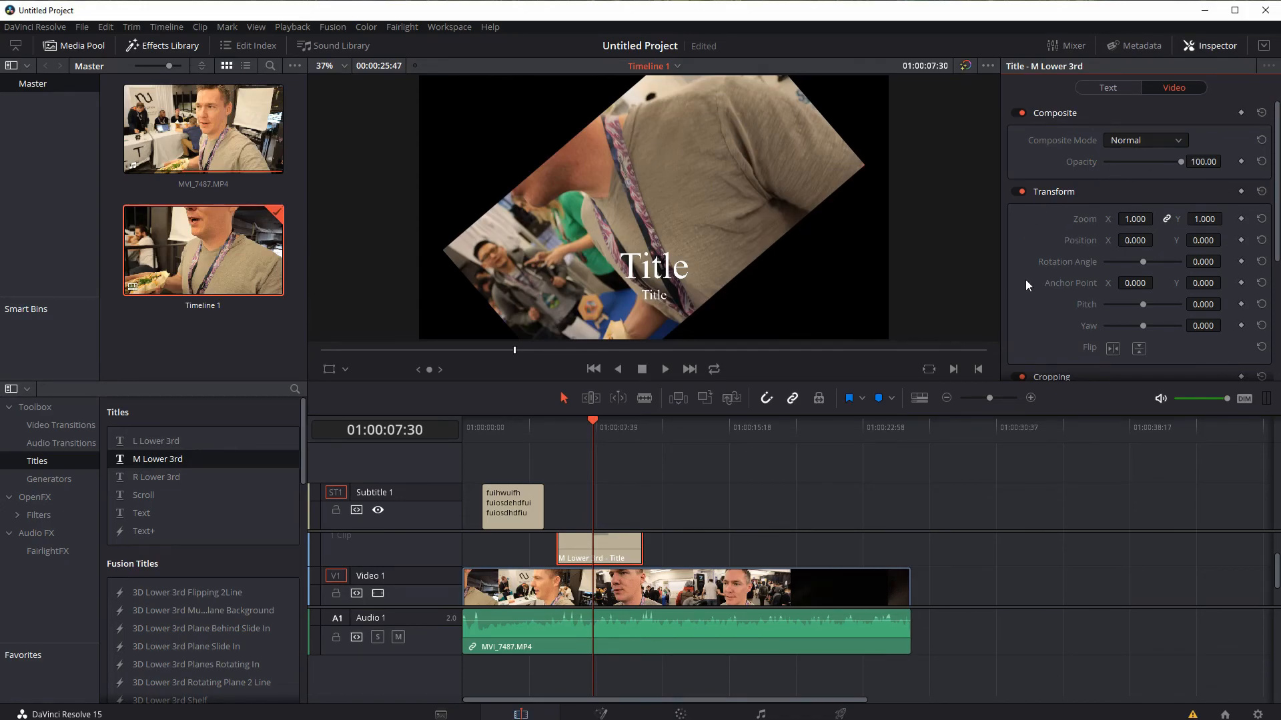